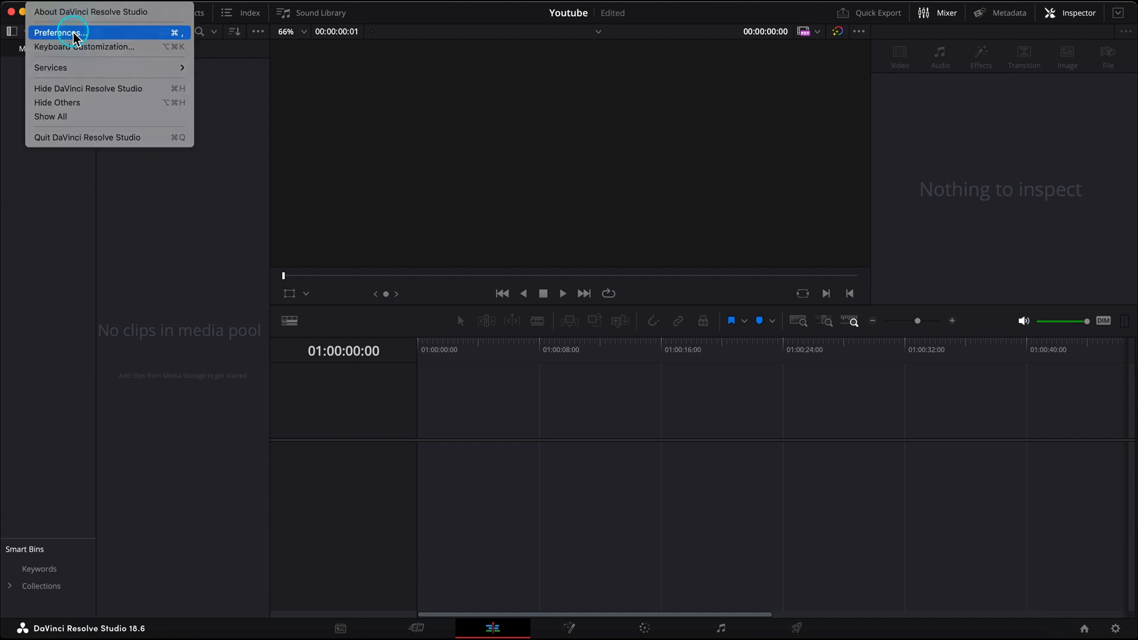
Enable 'Use Mac display color profiles for viewers' in General system preferences and save
left_click(59, 32)
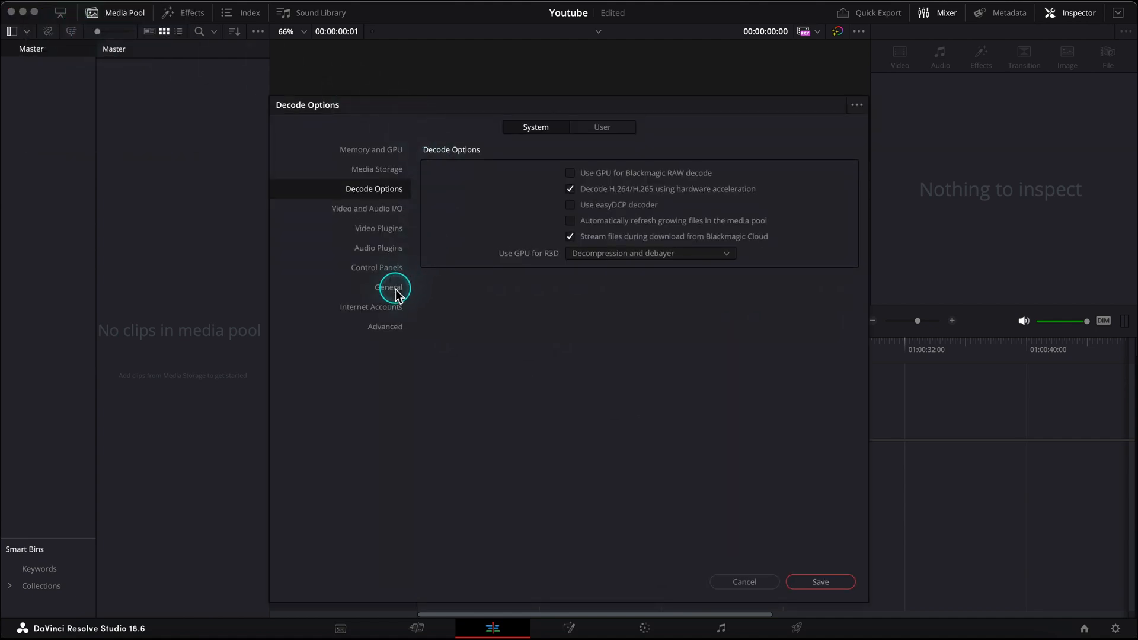
left_click(388, 286)
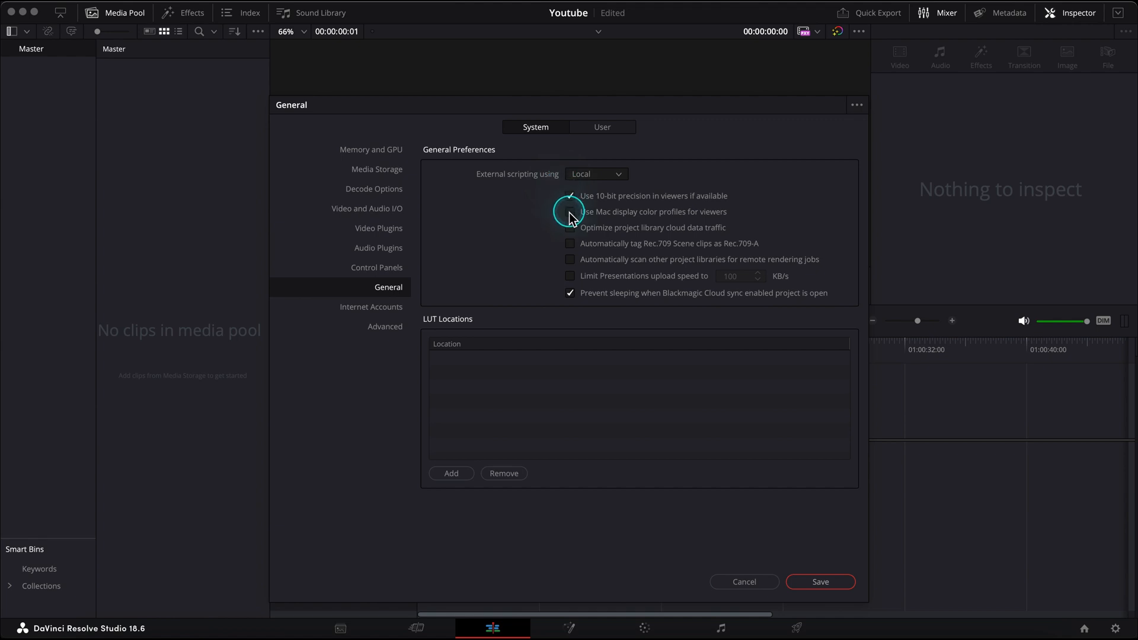
left_click(570, 211)
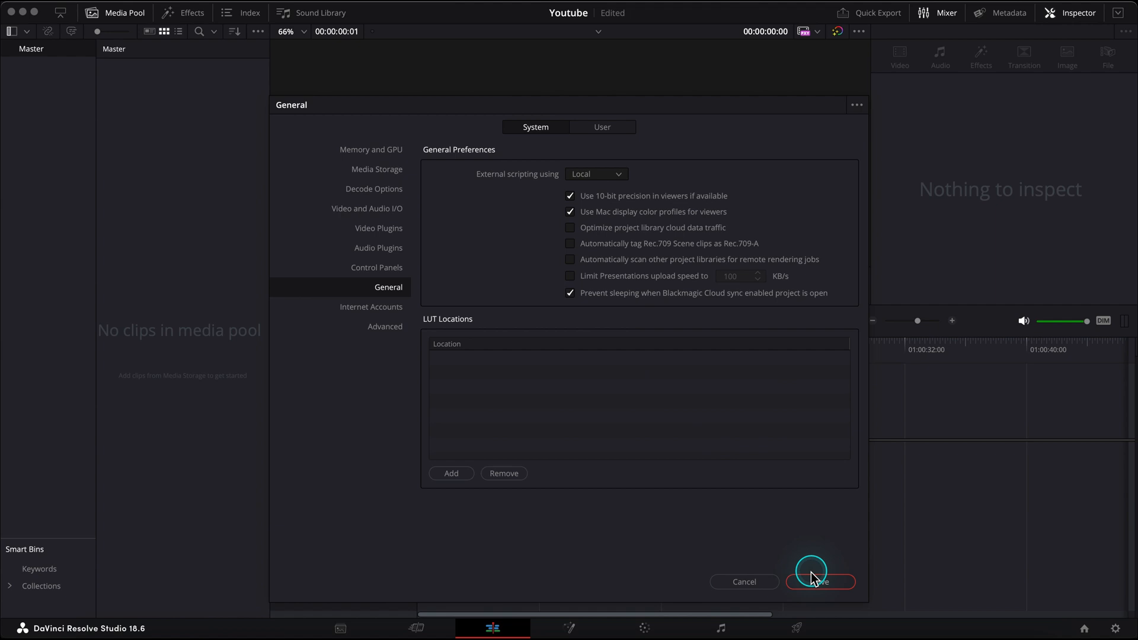
left_click(820, 581)
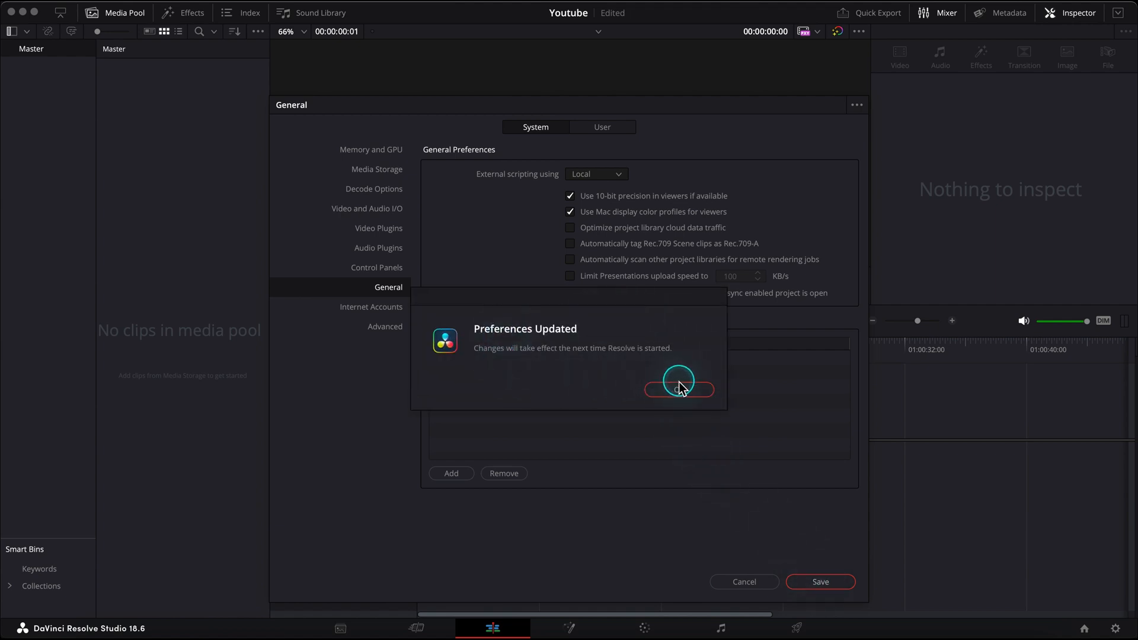
left_click(679, 388)
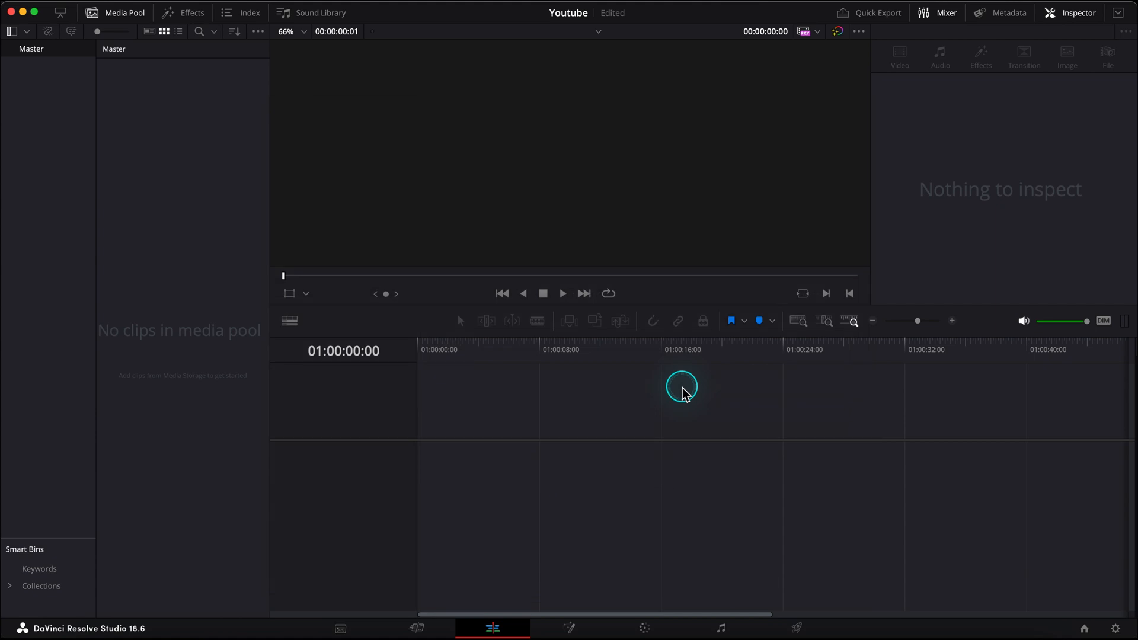
Set the project's timeline frame rate to 25 fps in Project Settings
left_click(340, 627)
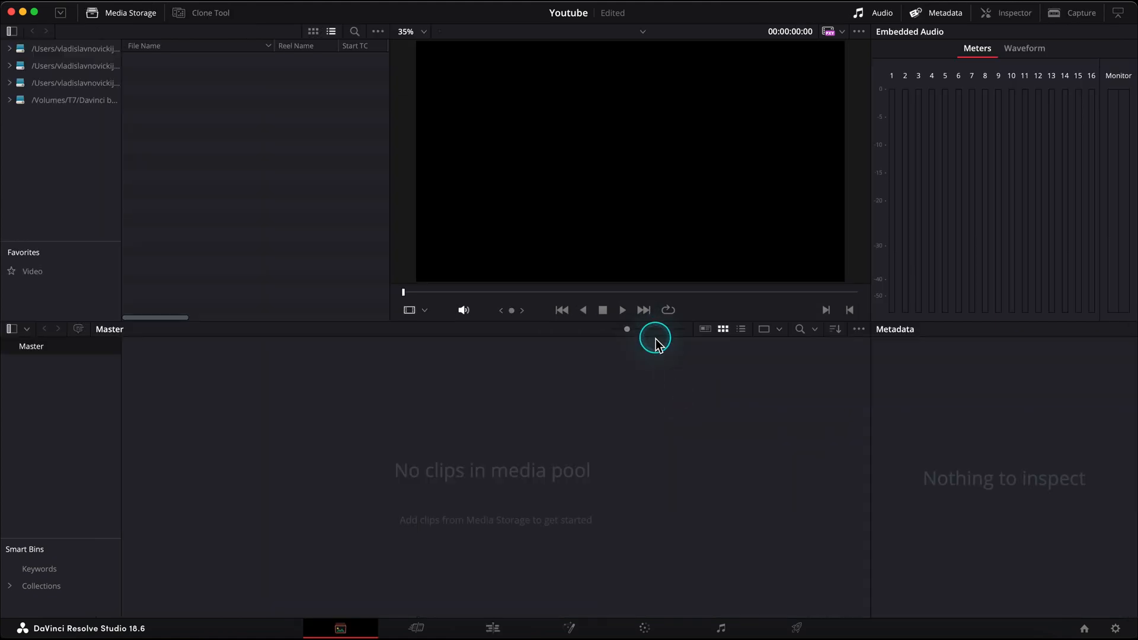
mouse_move(518, 346)
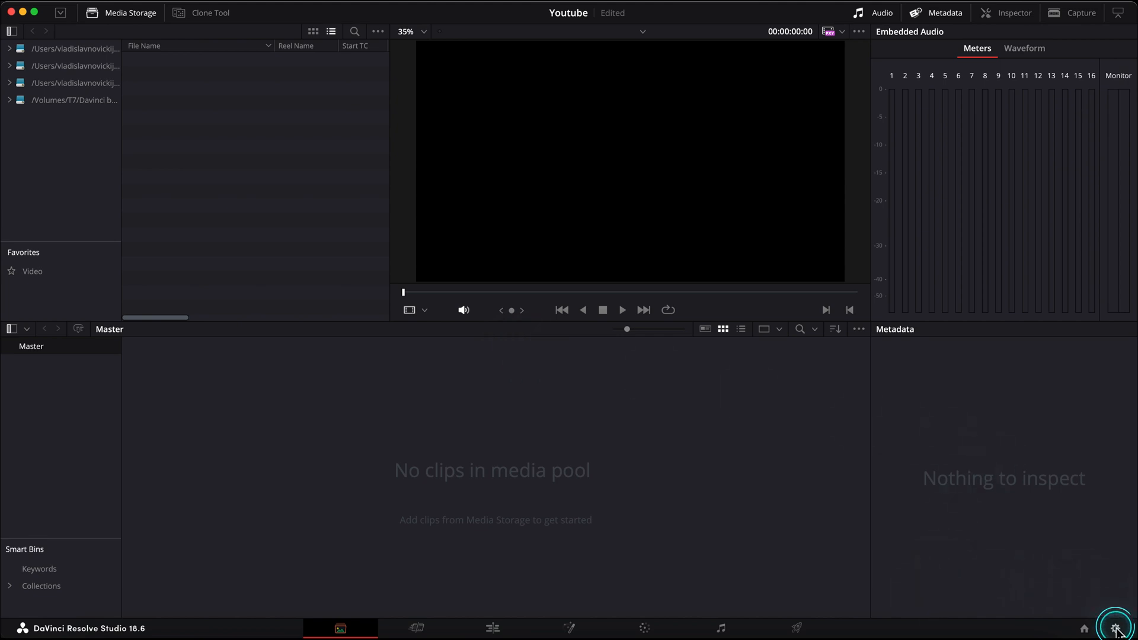
left_click(1116, 628)
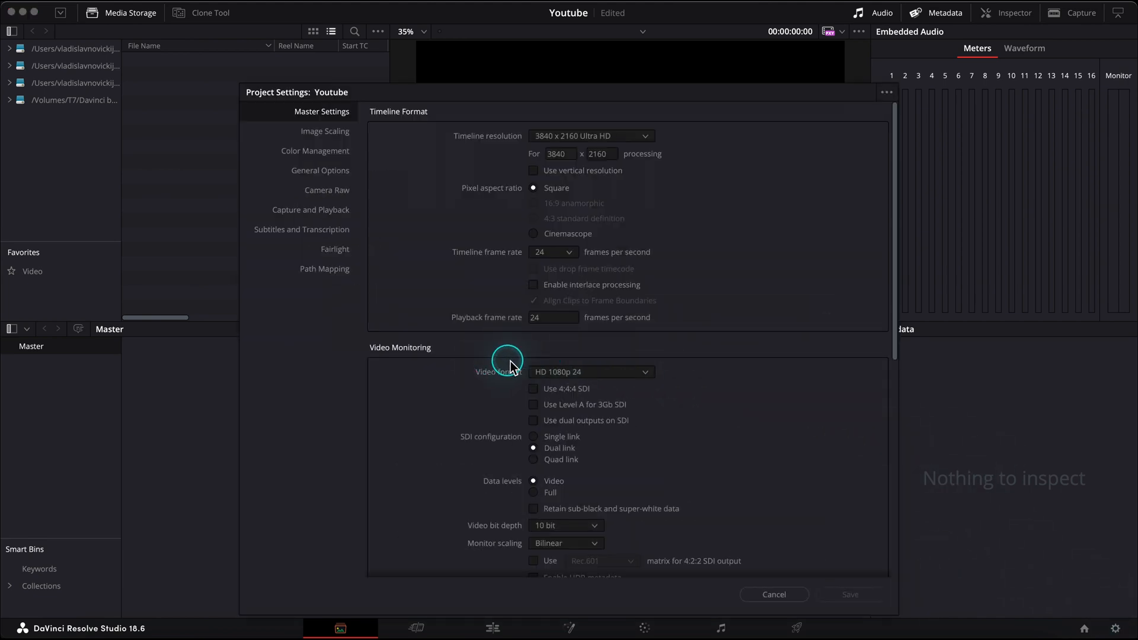
left_click(552, 251)
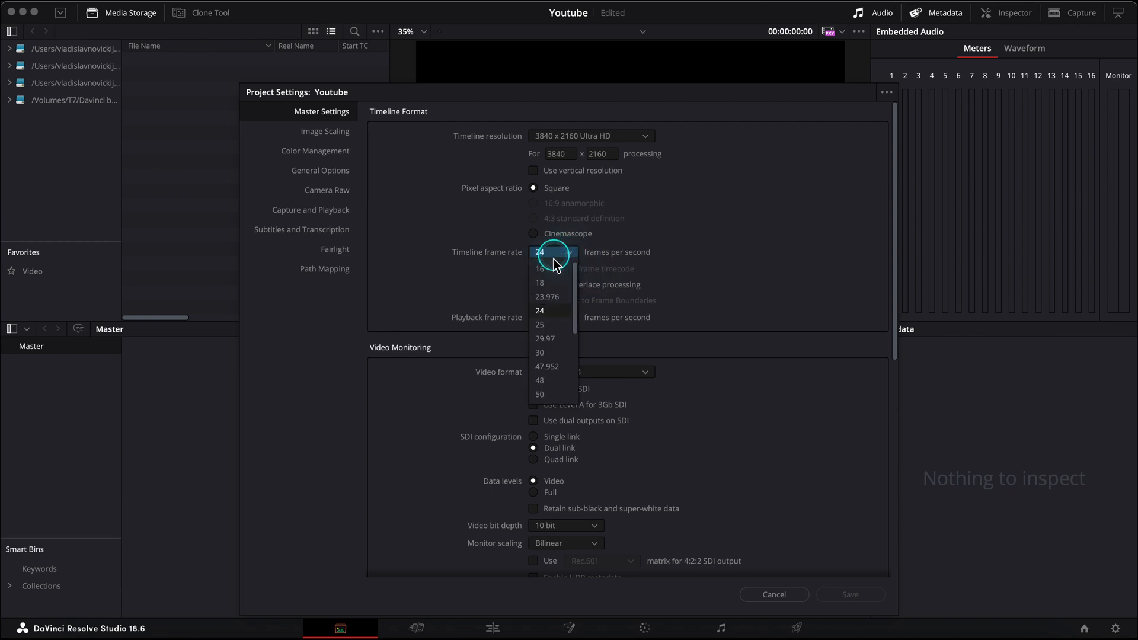
left_click(539, 324)
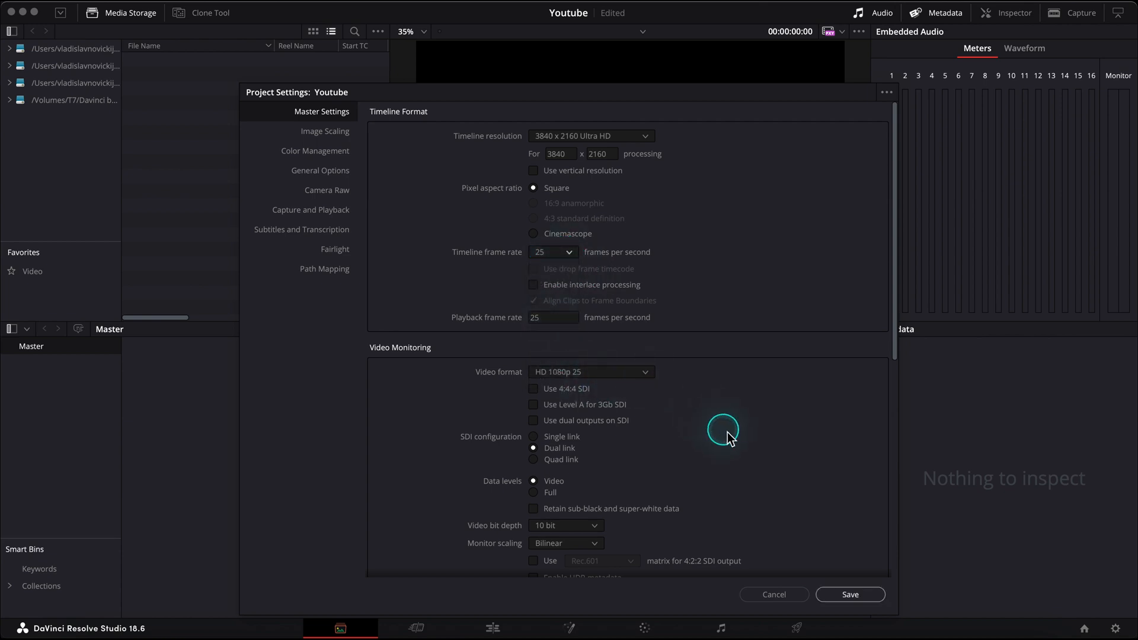
Set timeline color space to Rec.709-A and output to Same as Timeline, then save
left_click(315, 150)
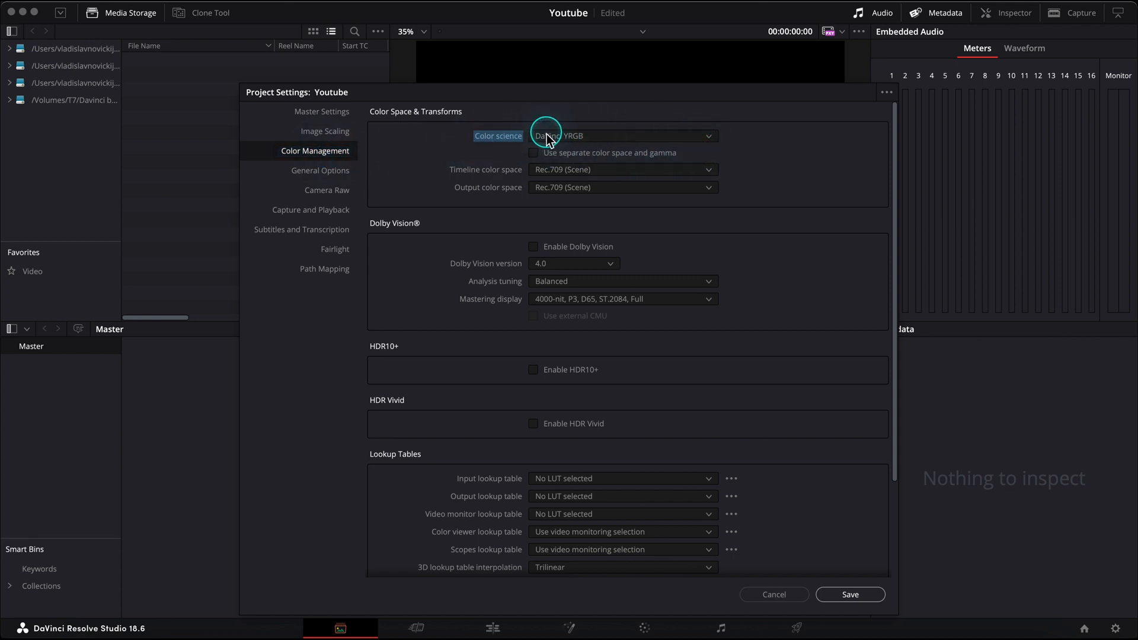
mouse_move(617, 214)
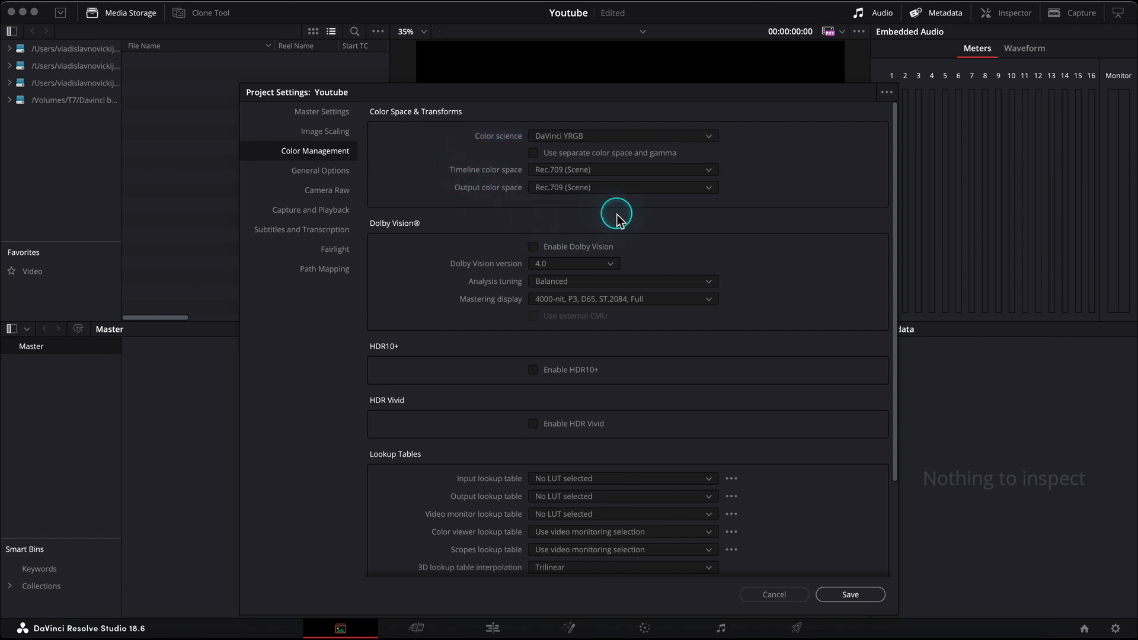
left_click(620, 169)
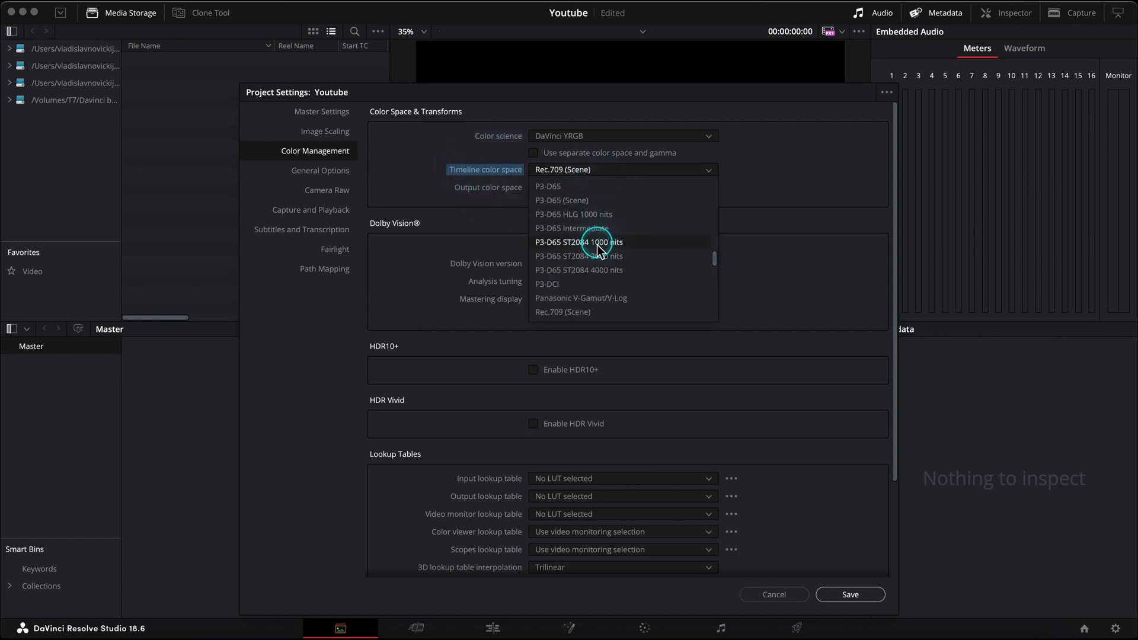
scroll("down", 3)
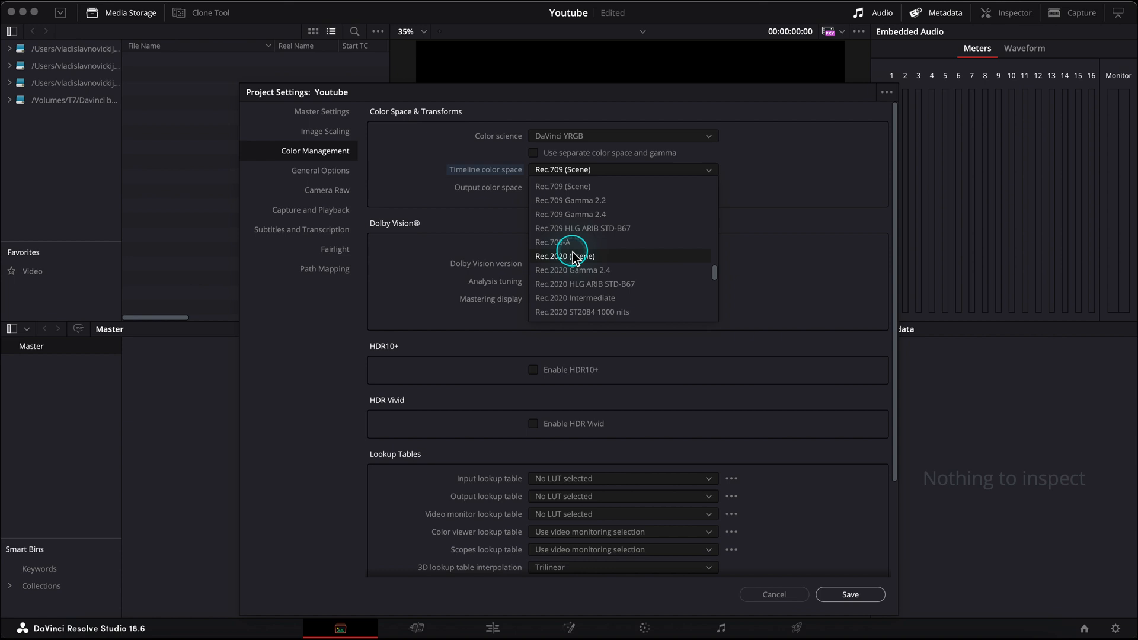
left_click(556, 242)
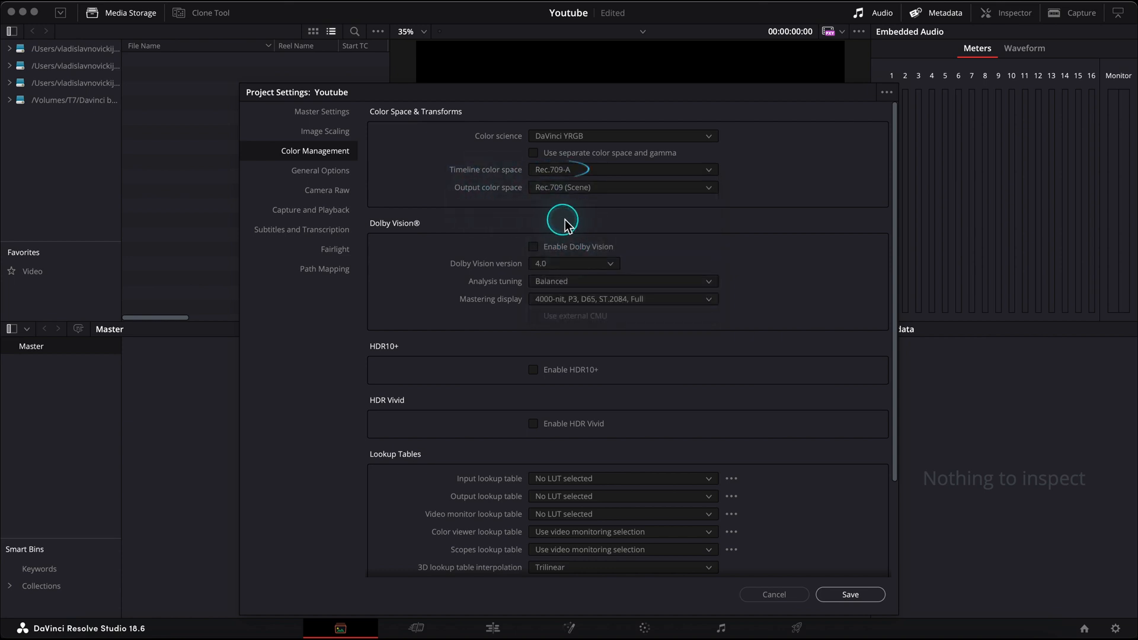
left_click(621, 187)
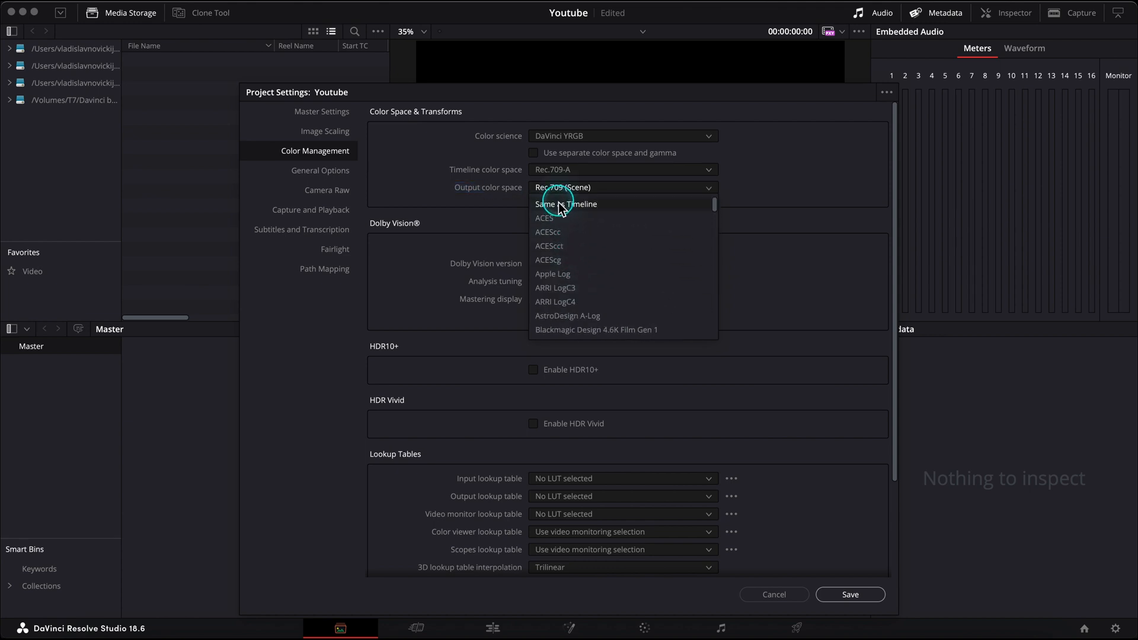
left_click(567, 203)
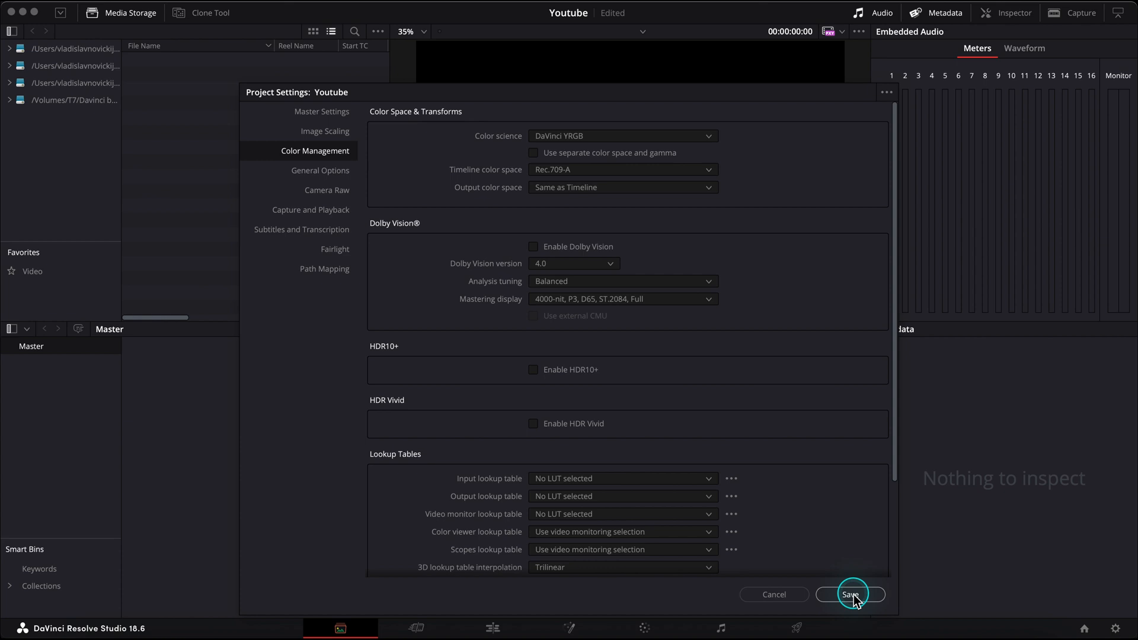
left_click(849, 595)
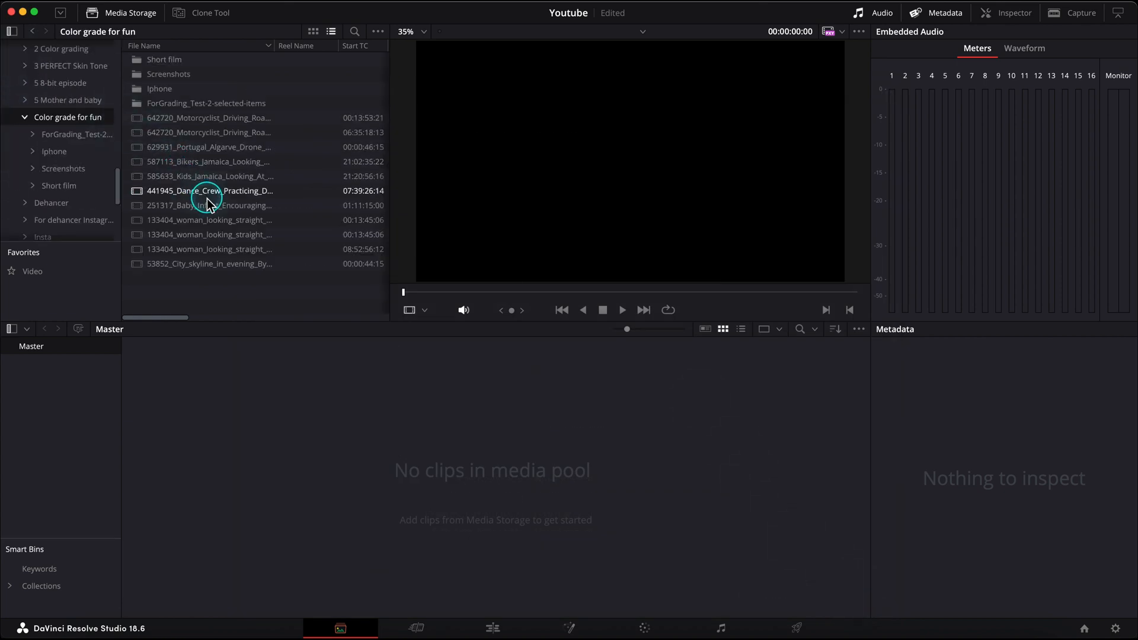
Pick the mother-and-baby clip, scrub to a later frame, and open the PowerGrade gallery
left_click(208, 205)
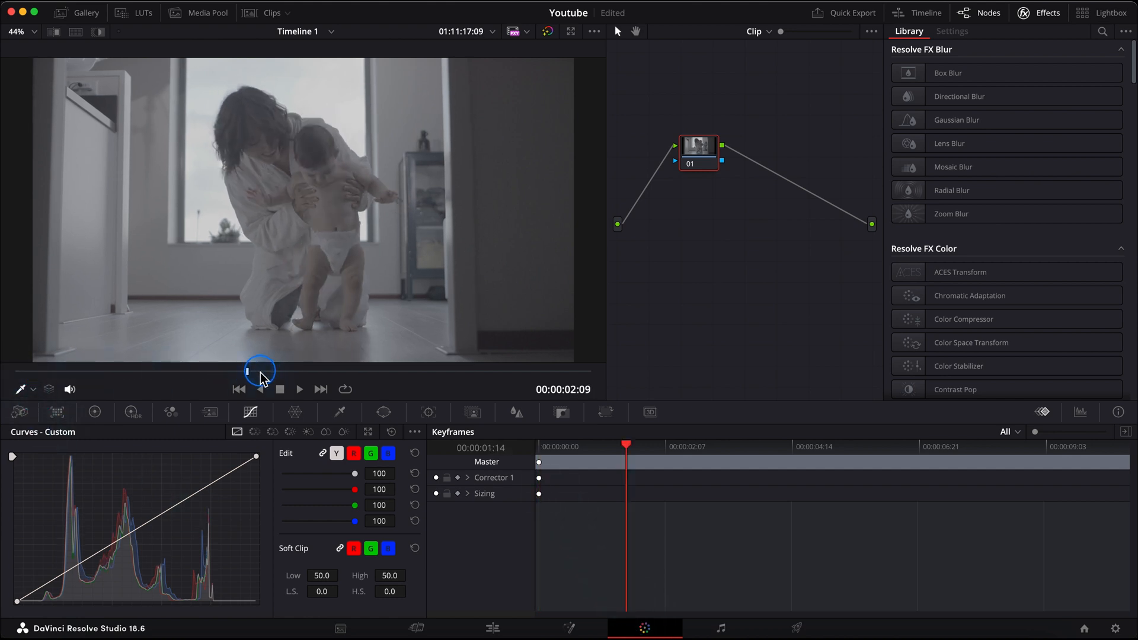
left_click_drag(247, 370, 523, 371)
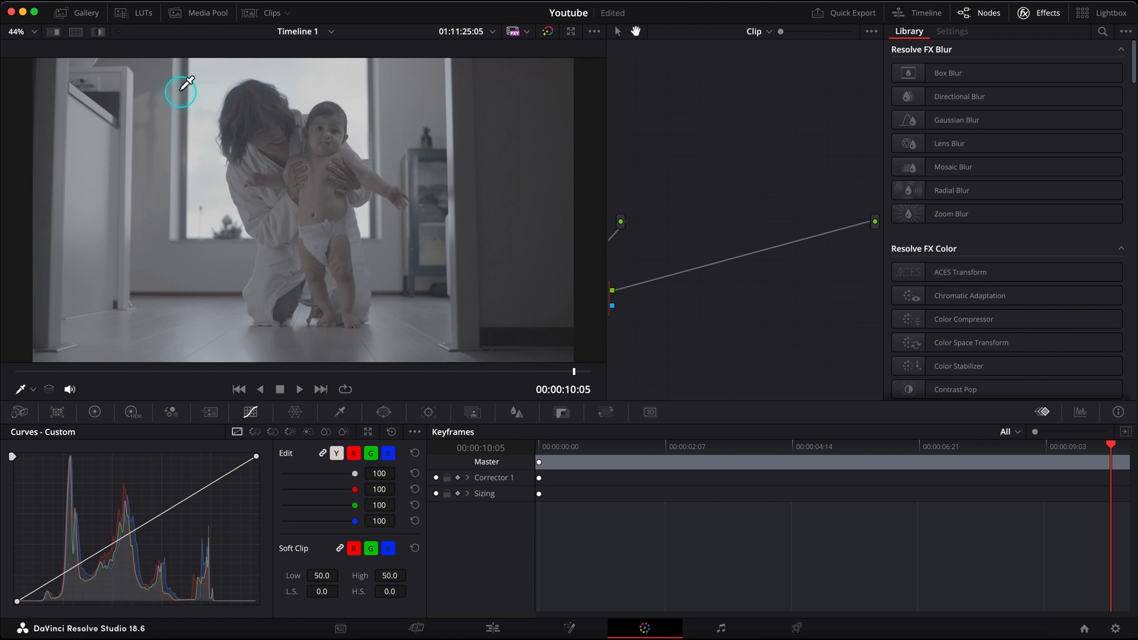
left_click(77, 13)
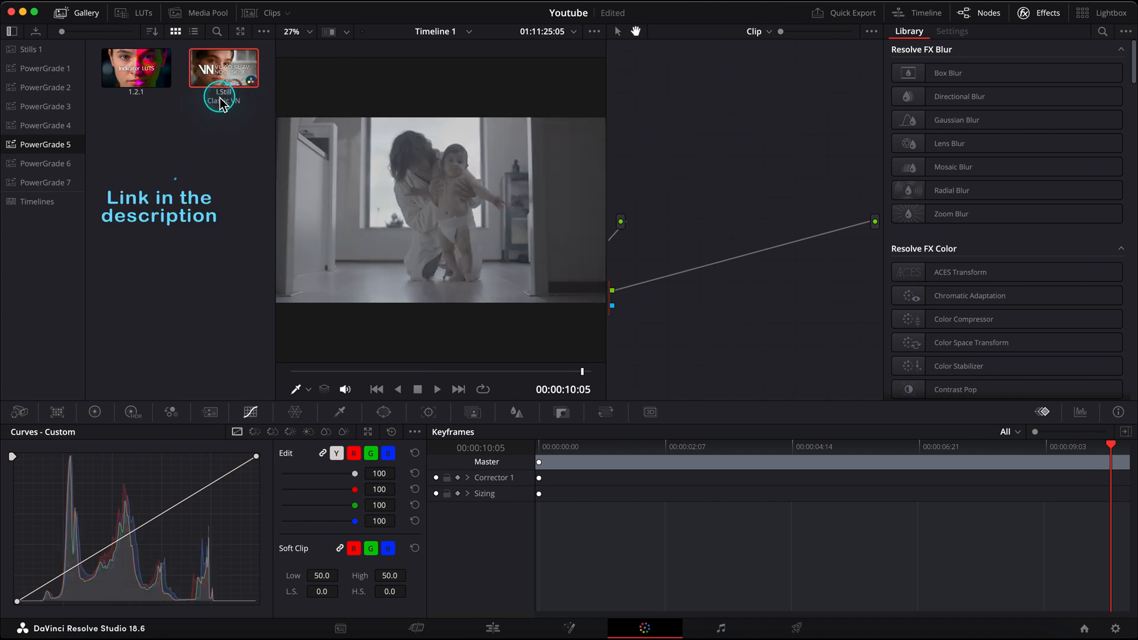
Apply the PowerGrade 5 still's grade to the mother-and-baby clip
right_click(223, 68)
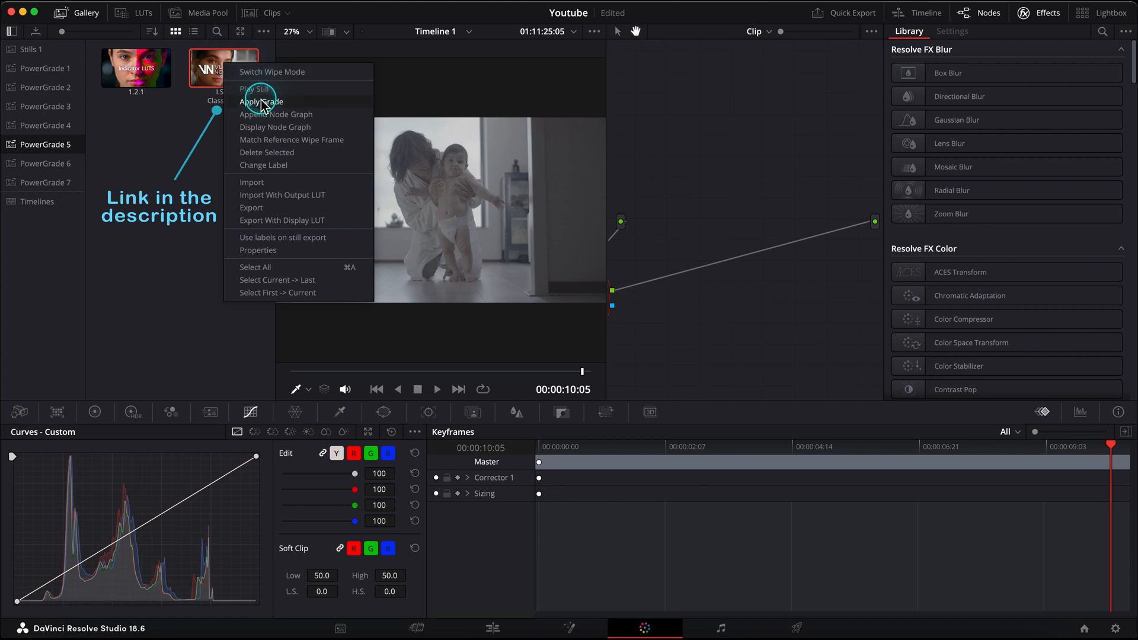
left_click(262, 101)
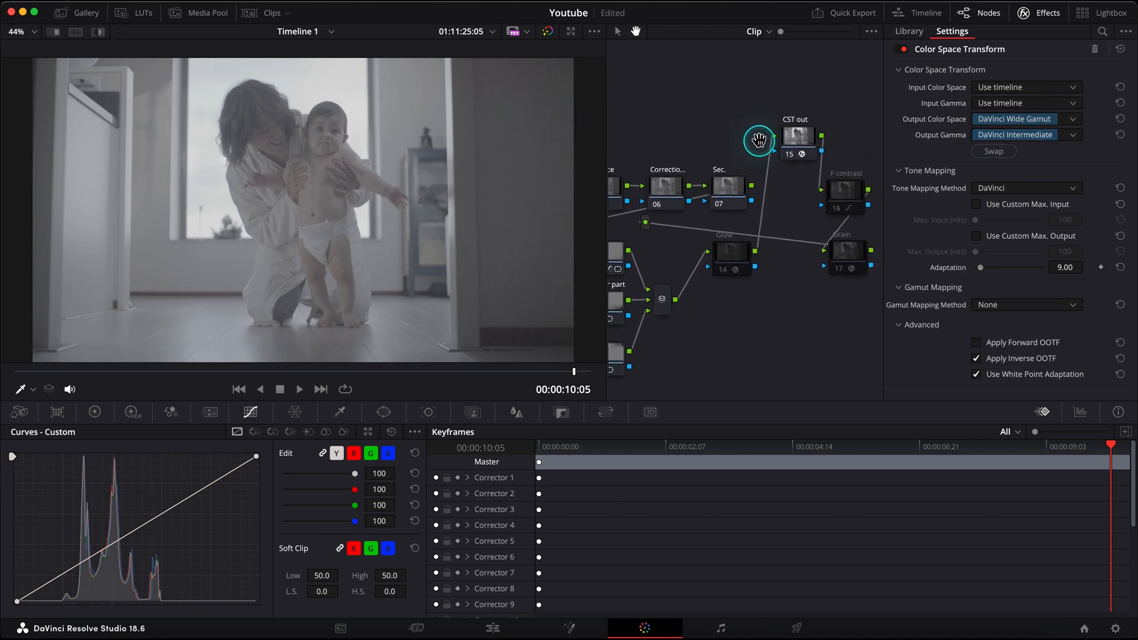
Change the CST in node's input gamma to RED Log3G10, restoring normal contrast
left_click(993, 151)
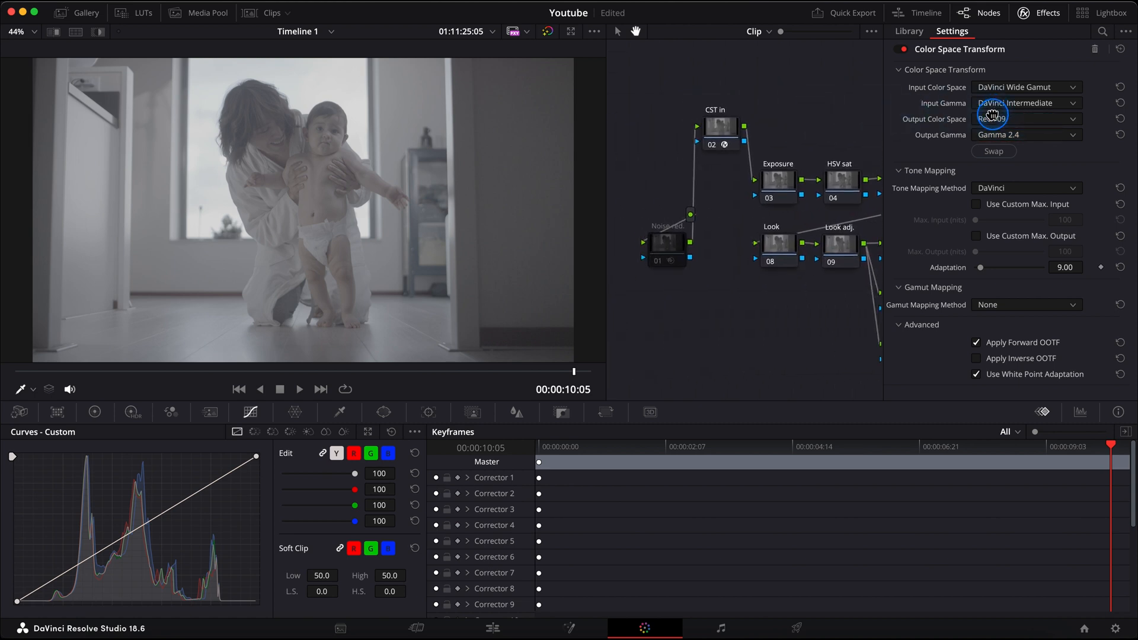
left_click(719, 127)
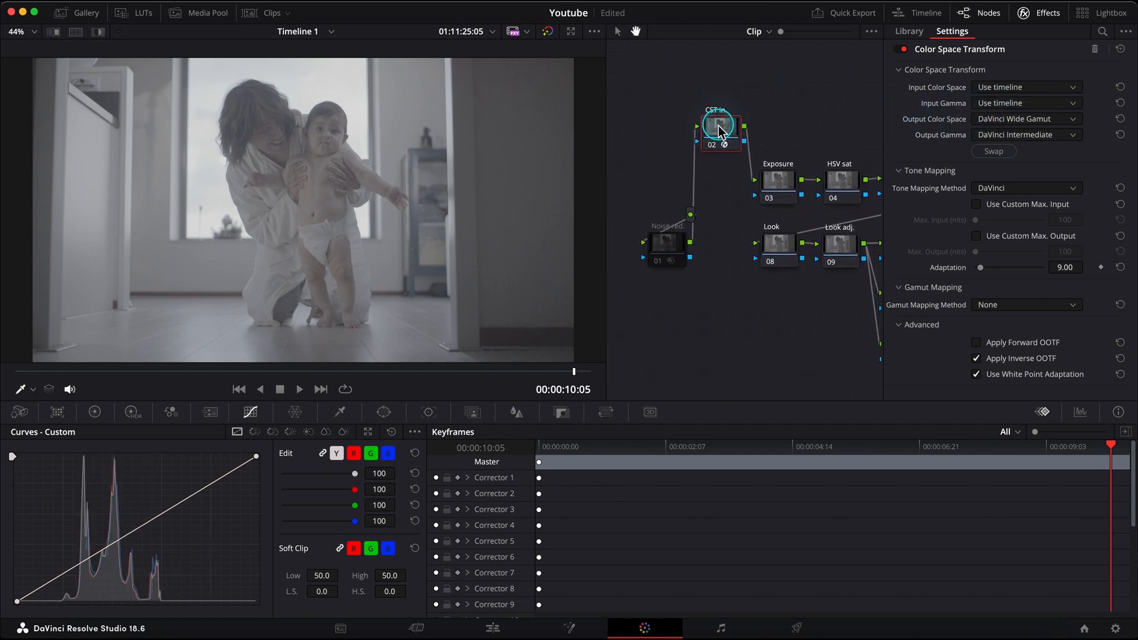
left_click(1023, 87)
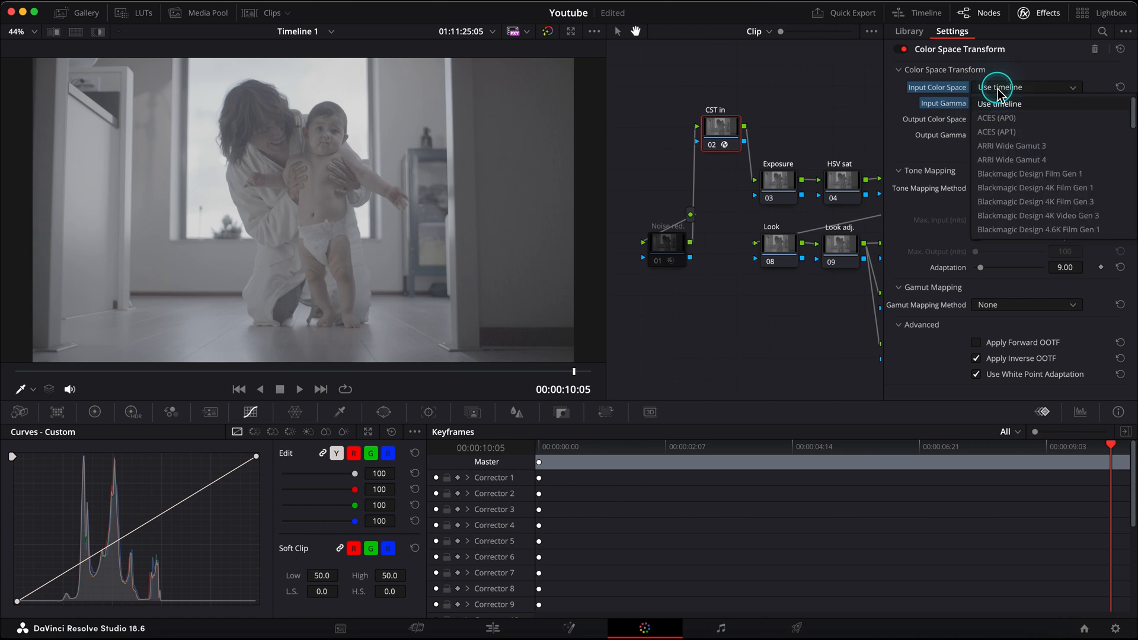
scroll("down", 3)
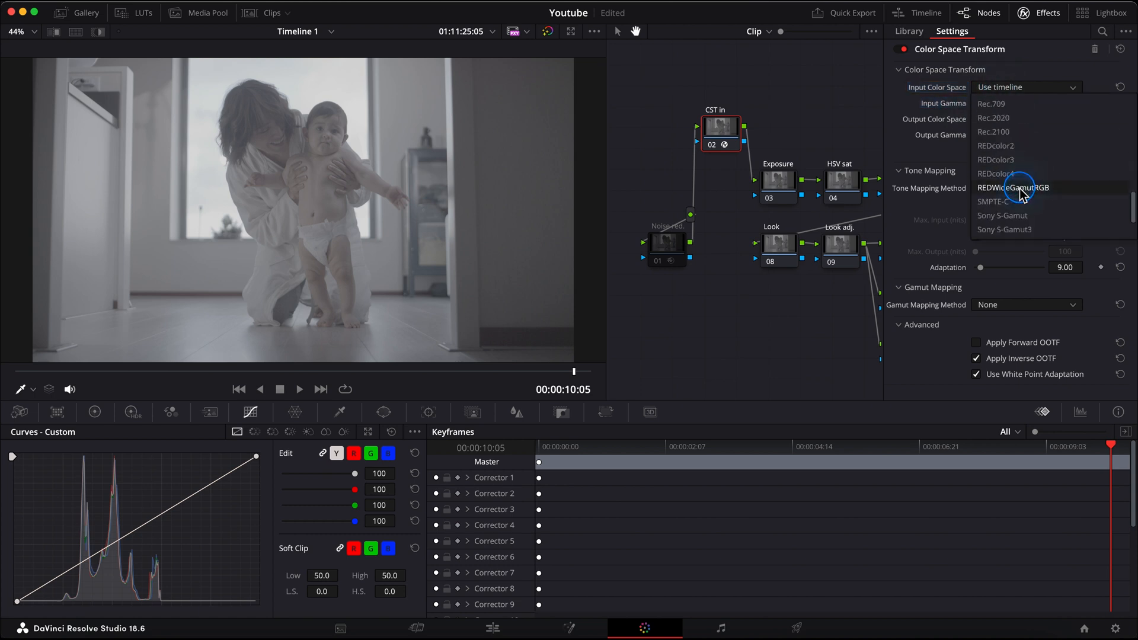
left_click(1013, 187)
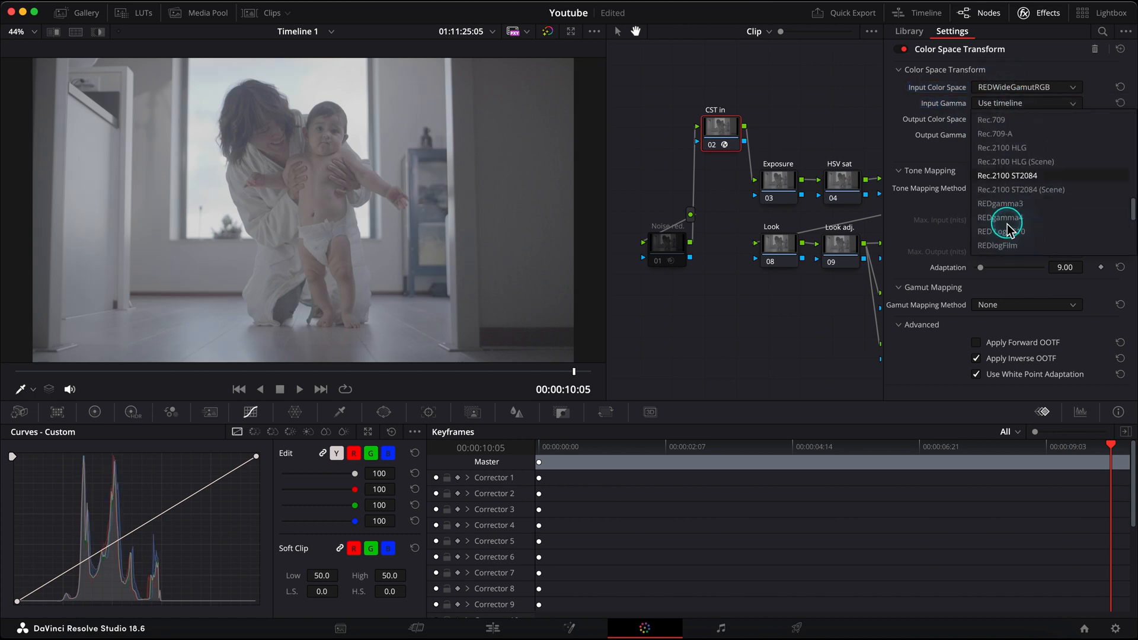
left_click(999, 203)
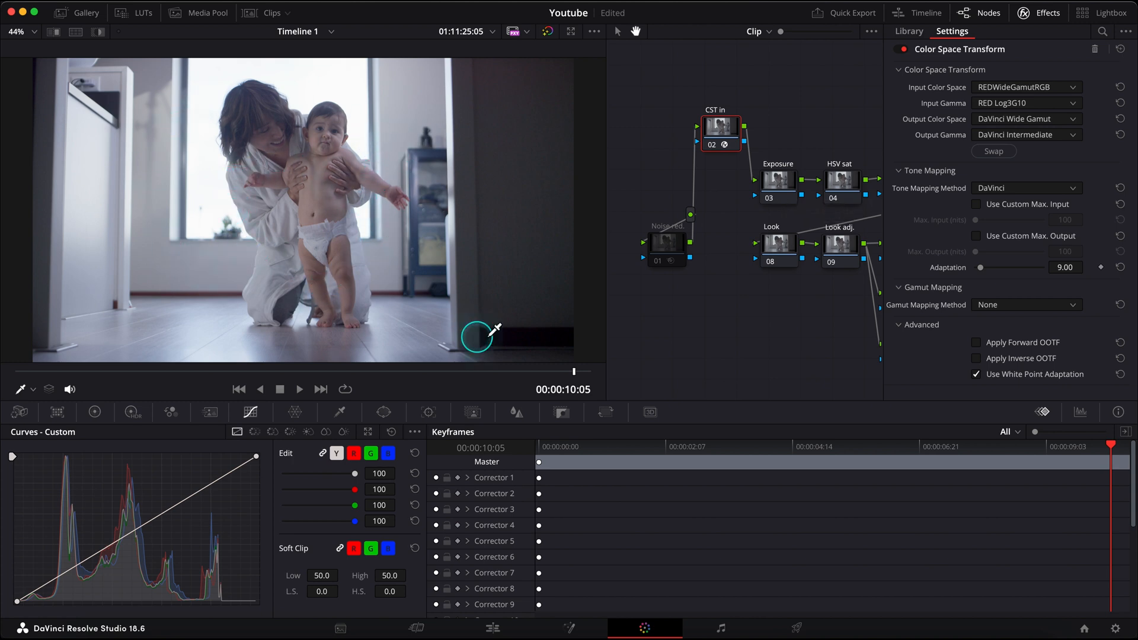
left_click(979, 13)
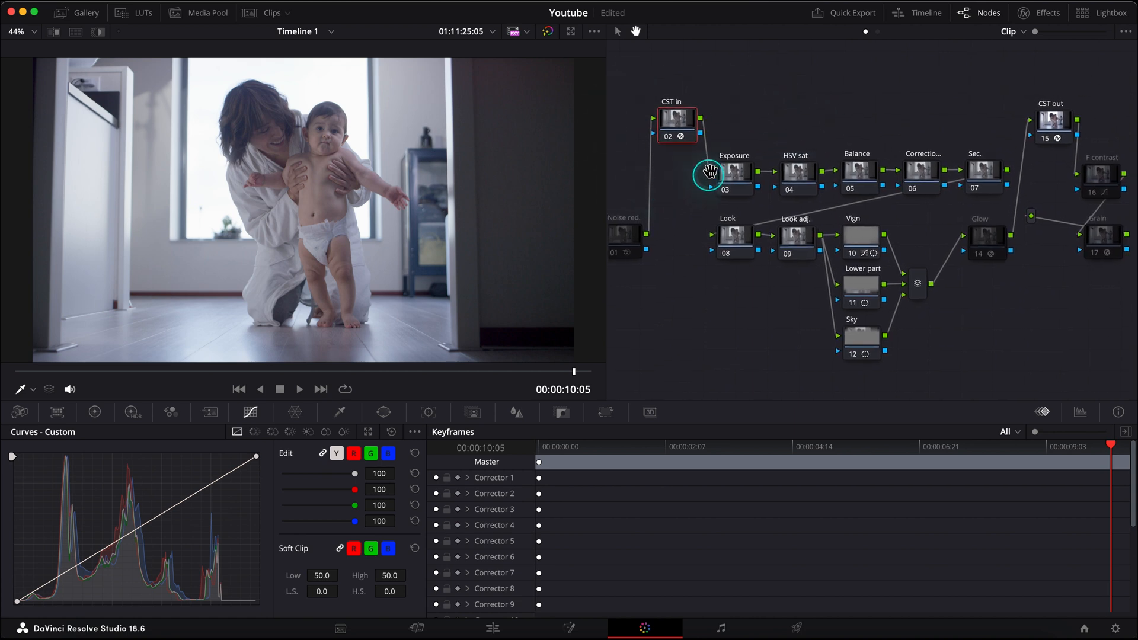
mouse_move(740, 176)
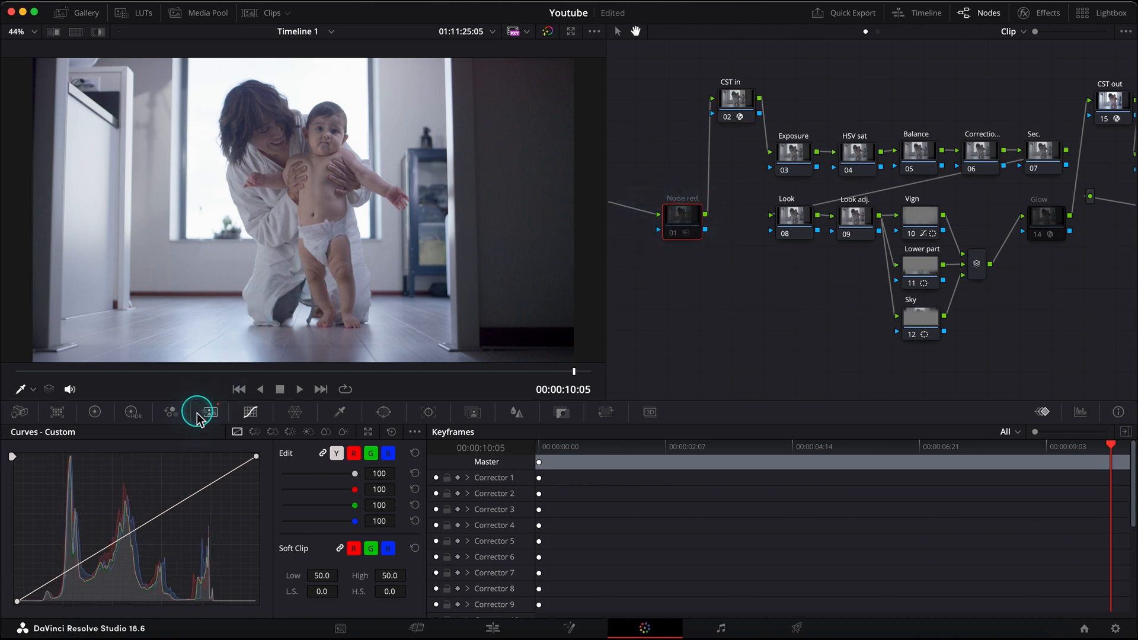
Show the Noise red. node's three-frame temporal and spatial NR settings
left_click(210, 412)
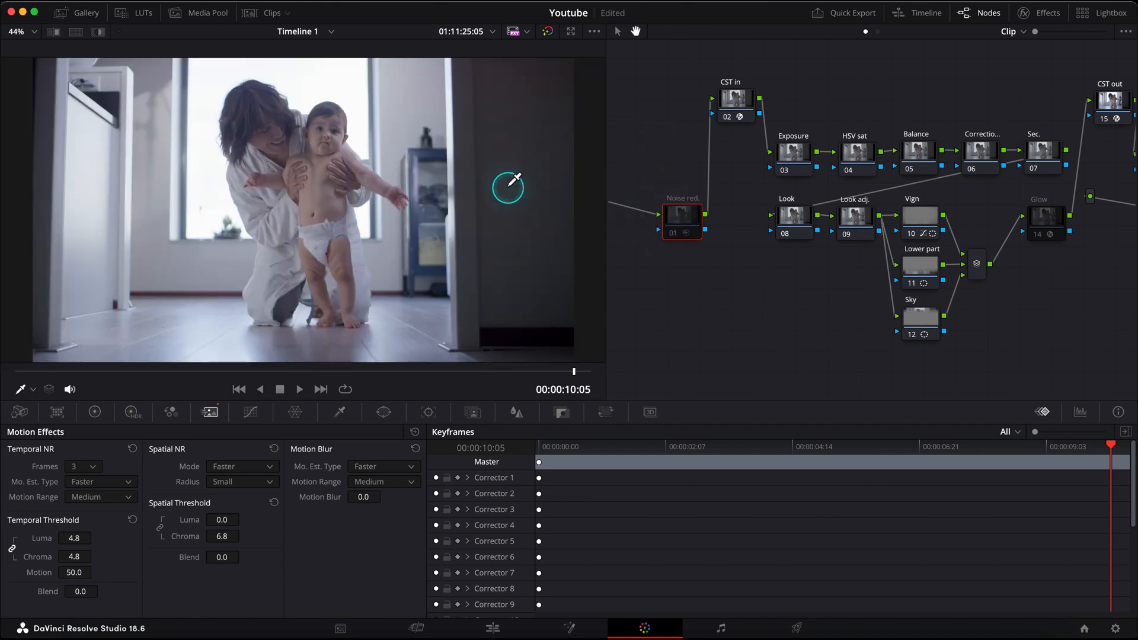
mouse_move(681, 222)
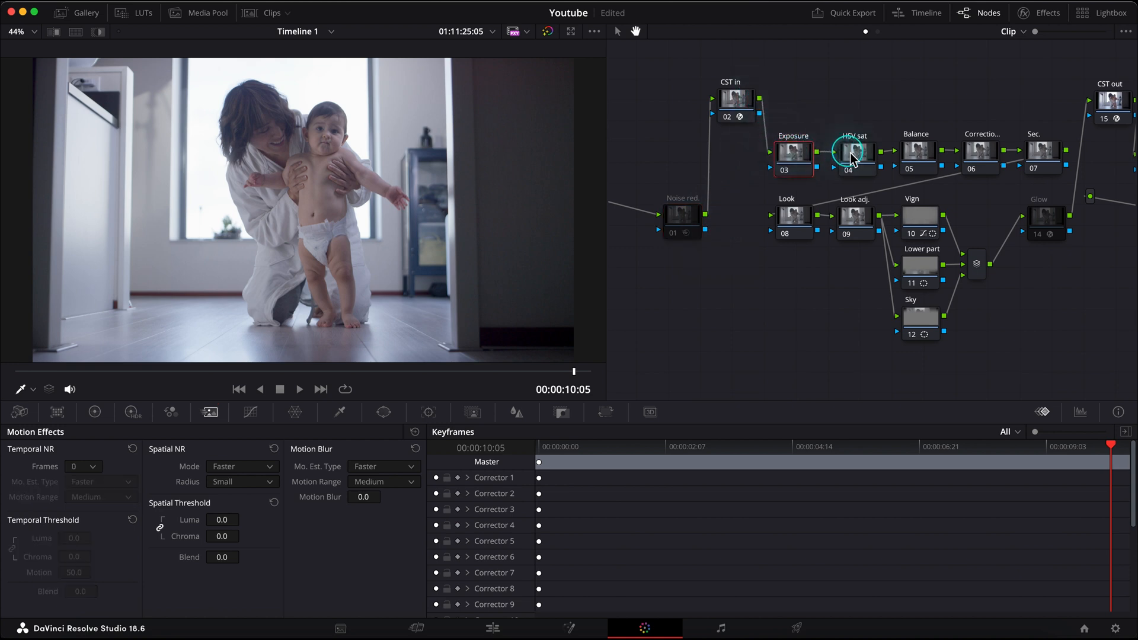
Inspect the Vign circular window, Lower part gradient window, Glow settings and F contrast curve
right_click(854, 152)
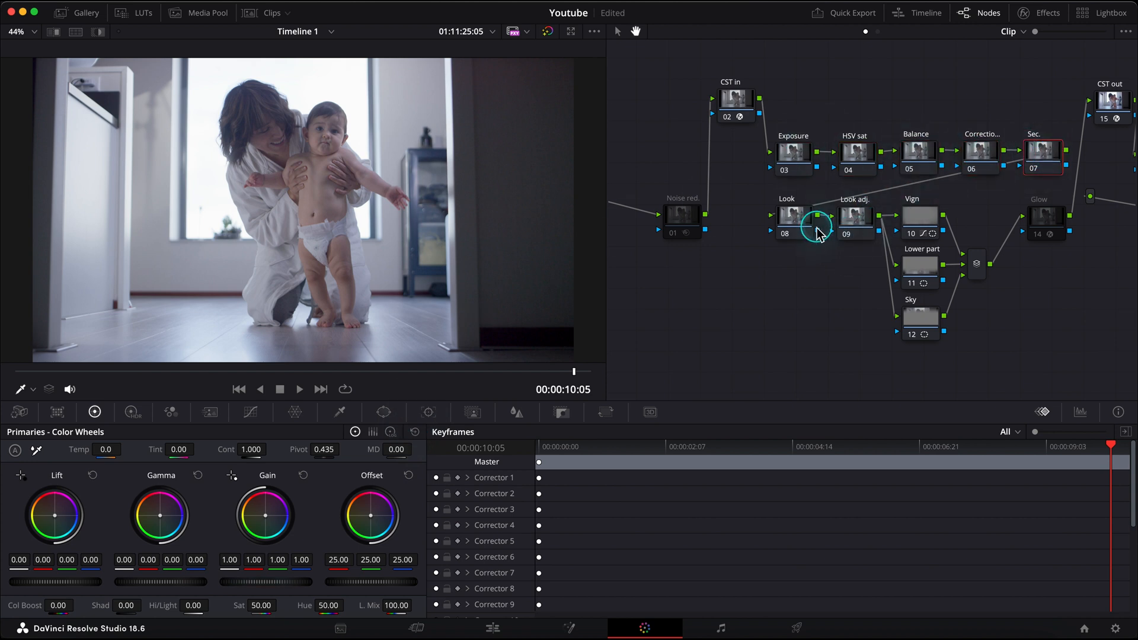
left_click(854, 217)
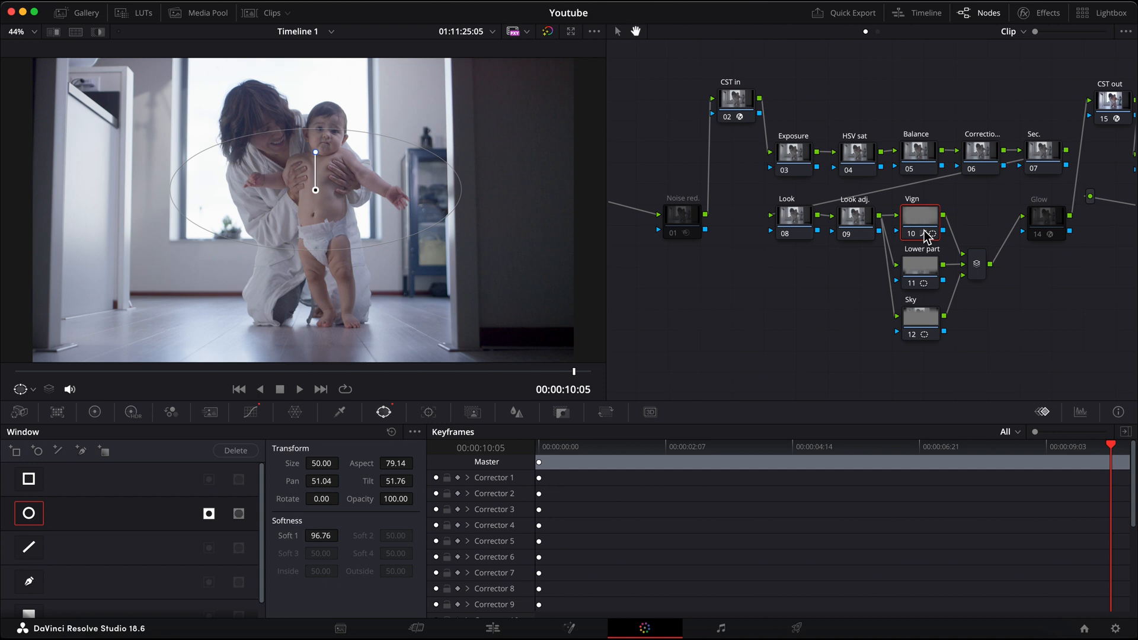
left_click(918, 264)
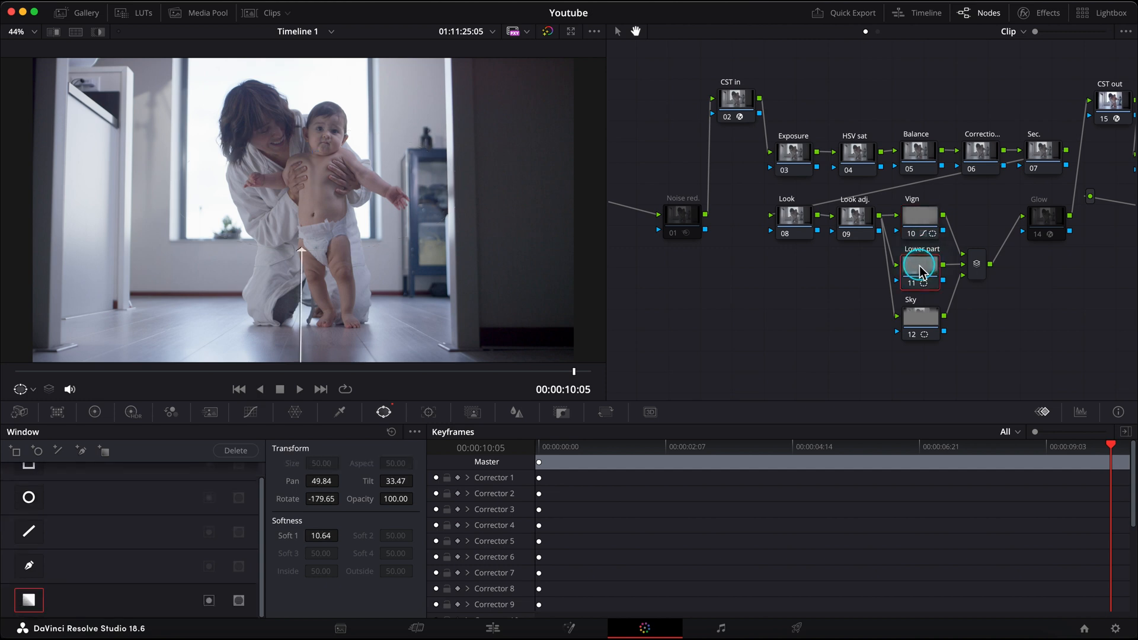
left_click(918, 316)
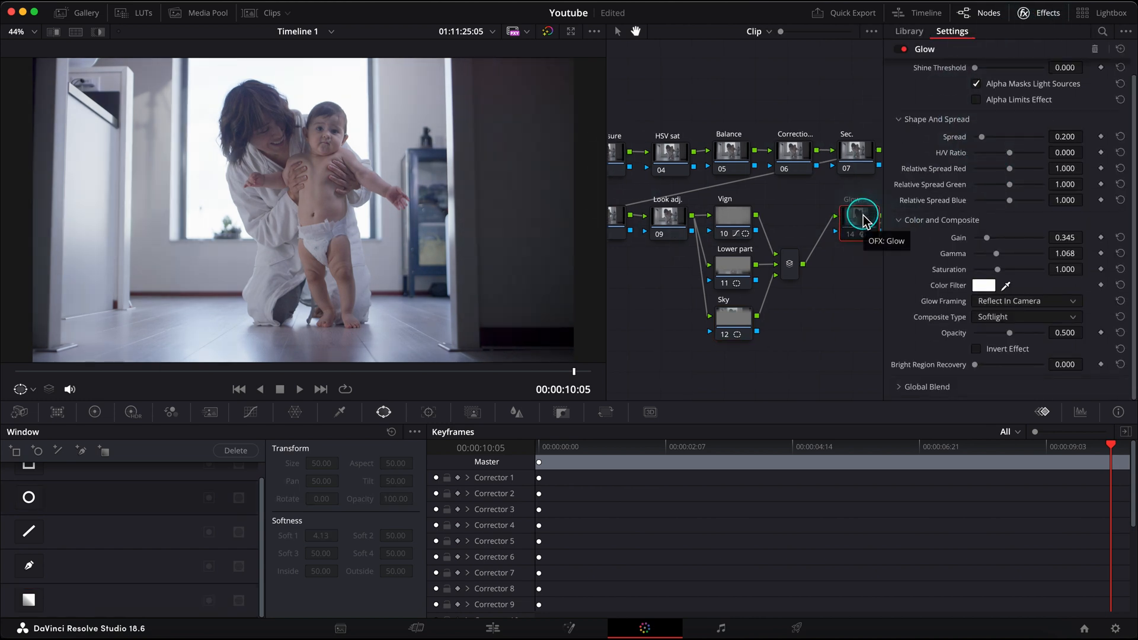
left_click(831, 117)
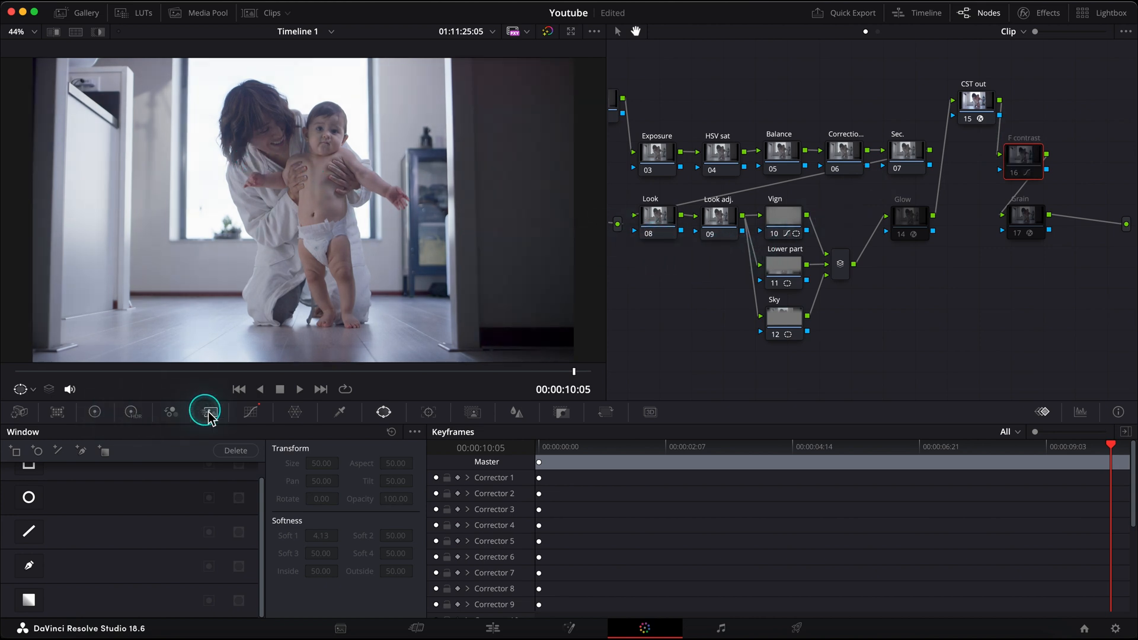
left_click(250, 413)
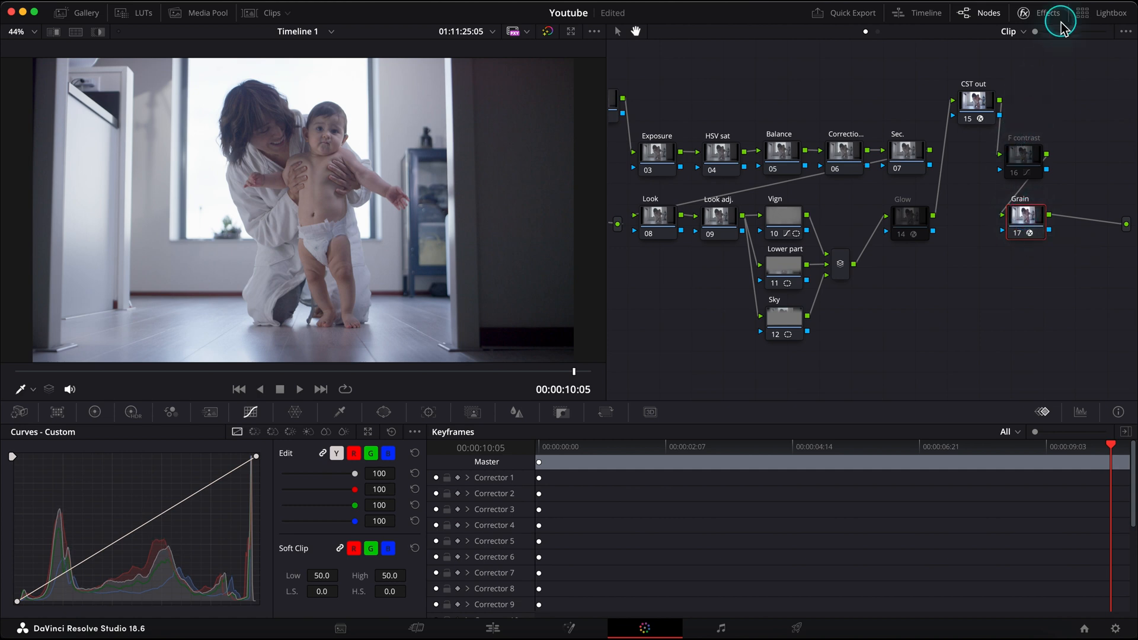
Raise Film Grain size to 0.220 and strength to 0.394, then reopen the Gallery
left_click(1049, 13)
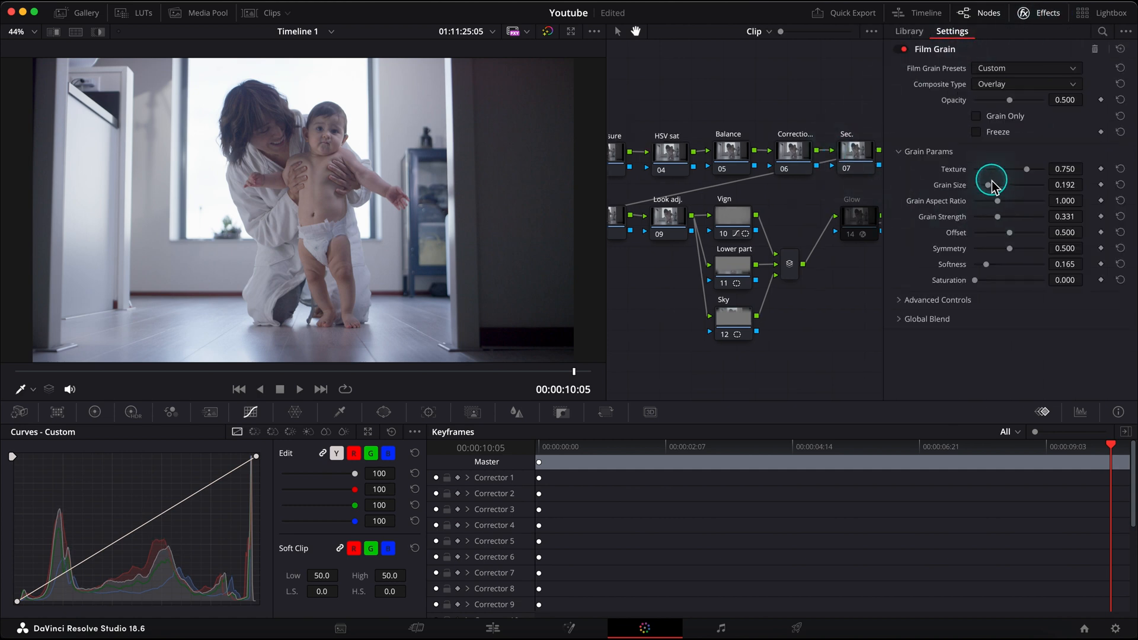
mouse_move(503, 196)
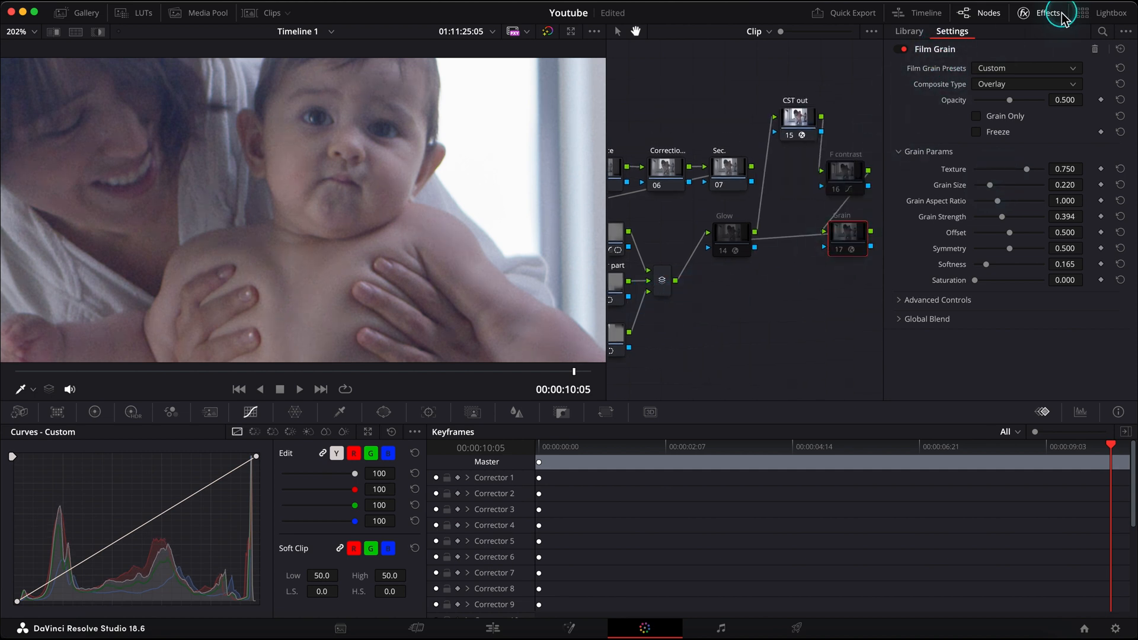
left_click(1047, 13)
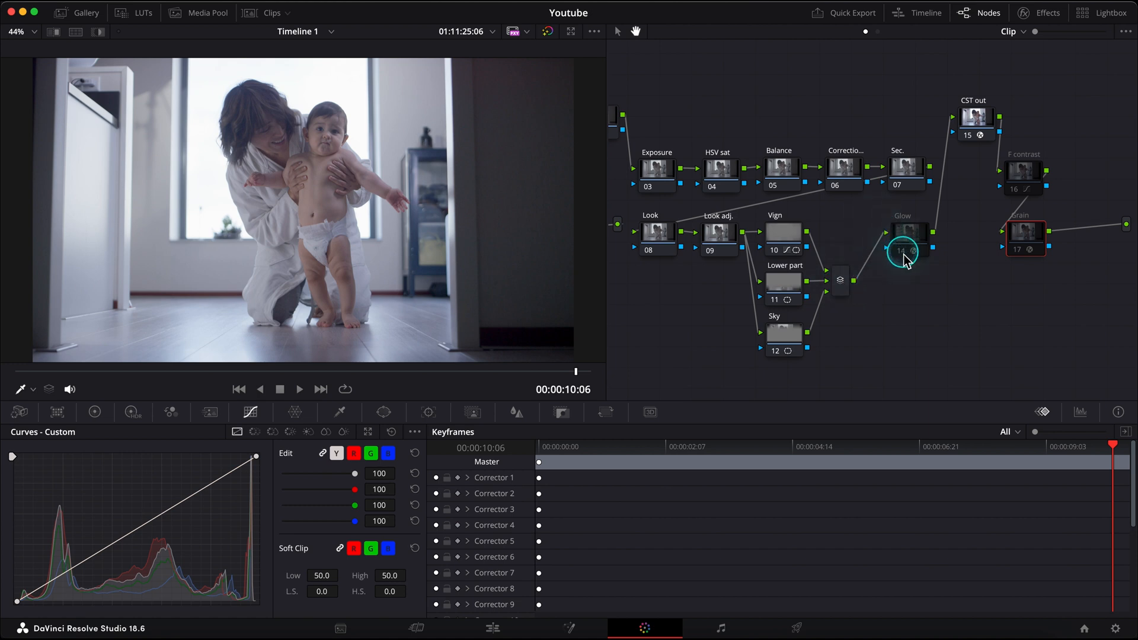
left_click(85, 12)
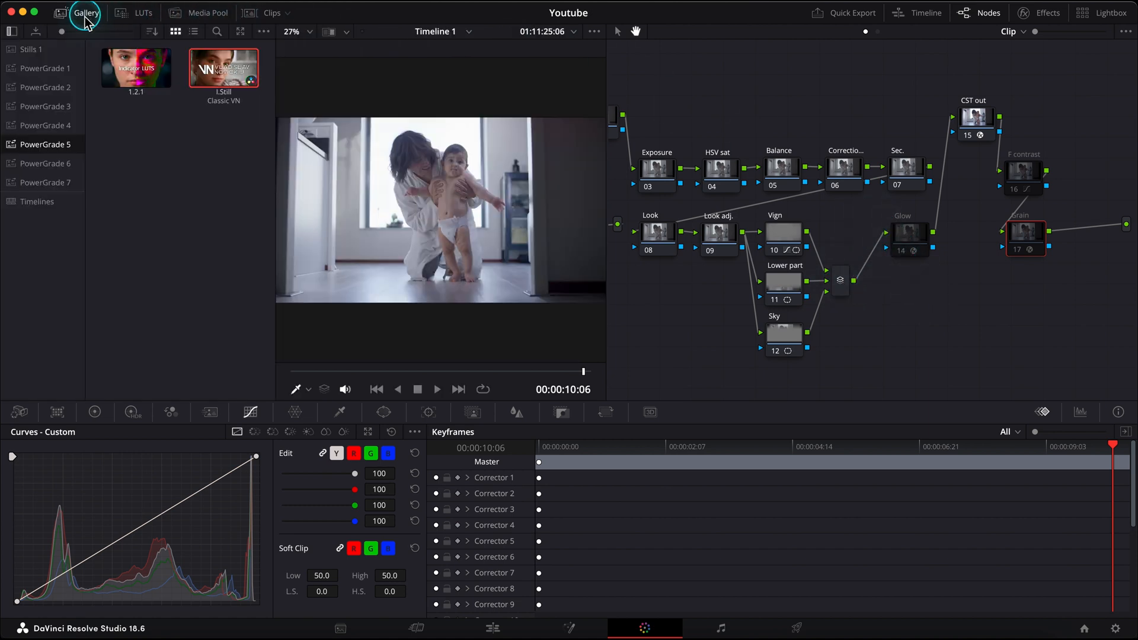
Append the 1.2.1 still's node graph, adding SKIN, WB and PURE nodes
right_click(135, 69)
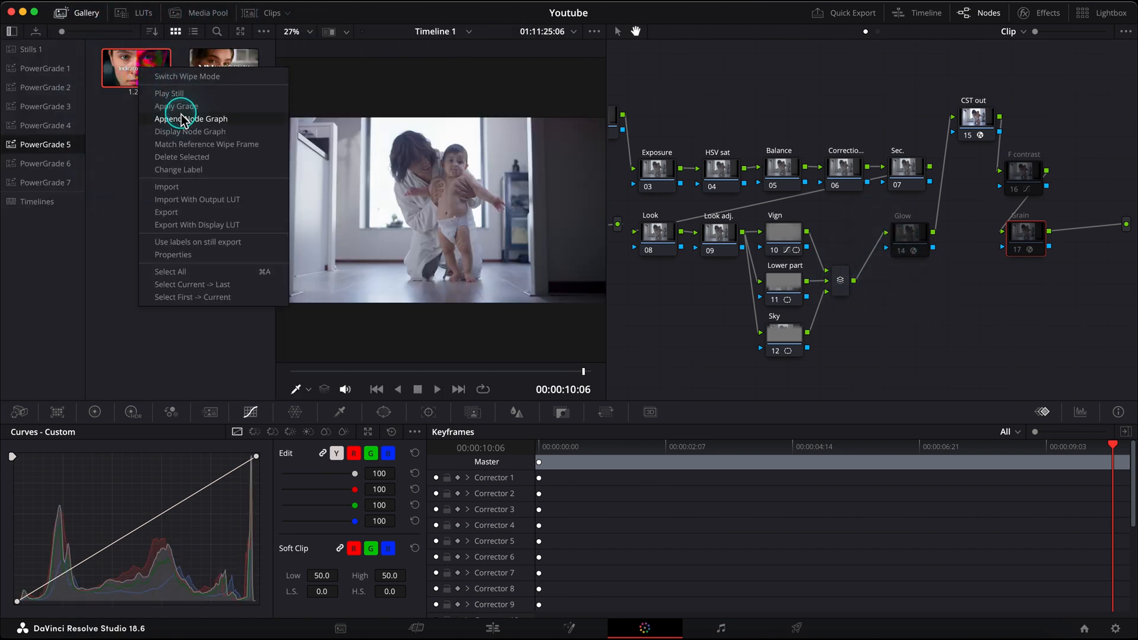
left_click(191, 119)
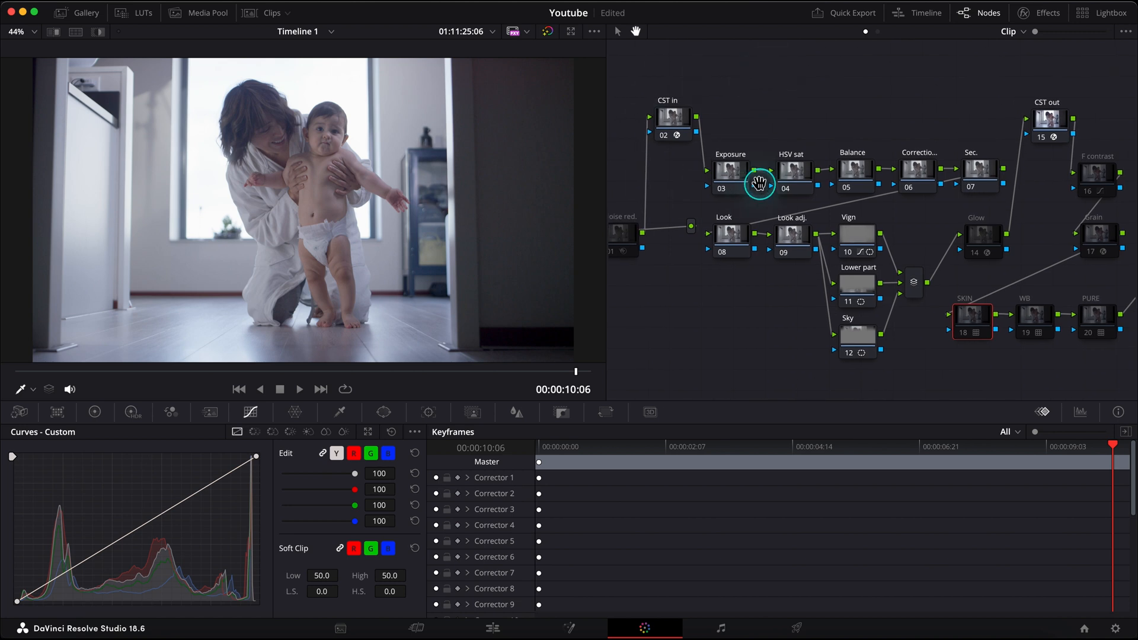
mouse_move(747, 209)
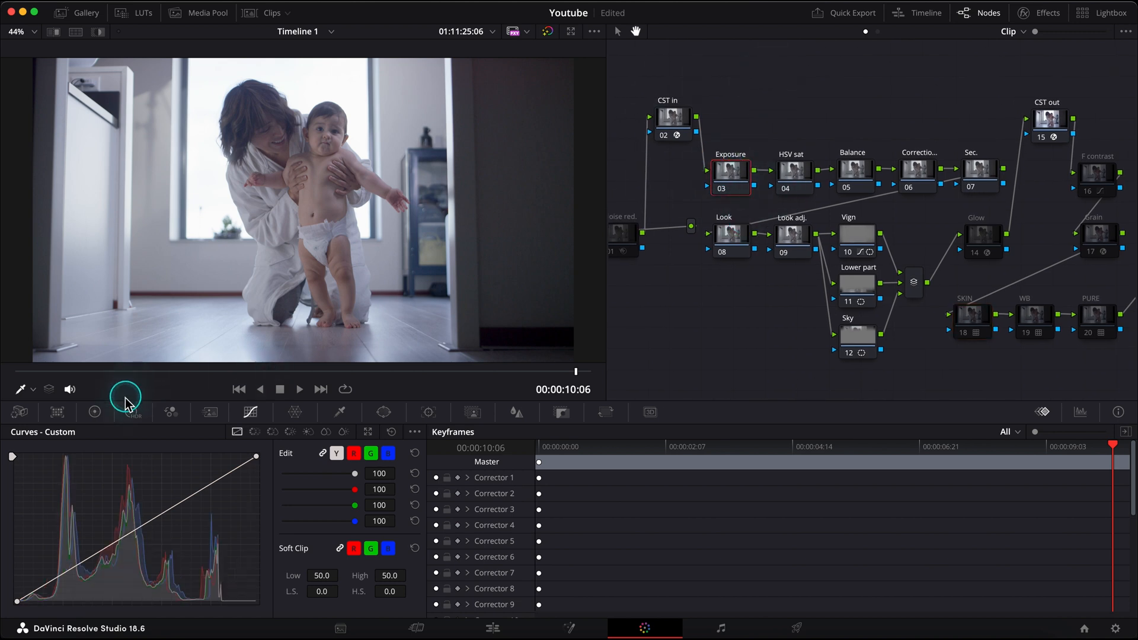
Nudge the HSV sat node's master Gain wheel in the Color Wheels palette
left_click(94, 411)
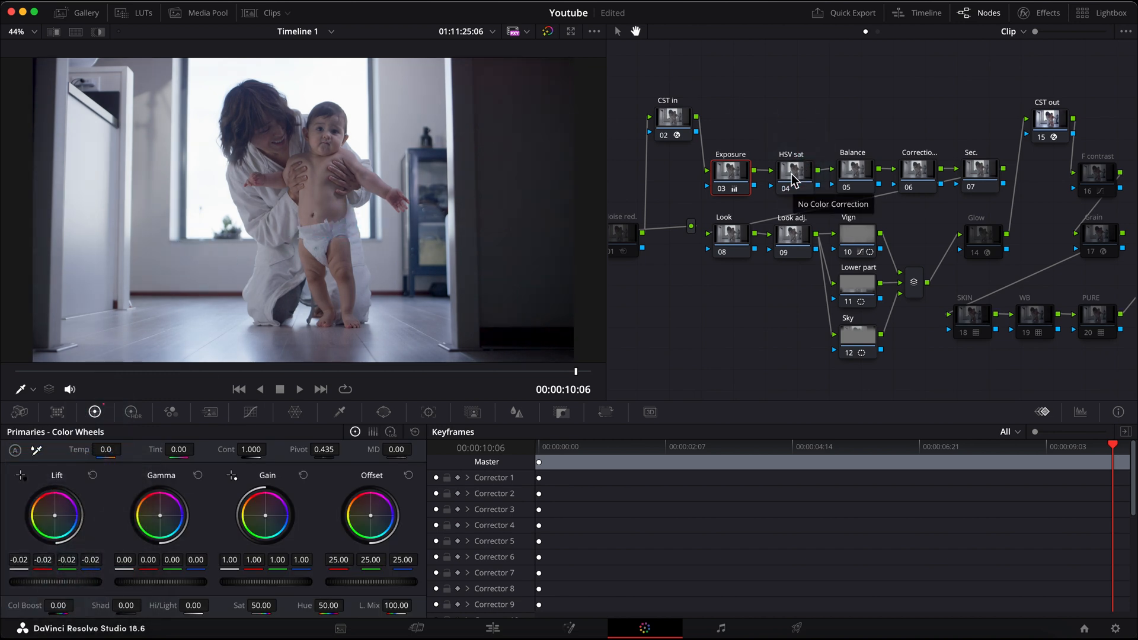
left_click(791, 172)
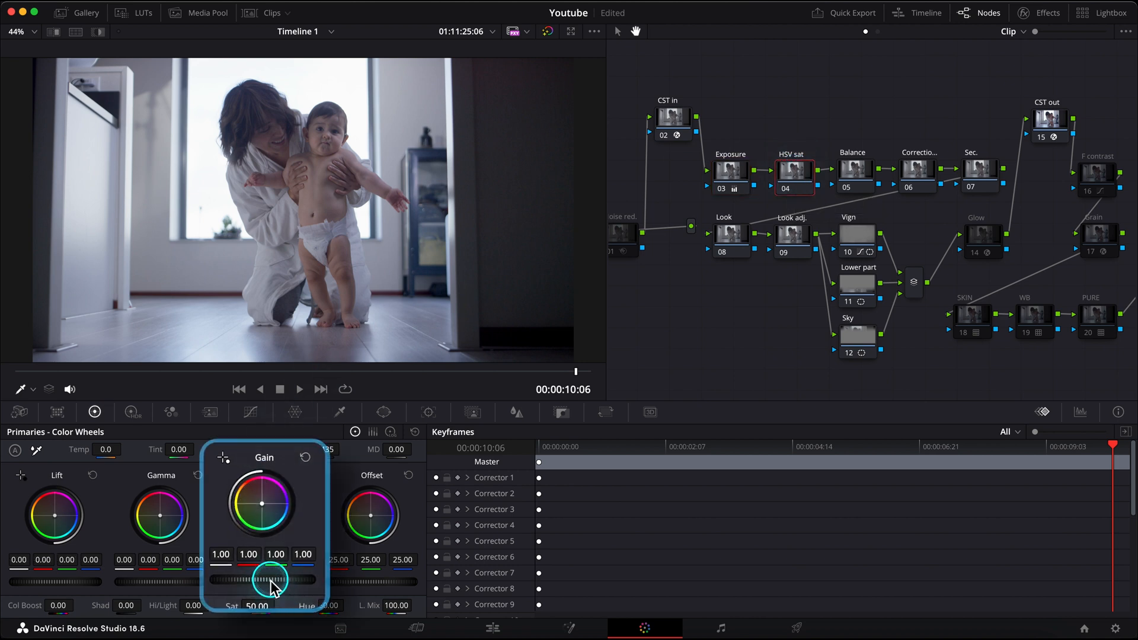
left_click_drag(261, 579, 284, 579)
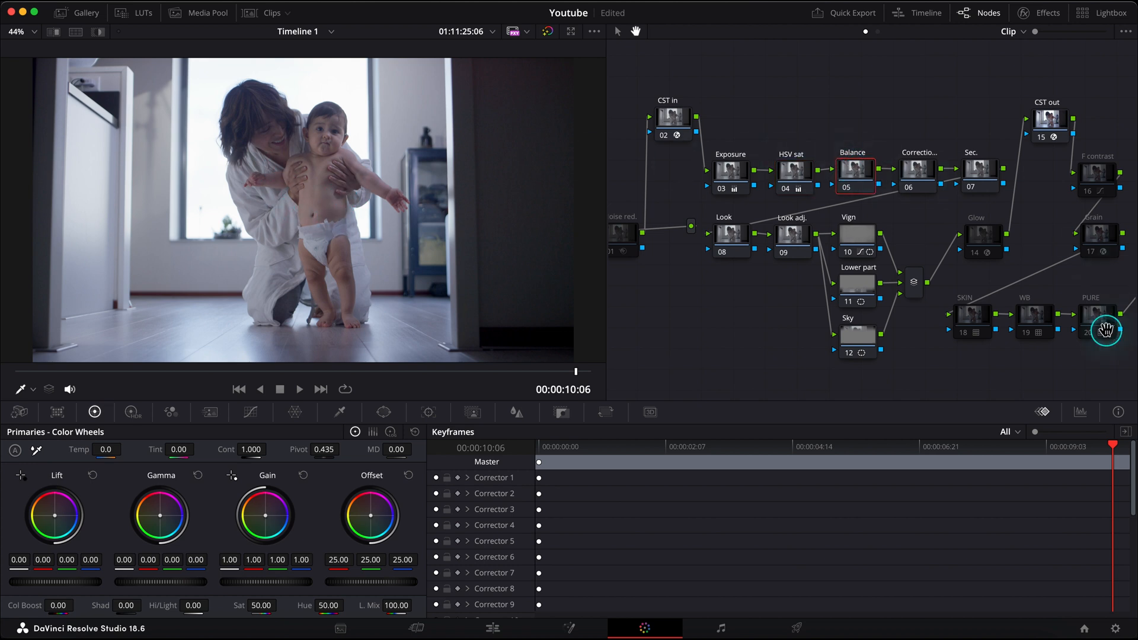
Select the WB node to see its false-colour view, then reselect the Balance node
left_click(1033, 319)
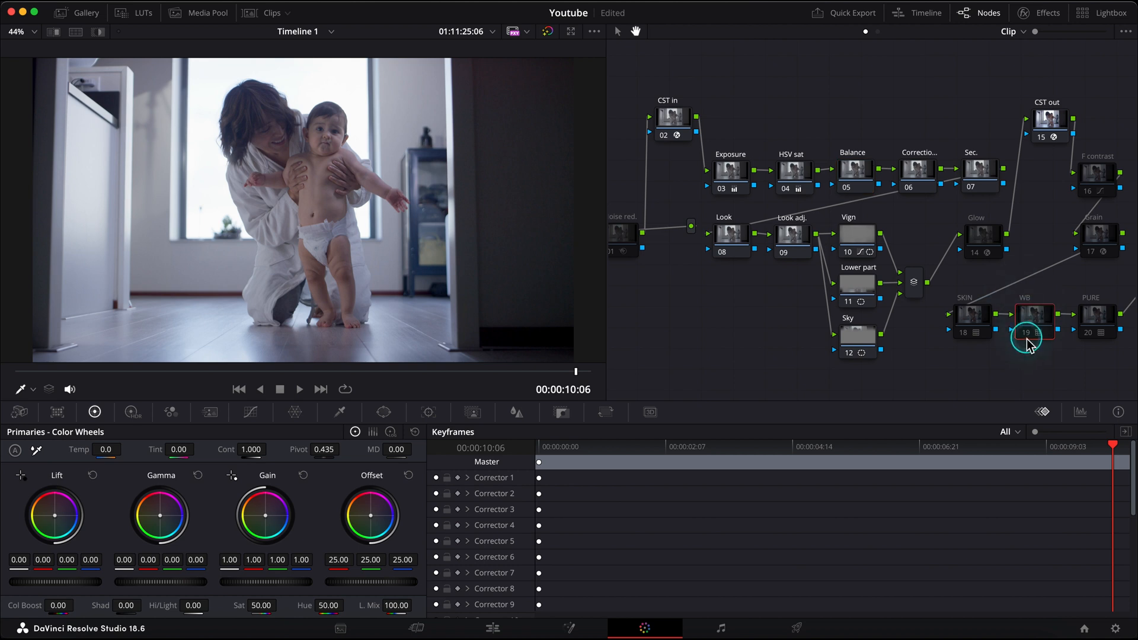
left_click(1033, 317)
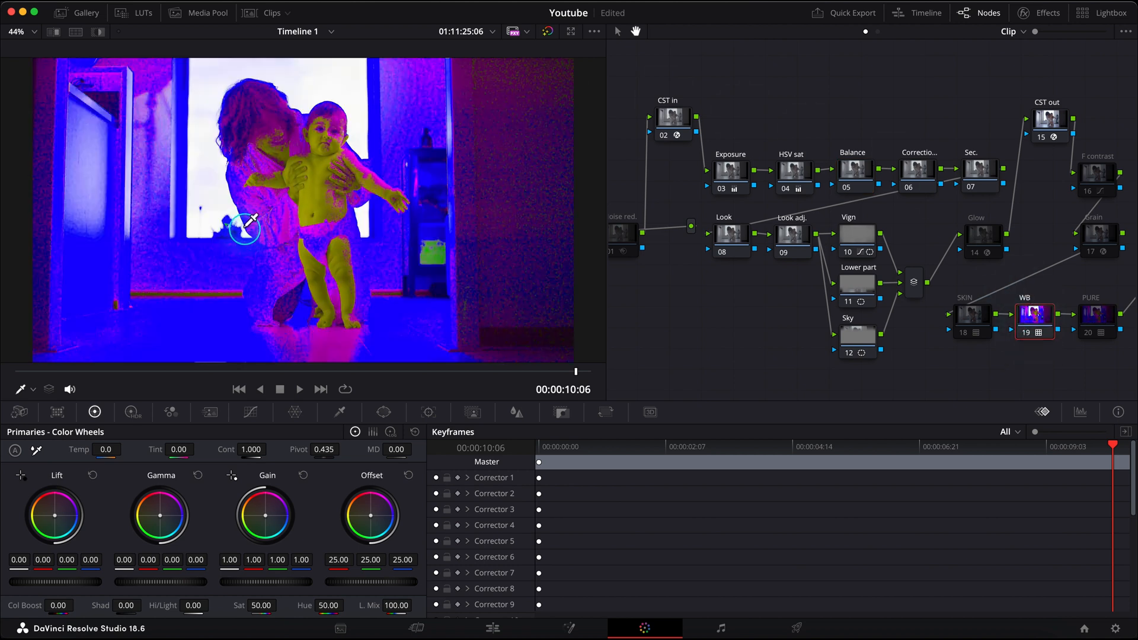
mouse_move(416, 238)
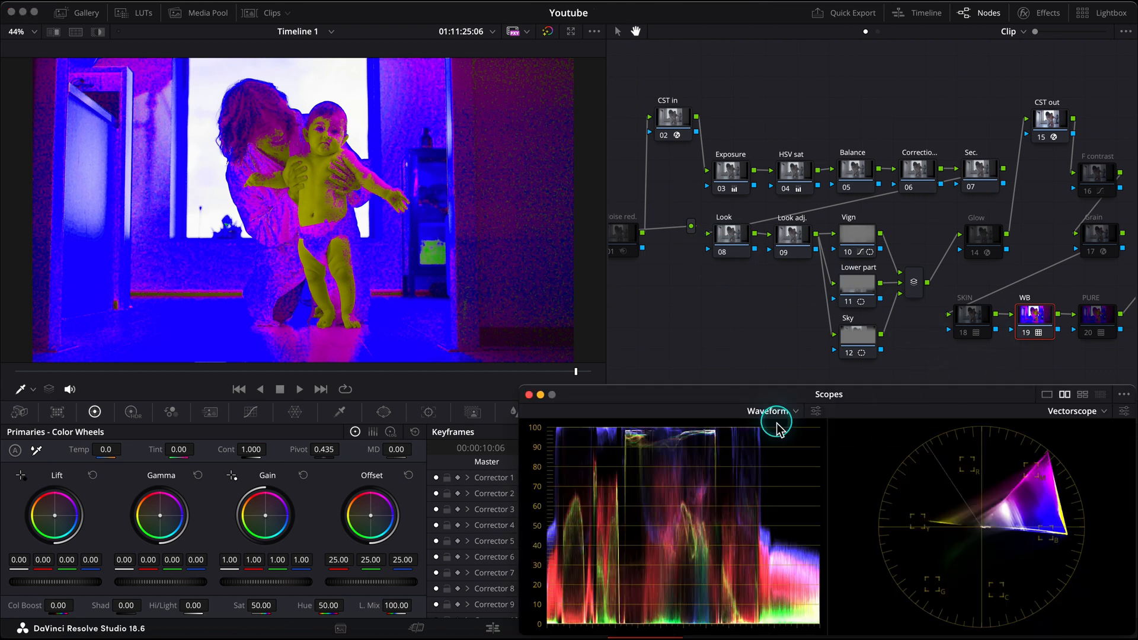
mouse_move(991, 513)
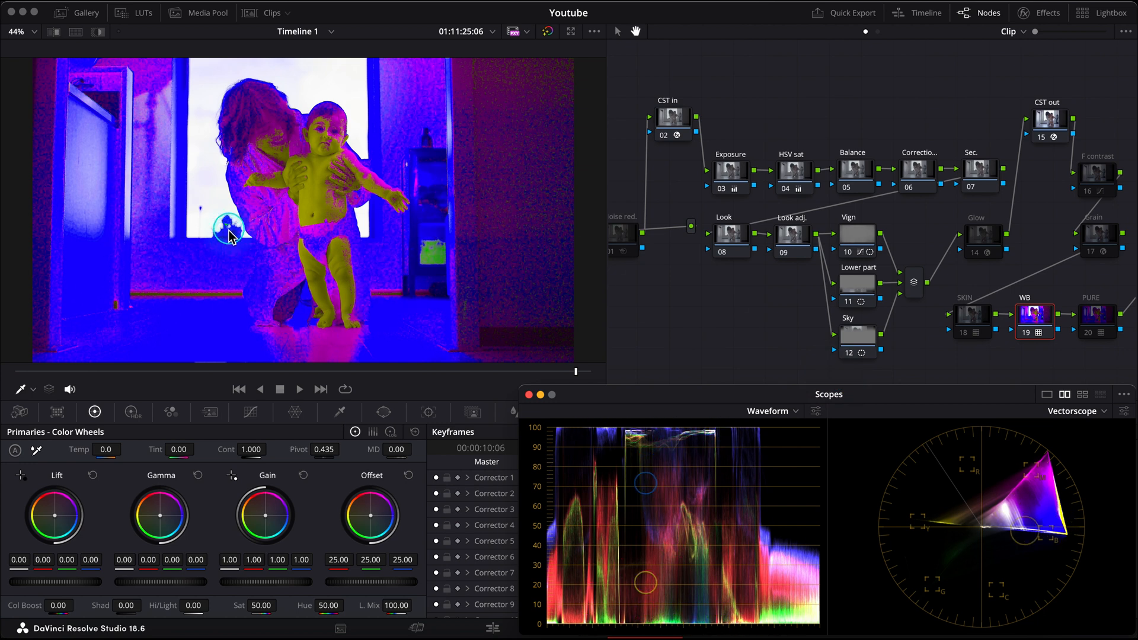
left_click(854, 169)
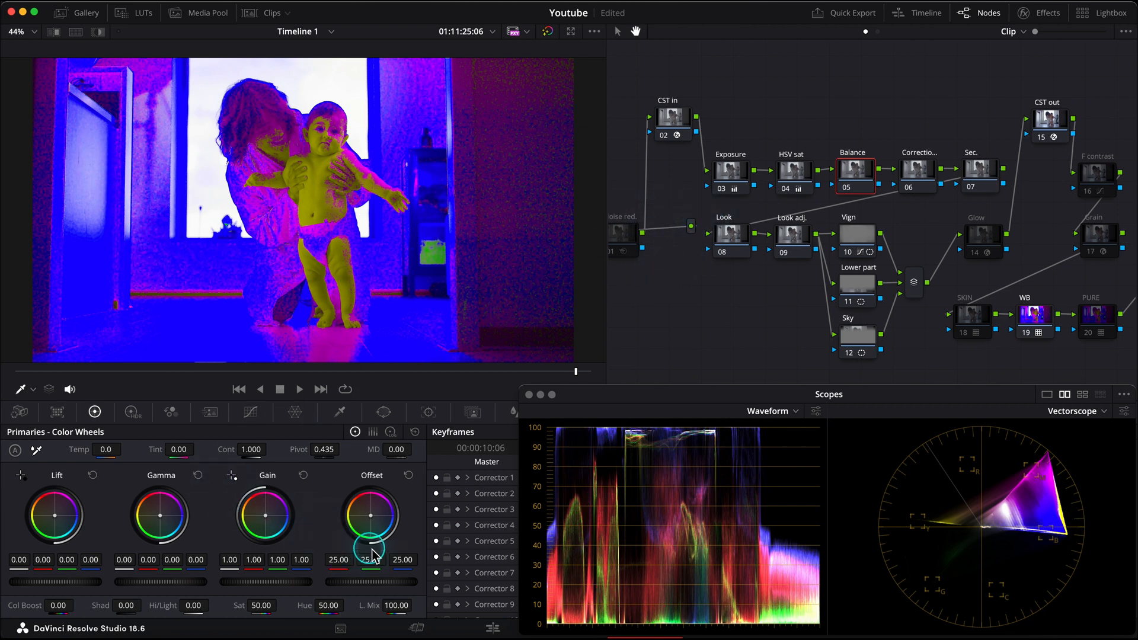
left_click_drag(401, 559, 407, 566)
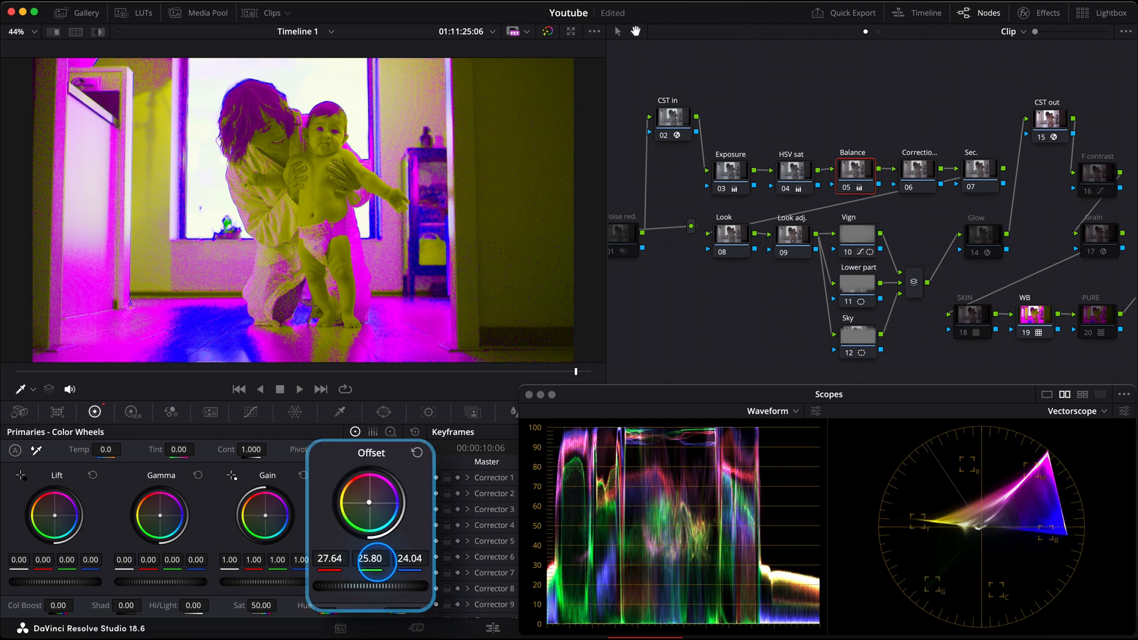
left_click_drag(369, 566, 370, 551)
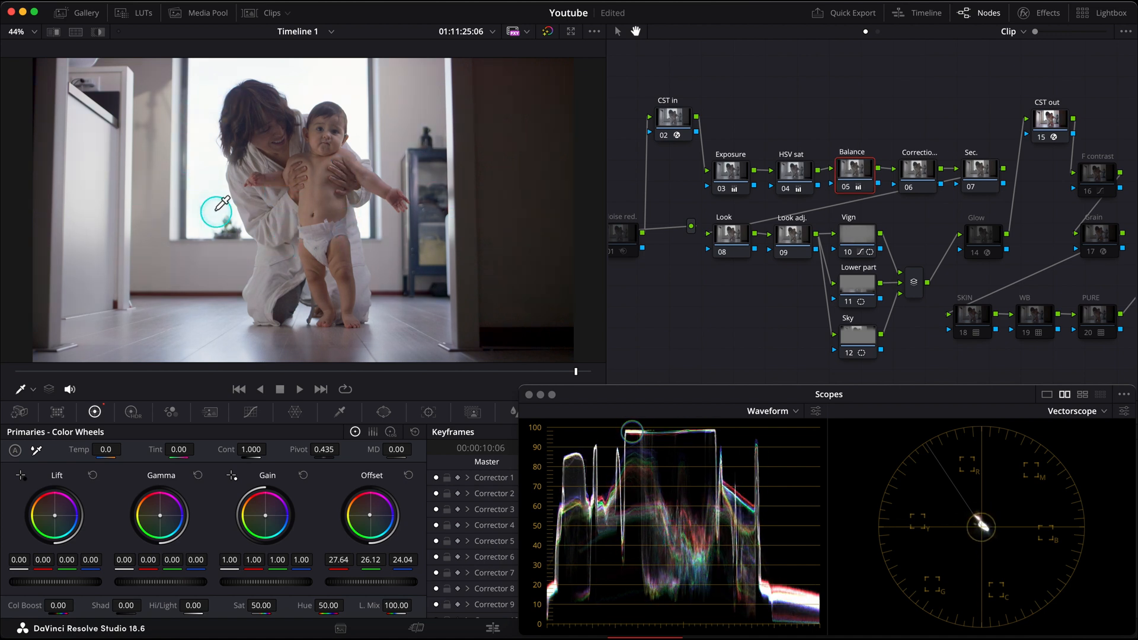
mouse_move(297, 250)
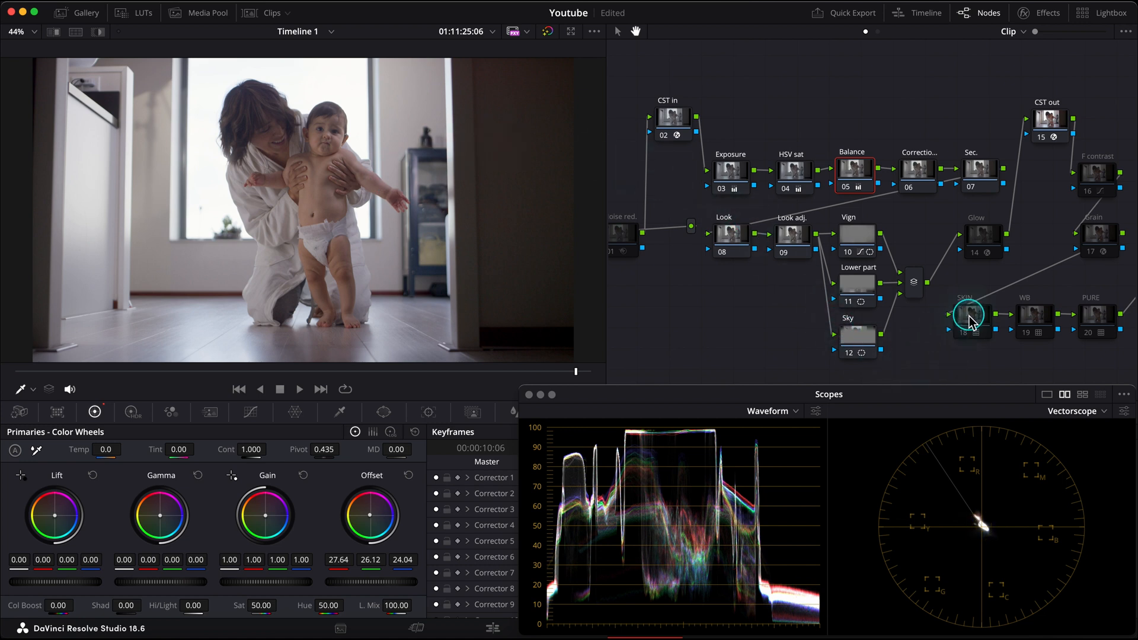
mouse_move(969, 316)
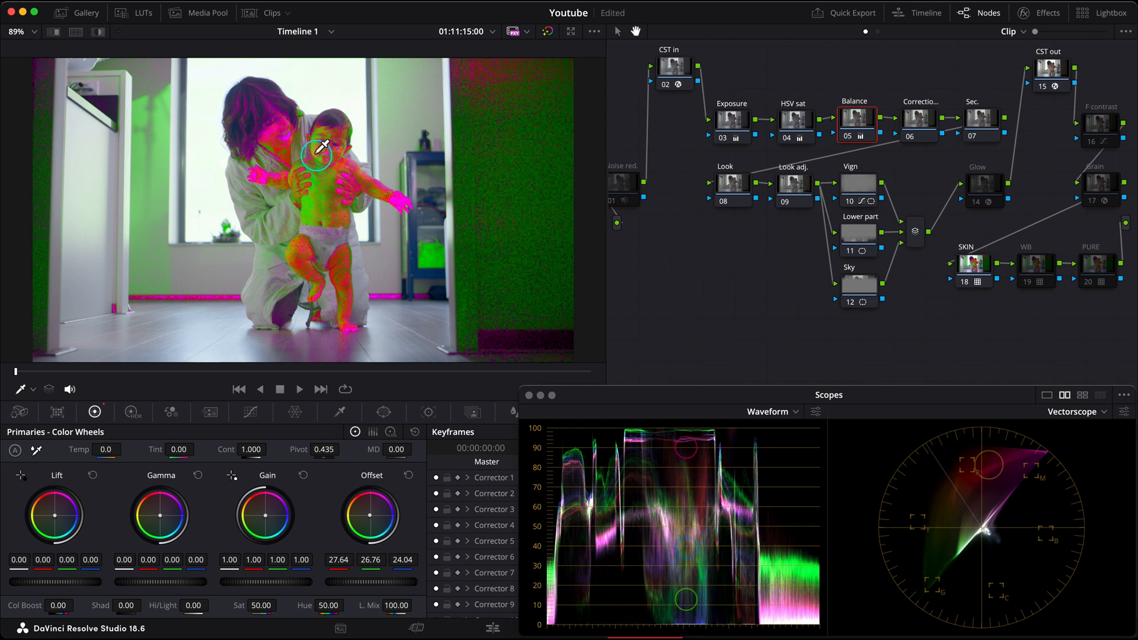
Sample the baby's skin tones on the SKIN node, review from Balance, then select node 16
left_click_drag(320, 149, 345, 258)
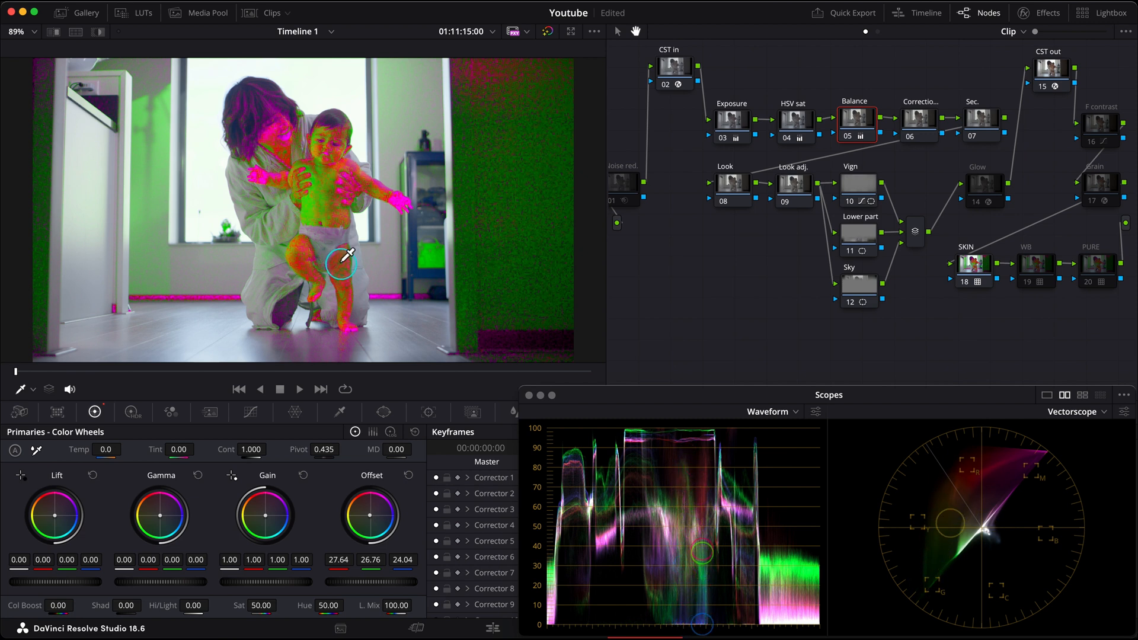
left_click(856, 123)
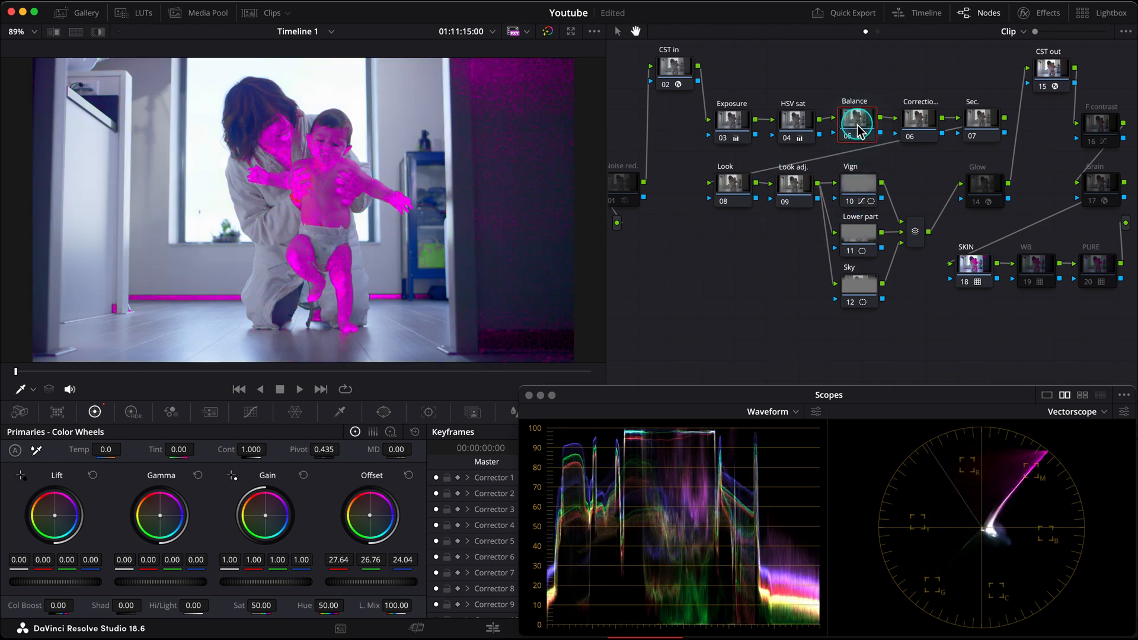
left_click(970, 263)
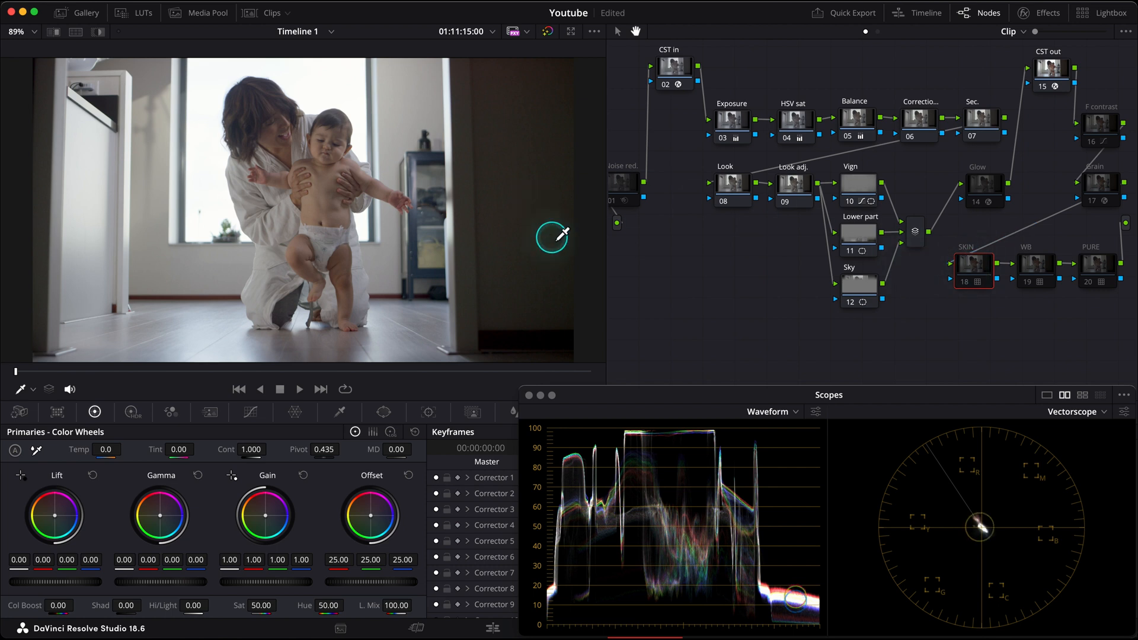
left_click(855, 118)
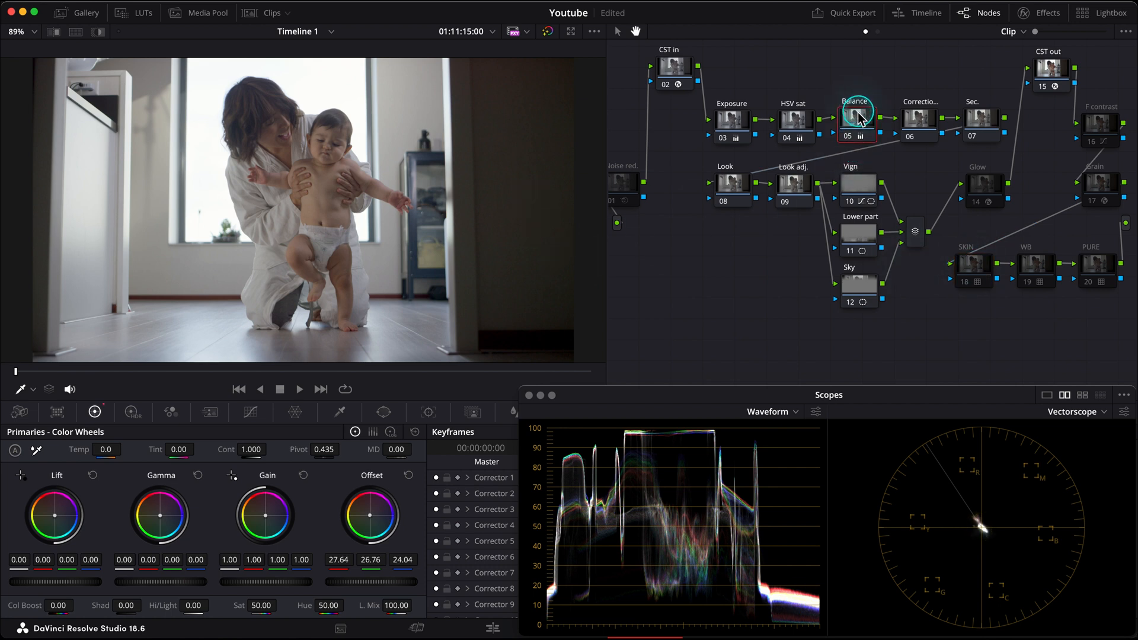
left_click(857, 118)
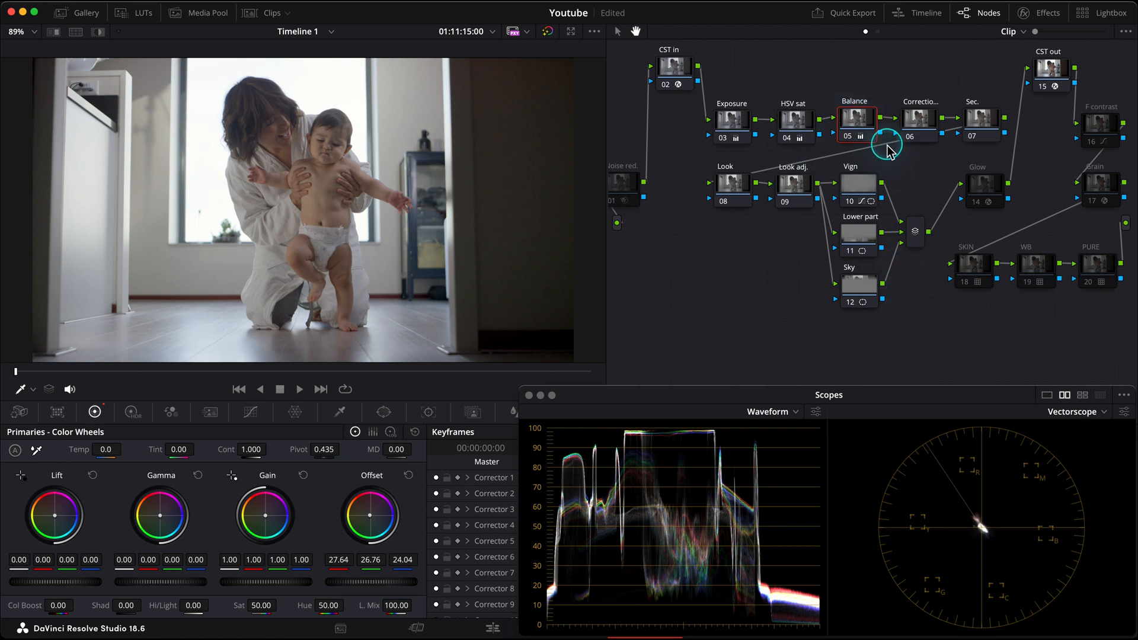
mouse_move(636, 31)
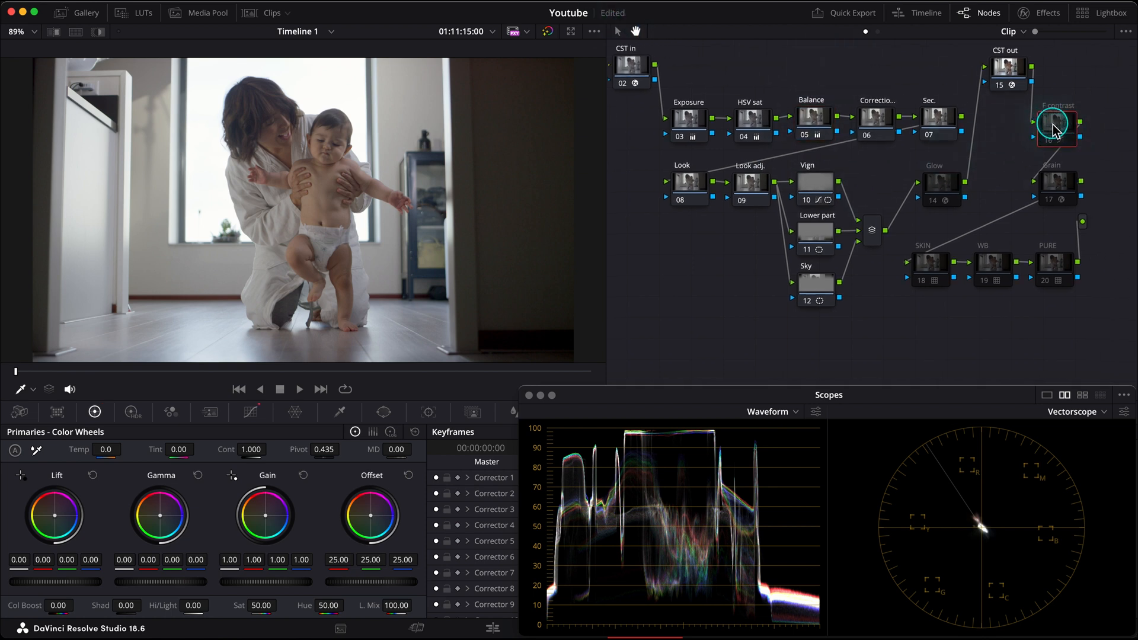
left_click(1057, 125)
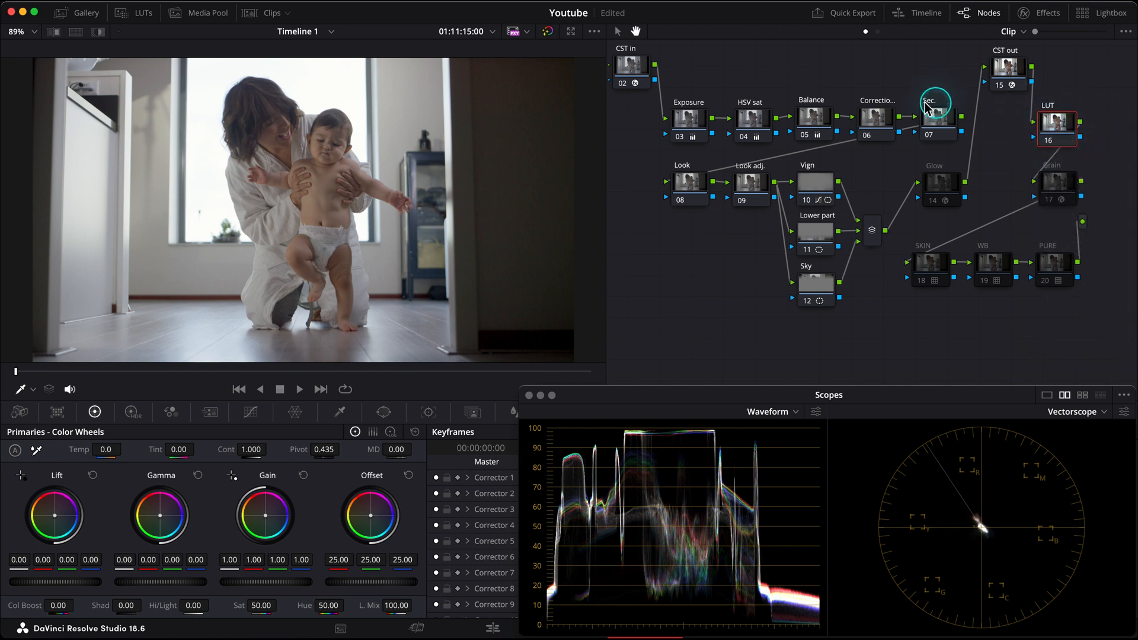
Preview the Fuji Cold, Medium and Warm LUTs, then apply Fuji Warm to node 16
left_click(142, 12)
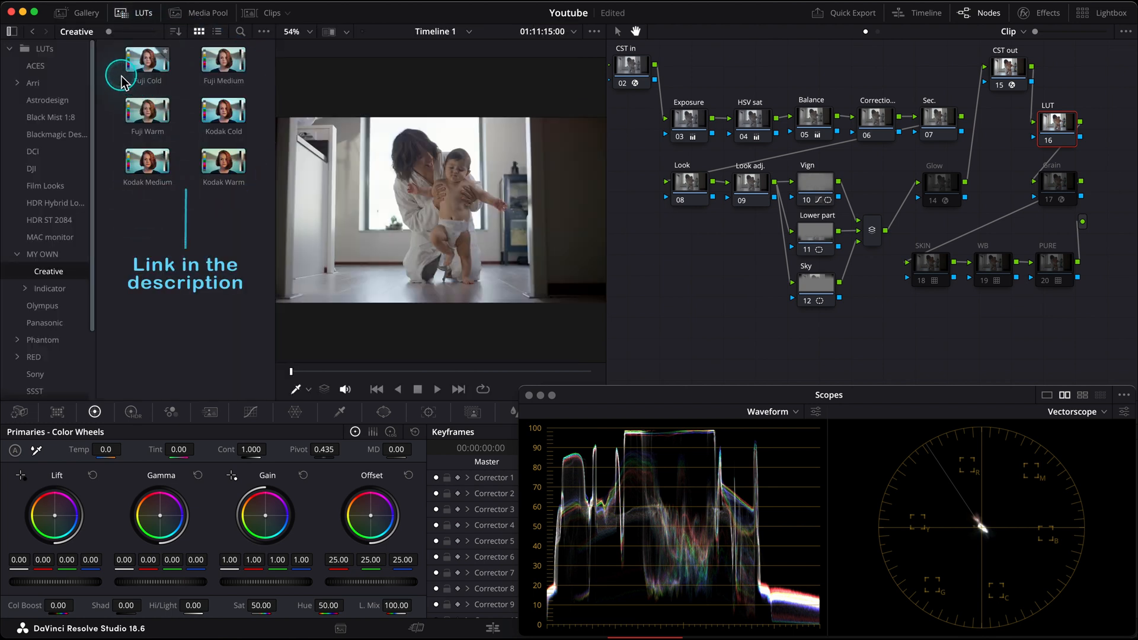
left_click(146, 60)
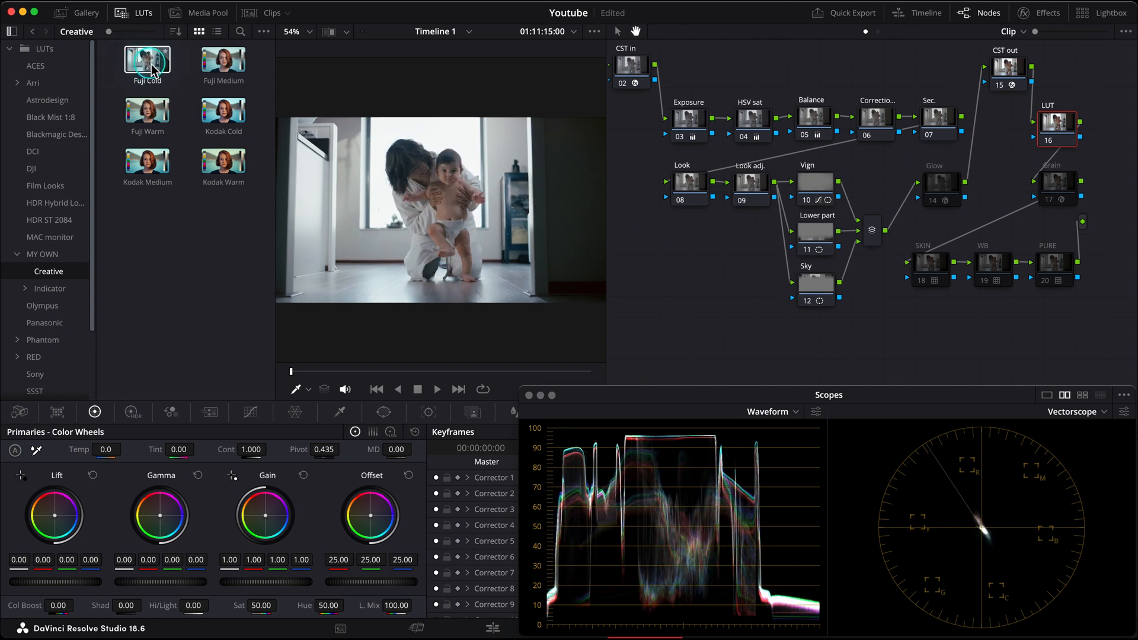
left_click(223, 59)
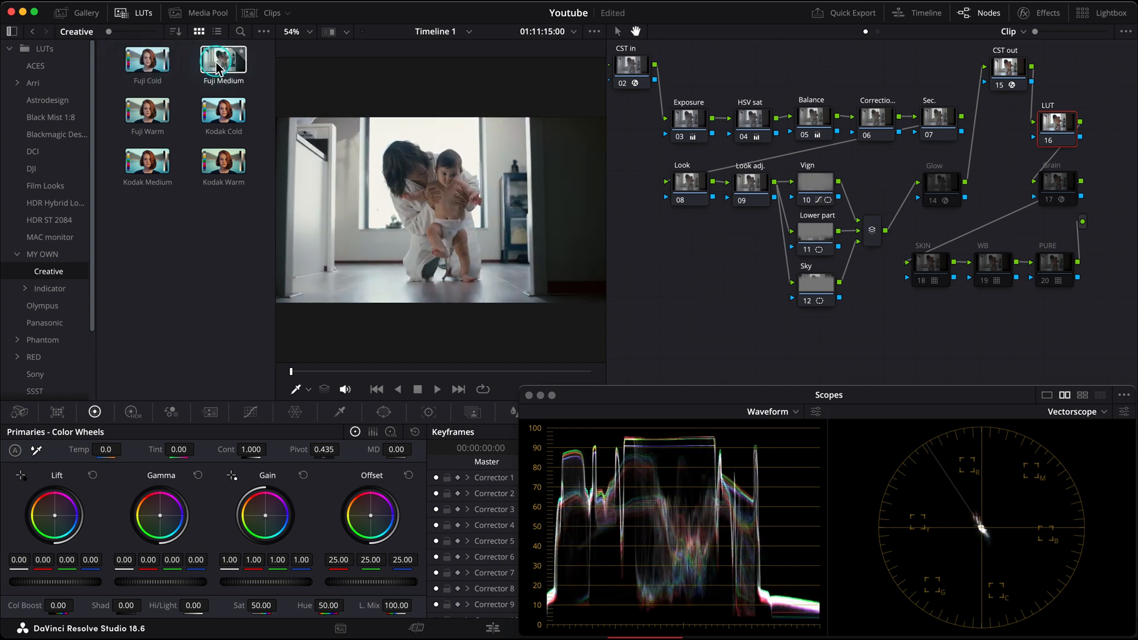
left_click(147, 111)
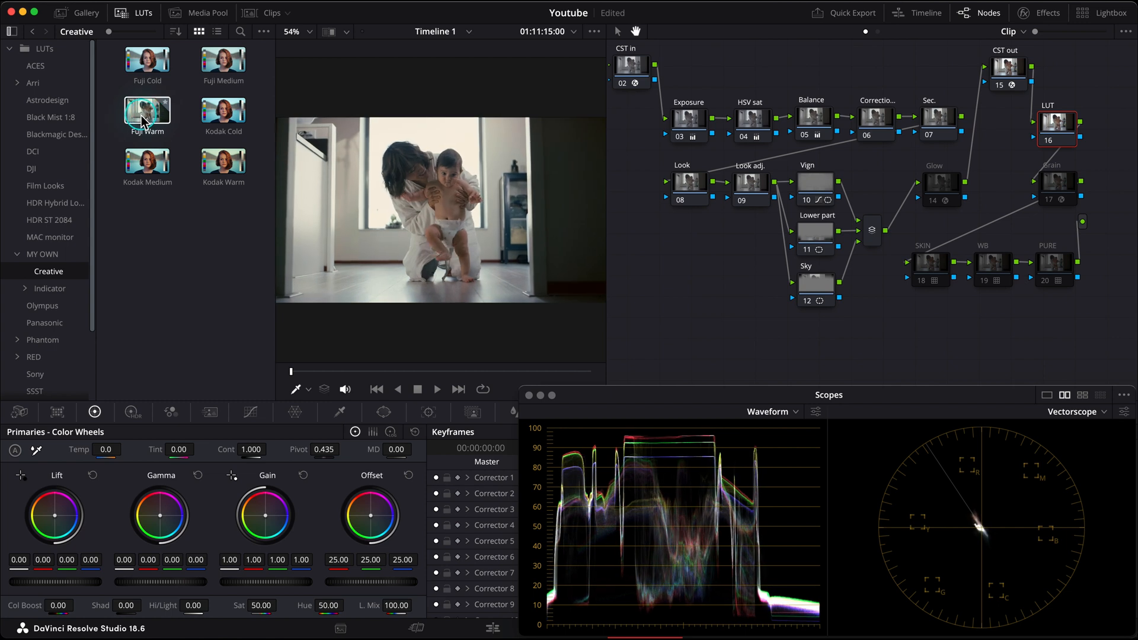
left_click(223, 112)
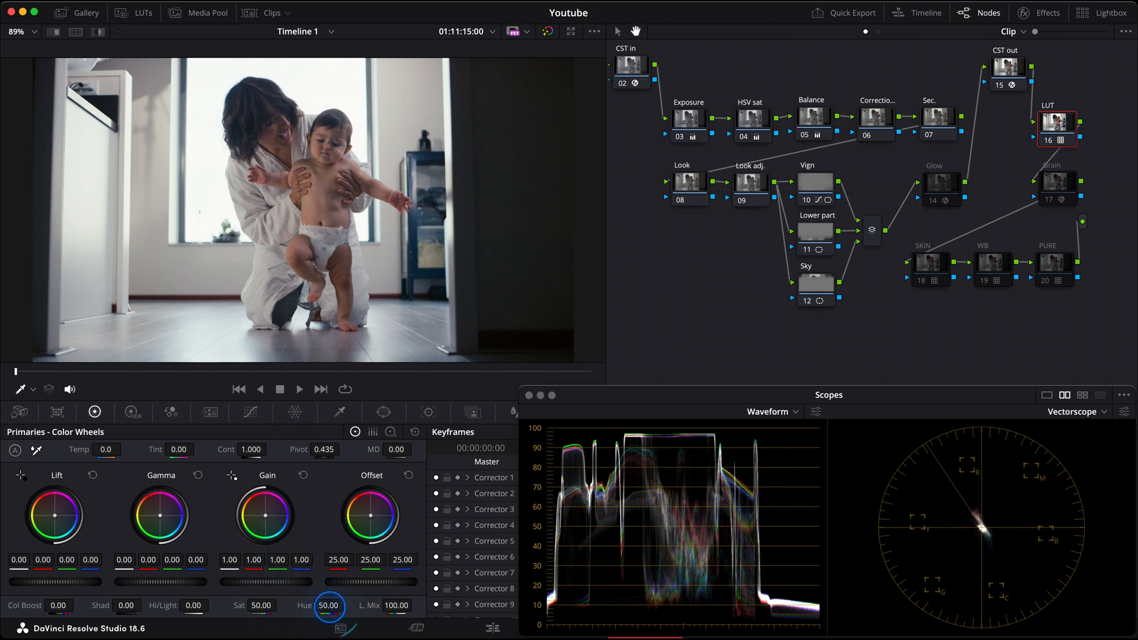
Drag the LUT node's Primaries hue down to 48
left_click_drag(328, 605, 325, 605)
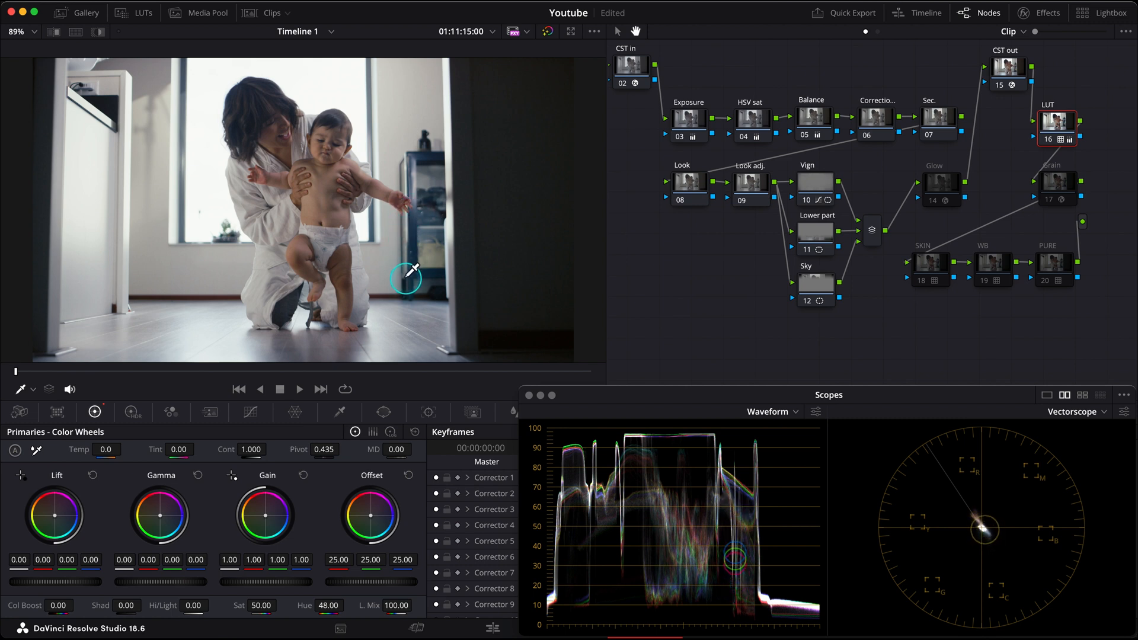
mouse_move(417, 152)
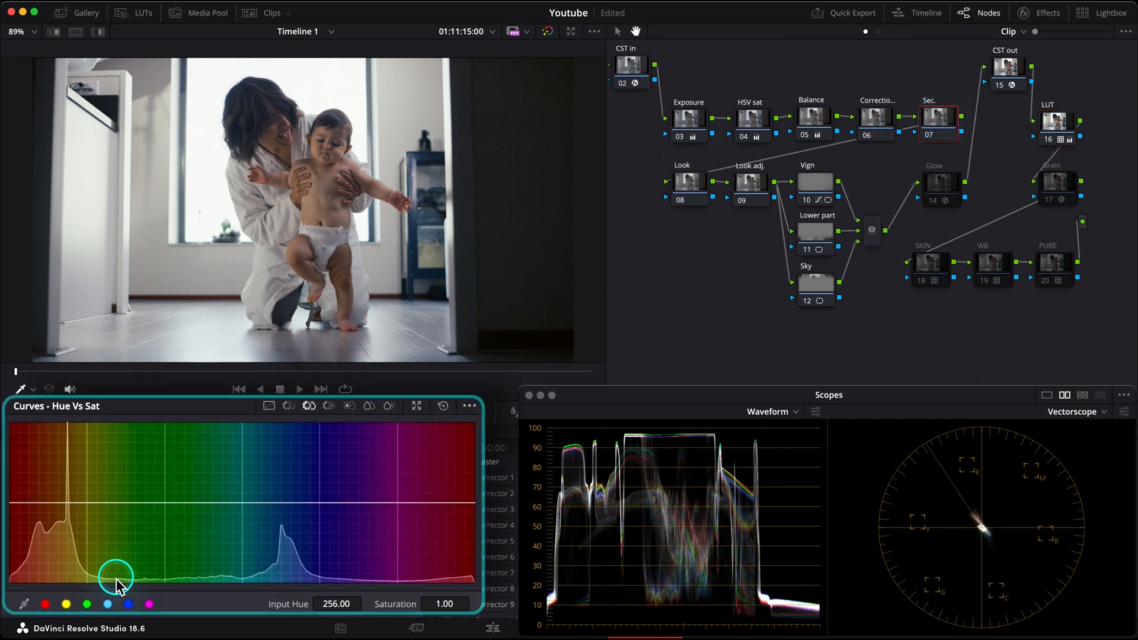
Add Hue vs Sat control points and raise the blue-hue point to about 1.28 saturation
left_click_drag(119, 584, 356, 490)
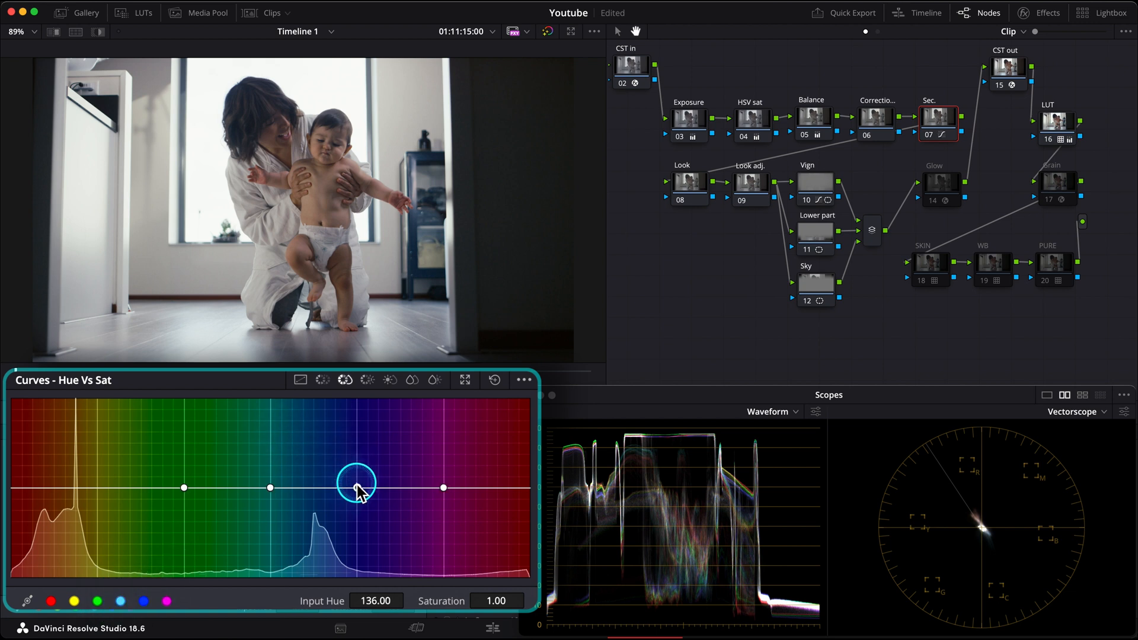
left_click_drag(355, 488, 314, 486)
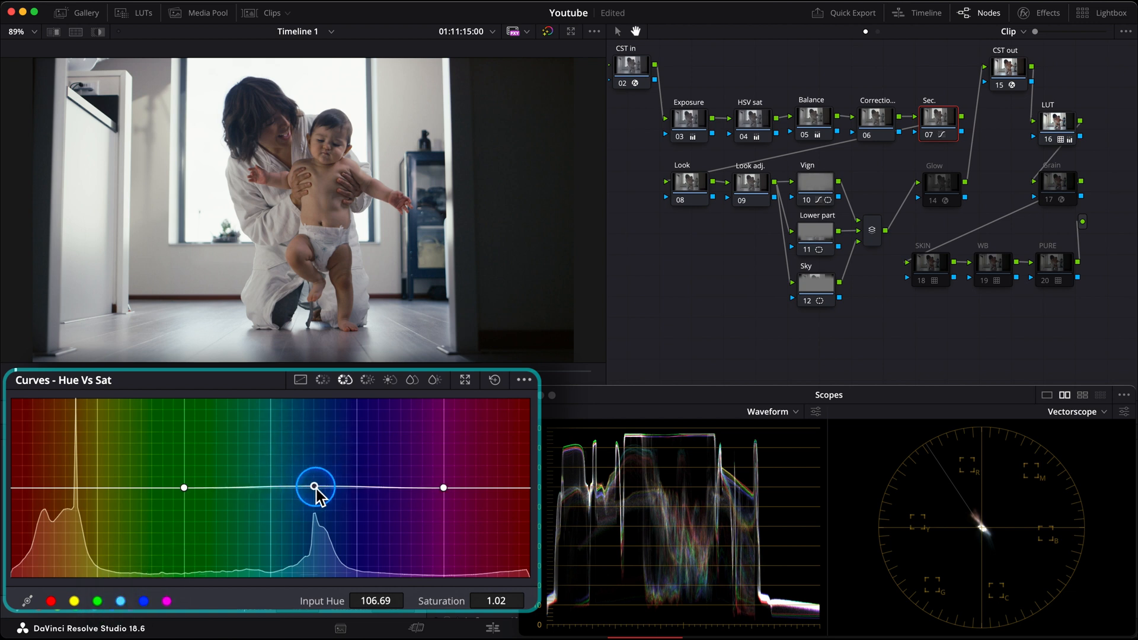
left_click_drag(313, 487, 322, 458)
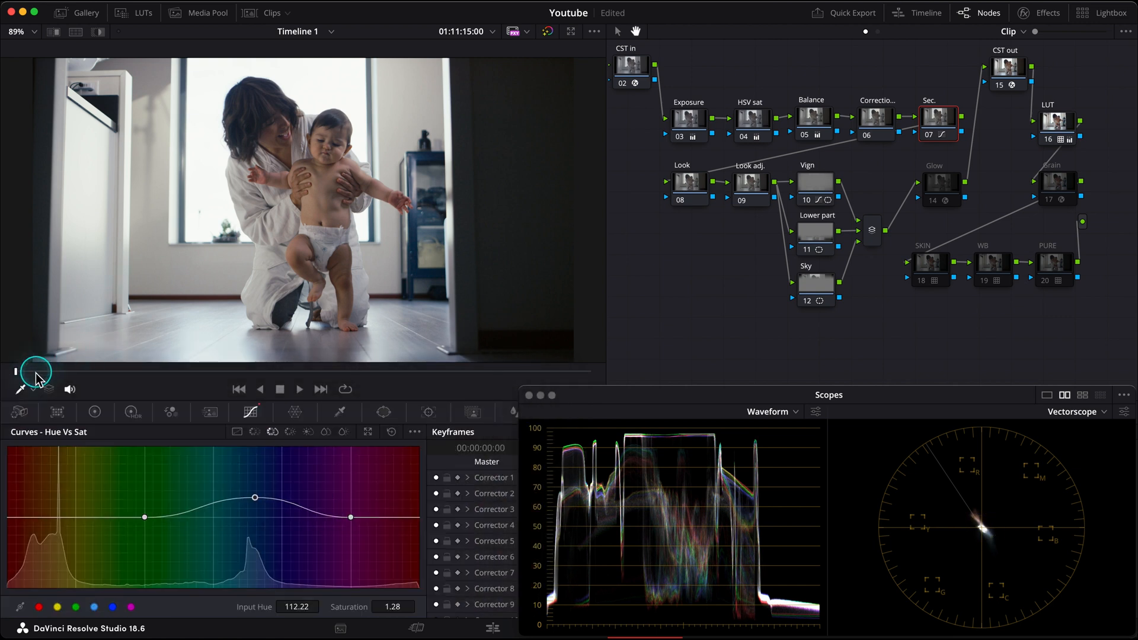
left_click_drag(35, 371, 467, 371)
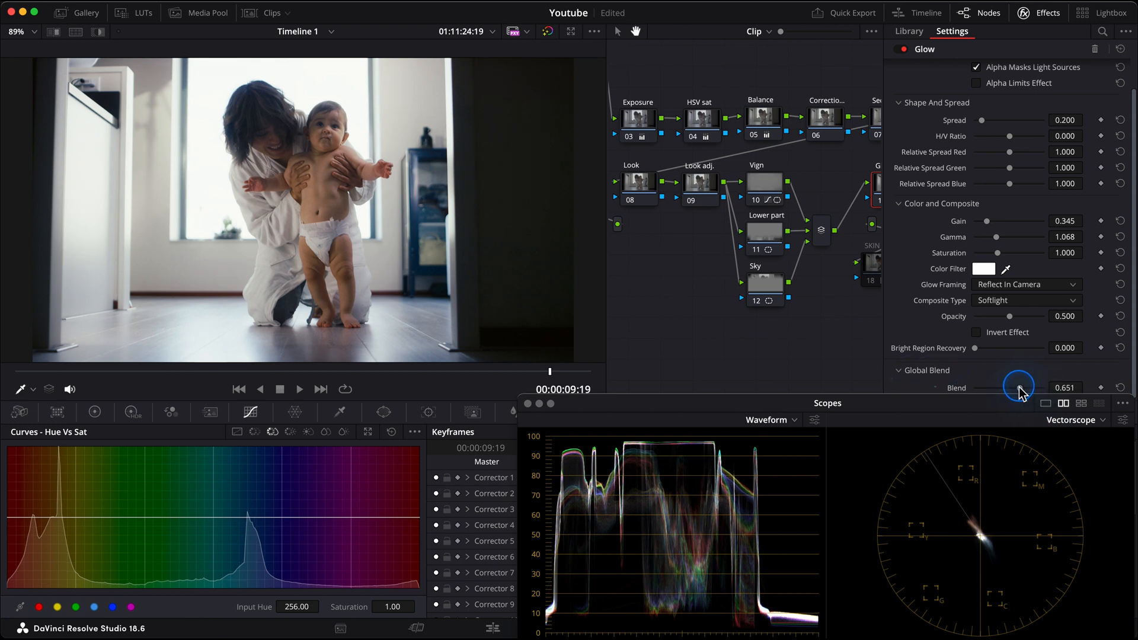
Drag the Glow node's Global Blend to about 0.65
left_click_drag(1020, 387, 994, 387)
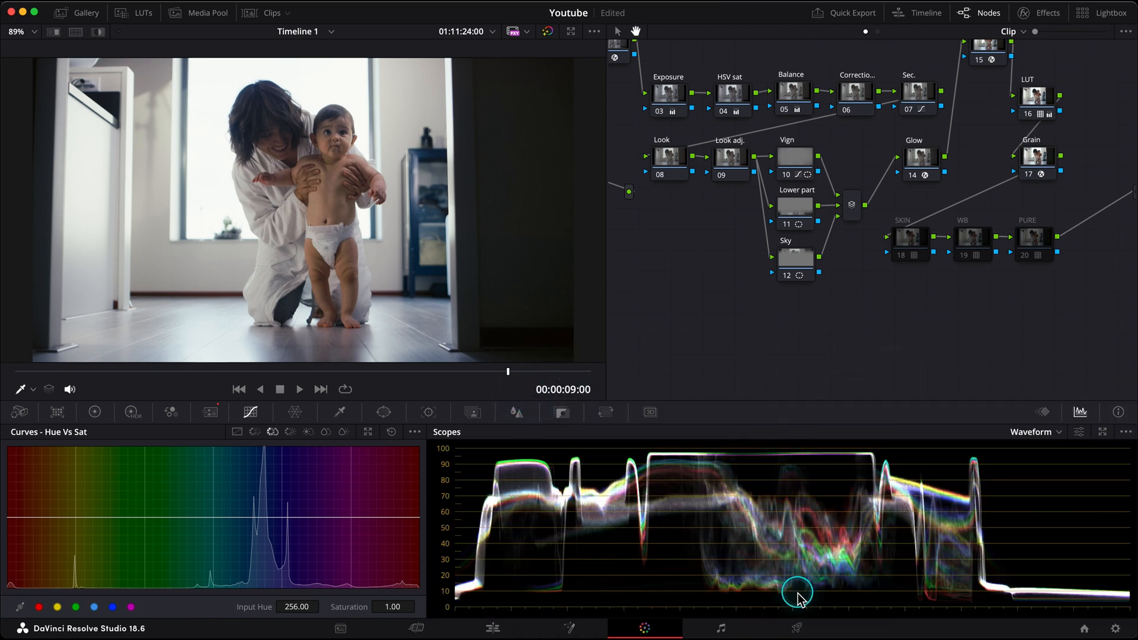
Render the Test shot MP4 and set the playback volume of the finished file
left_click(796, 628)
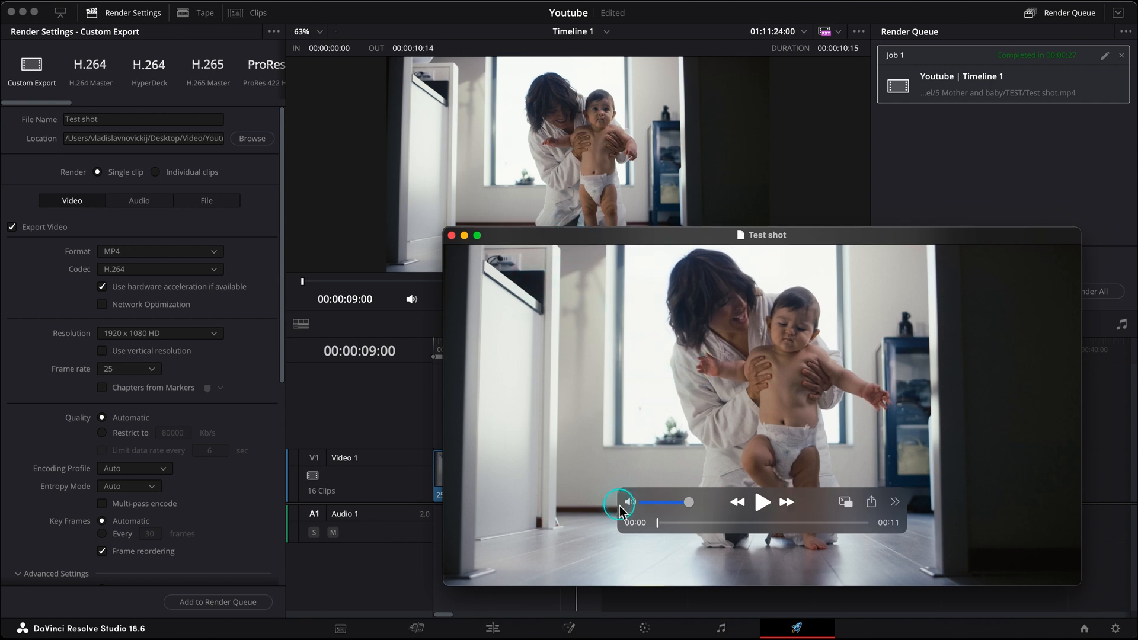
left_click_drag(616, 501, 783, 522)
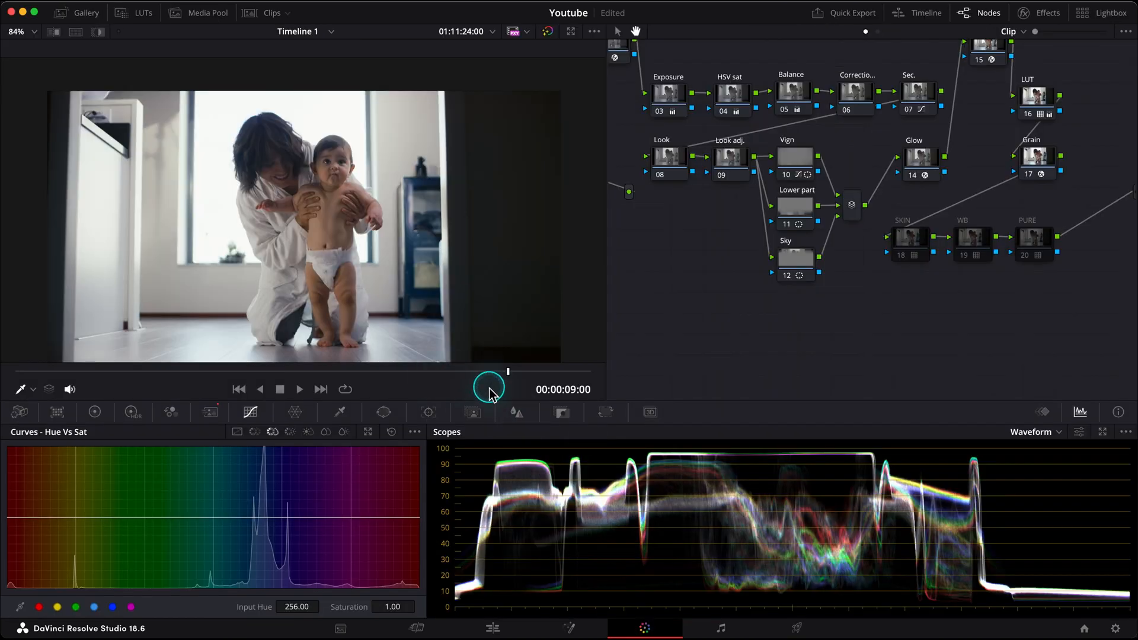
mouse_move(1086, 426)
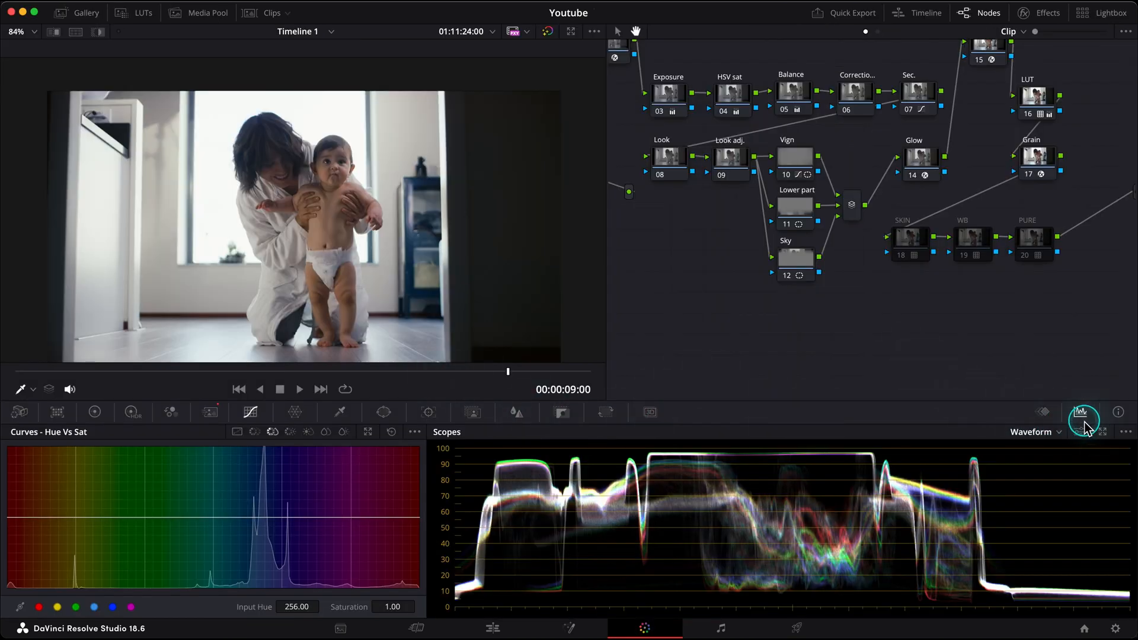
left_click(1083, 421)
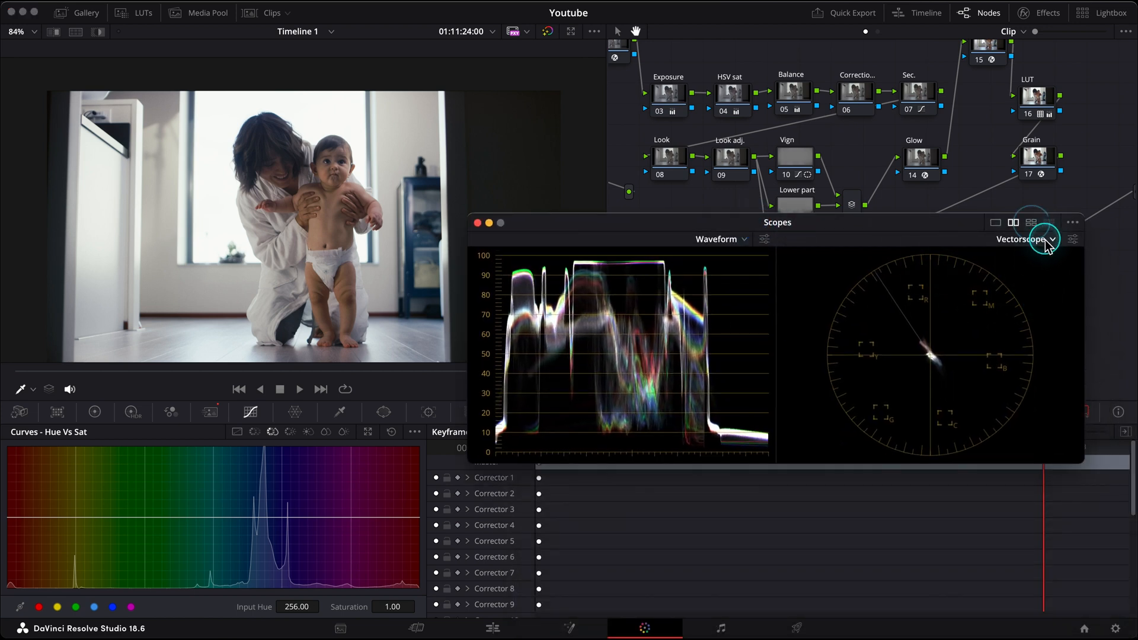
left_click(1030, 222)
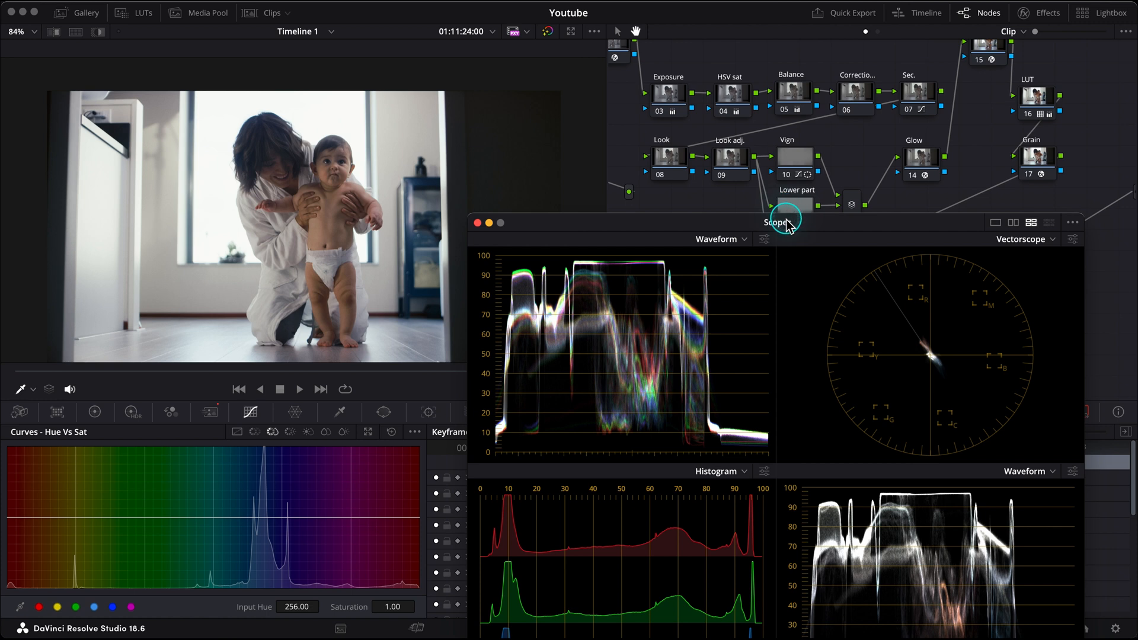
left_click_drag(784, 223, 820, 61)
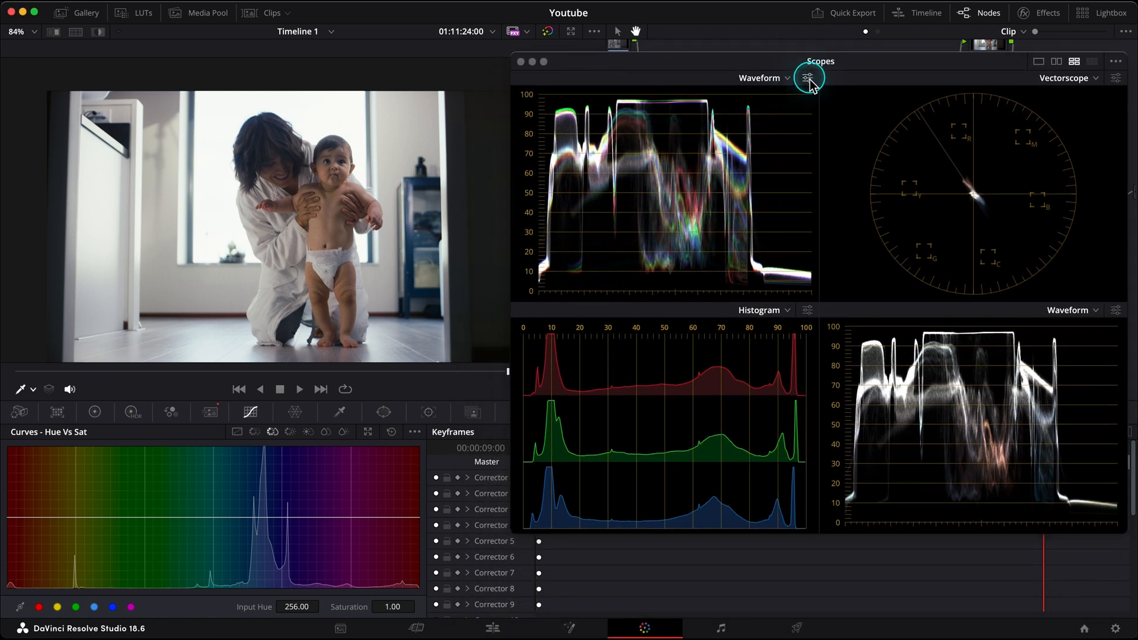
left_click(808, 78)
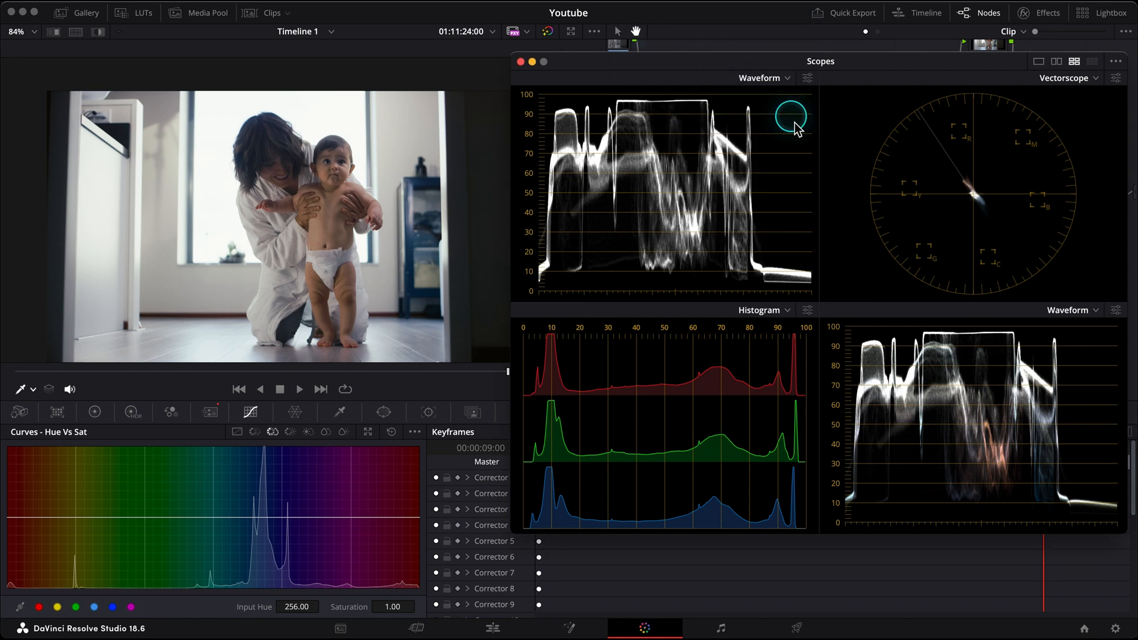
mouse_move(717, 201)
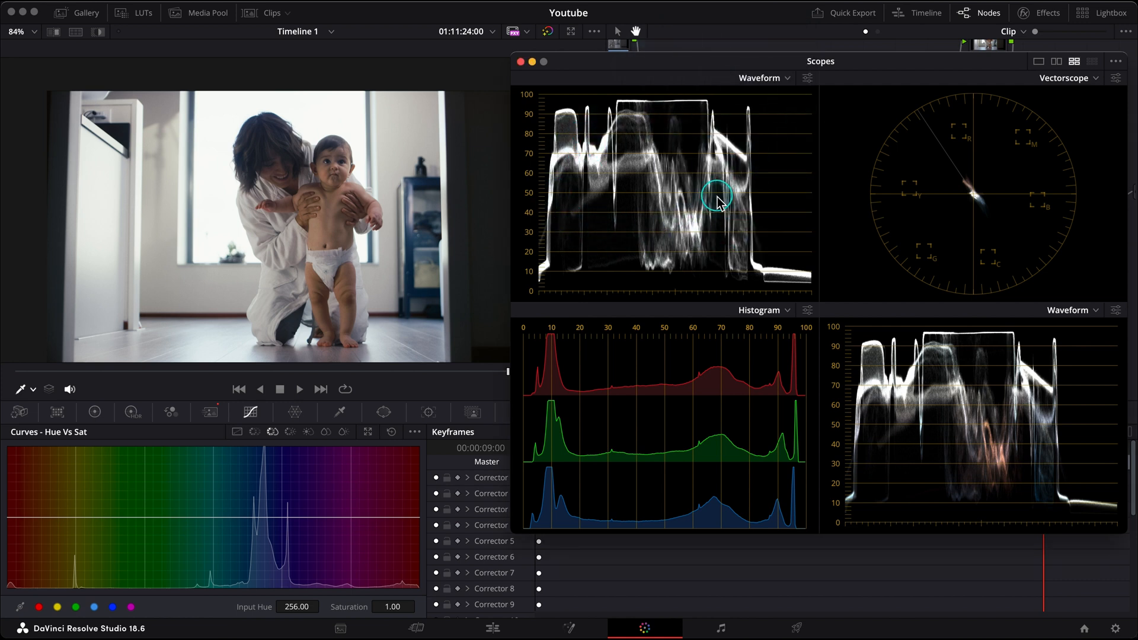
mouse_move(688, 91)
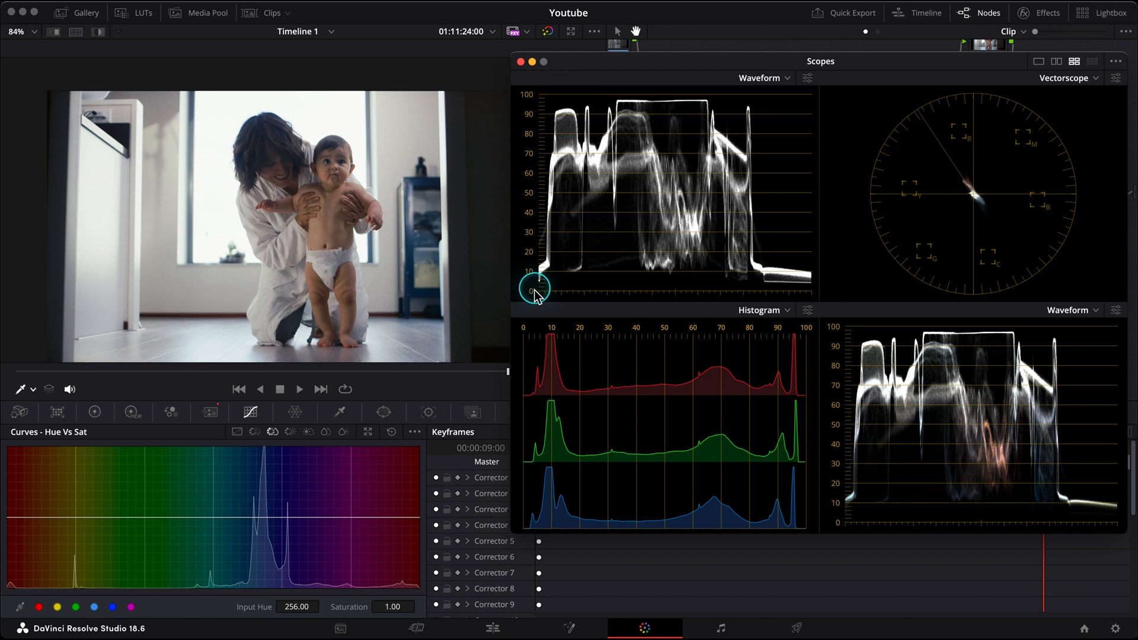
left_click_drag(536, 291, 801, 291)
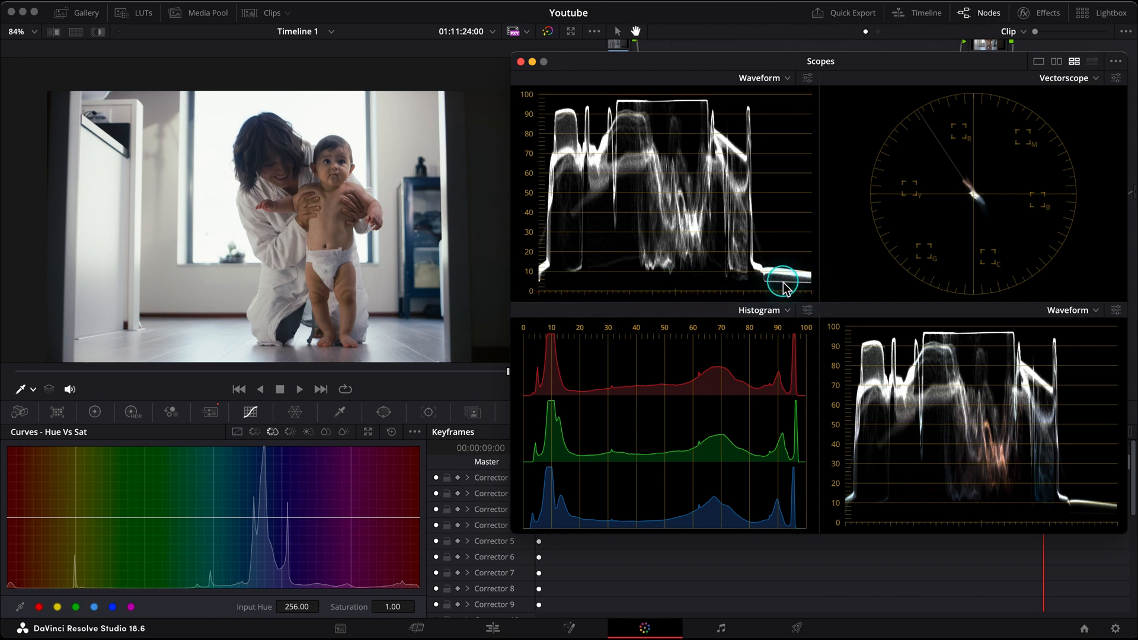
mouse_move(537, 283)
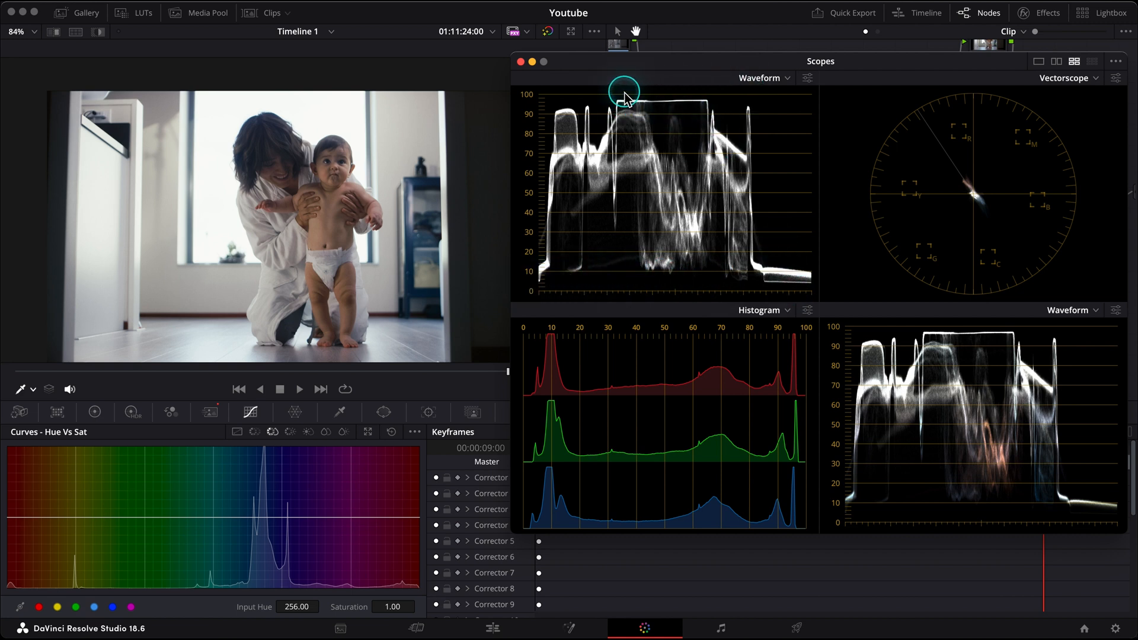
mouse_move(675, 105)
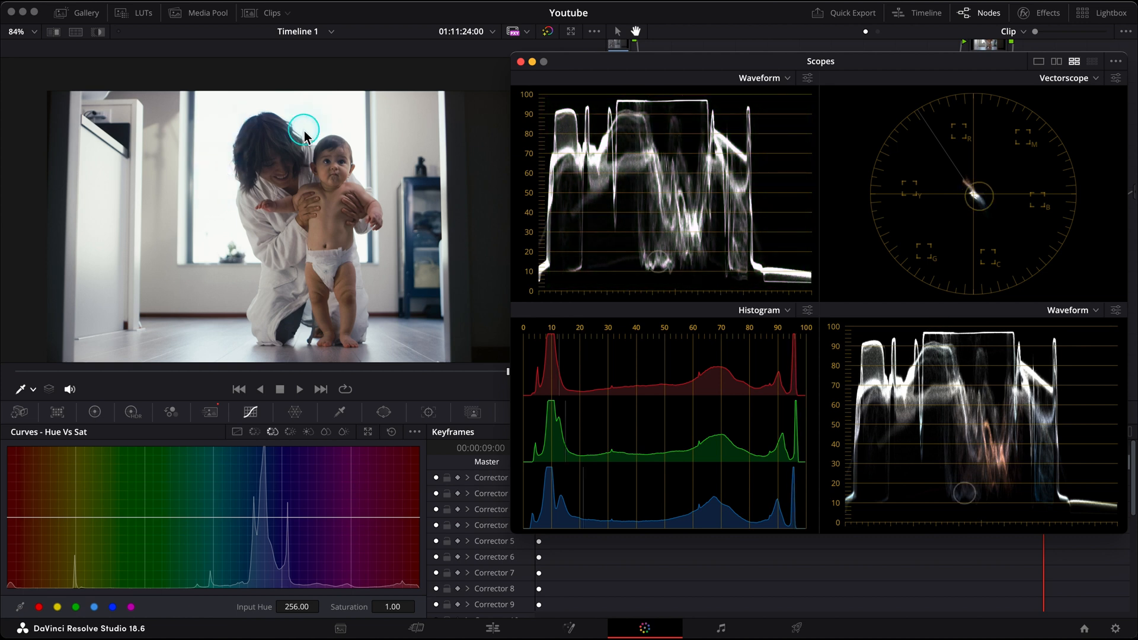
mouse_move(425, 140)
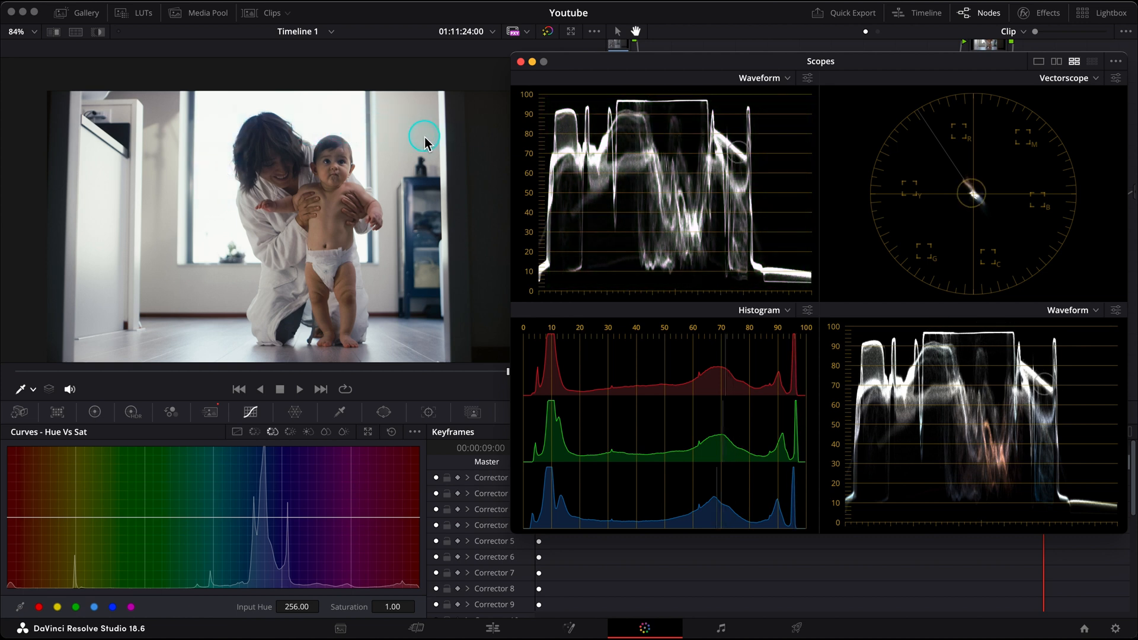
mouse_move(700, 91)
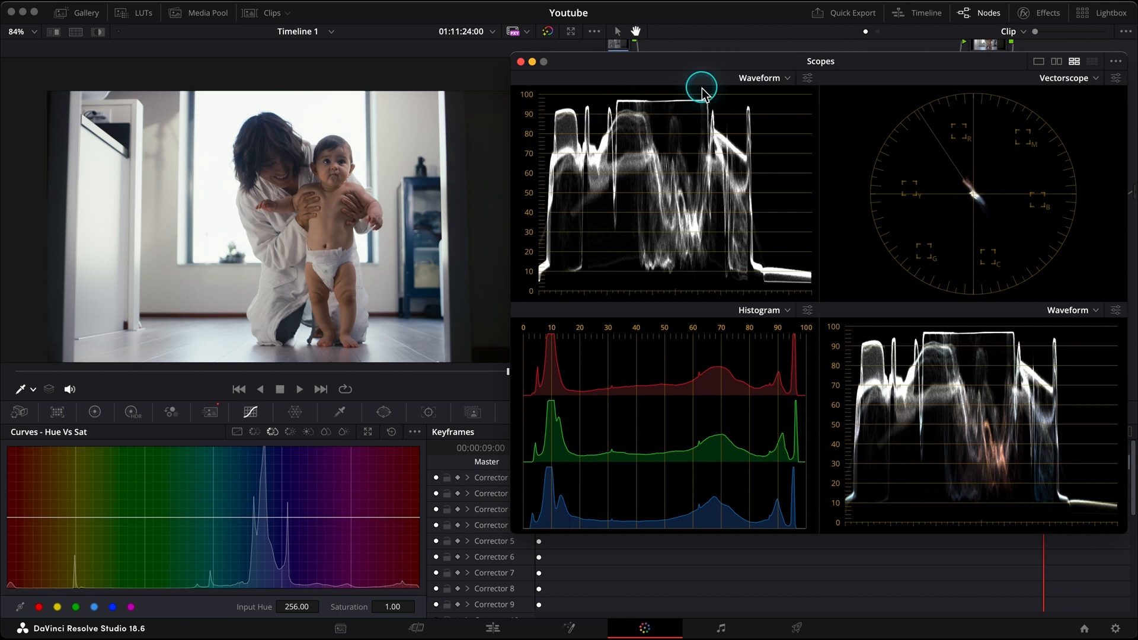
mouse_move(480, 181)
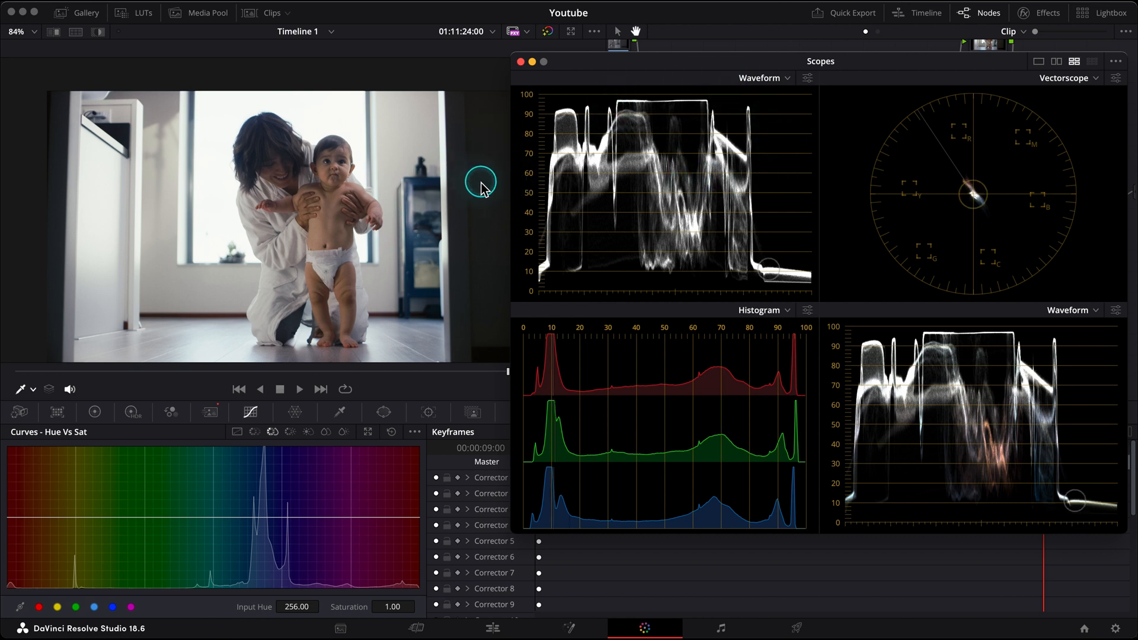
mouse_move(375, 155)
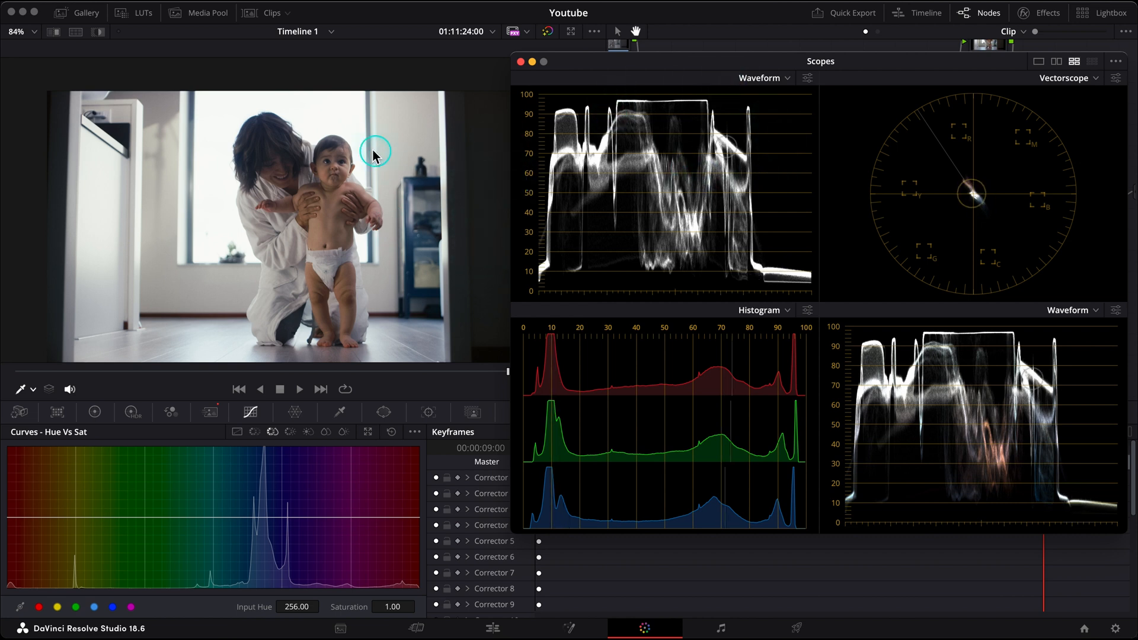
mouse_move(536, 107)
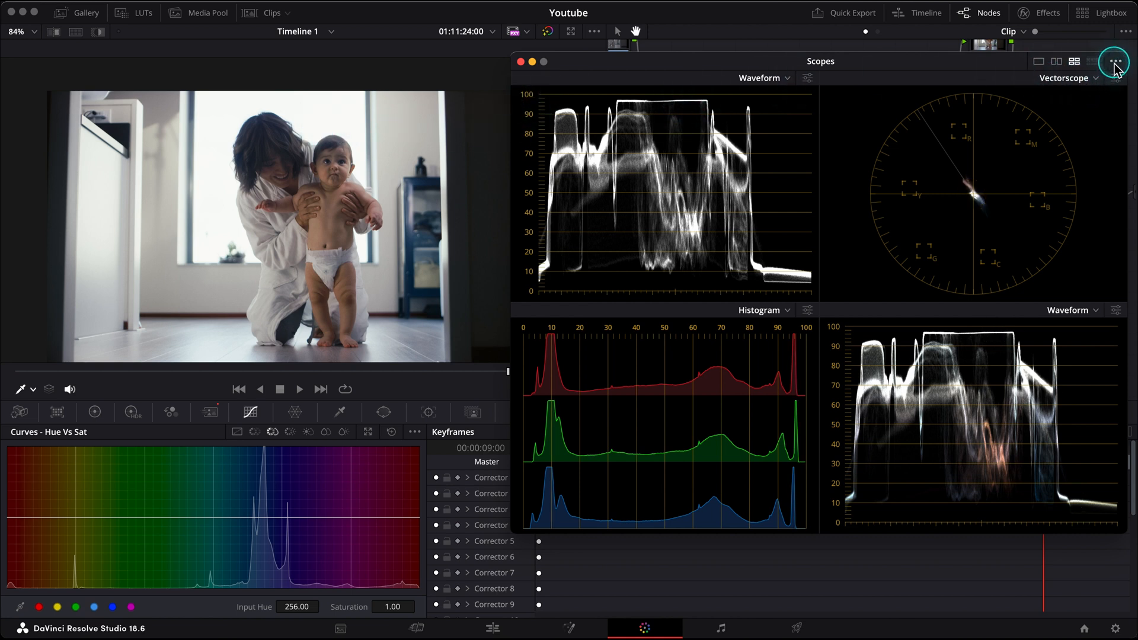
left_click(1113, 61)
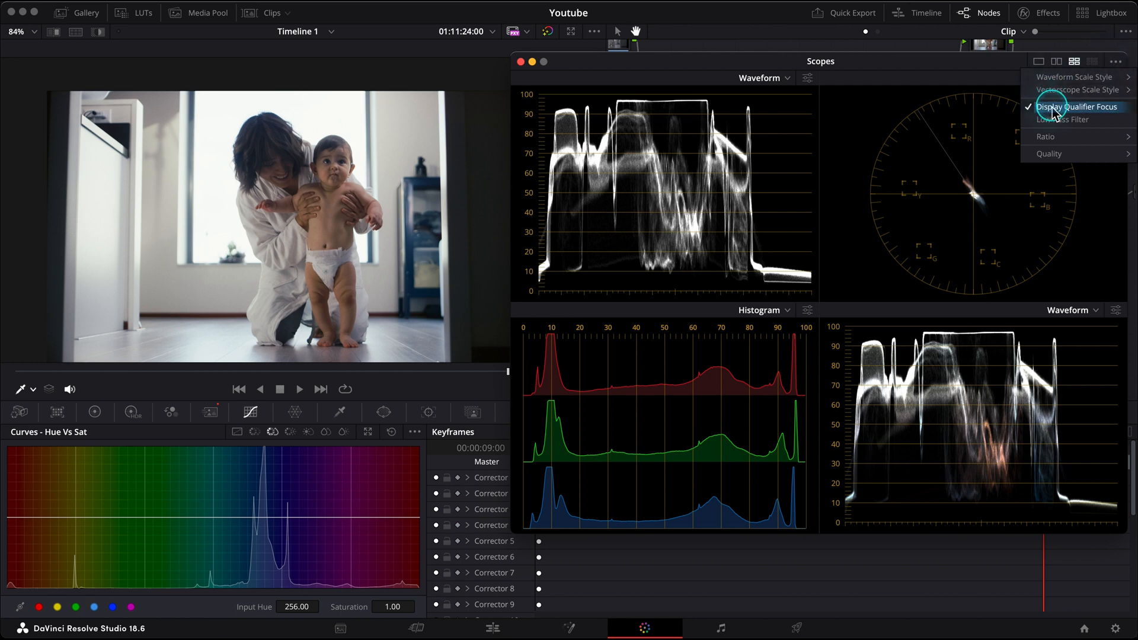
left_click(1076, 107)
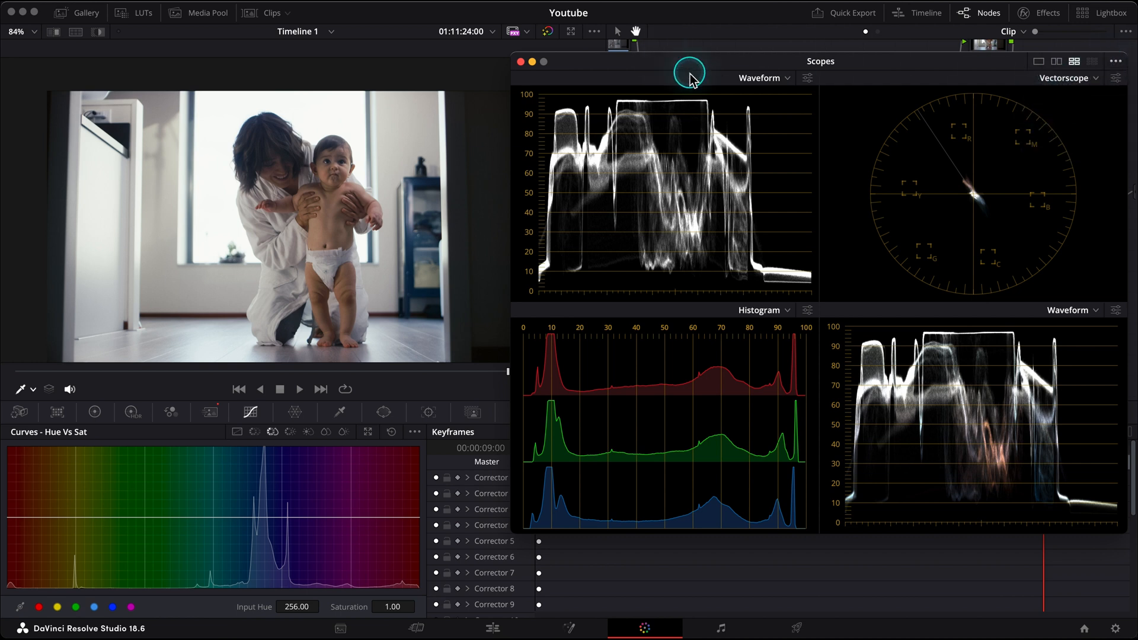
mouse_move(318, 123)
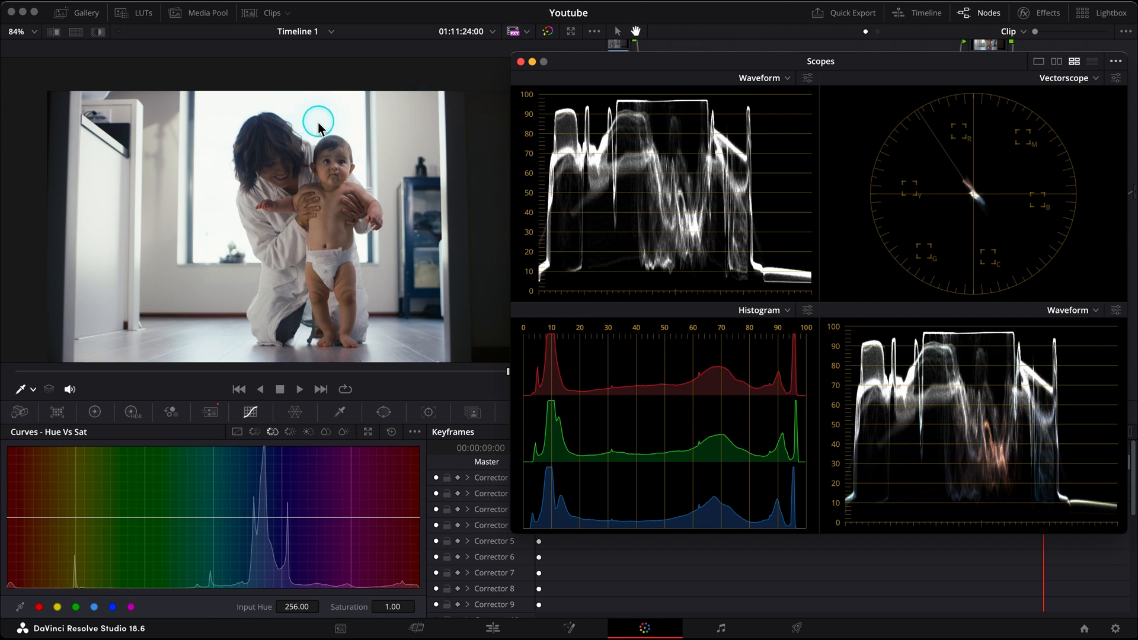
left_click(1116, 61)
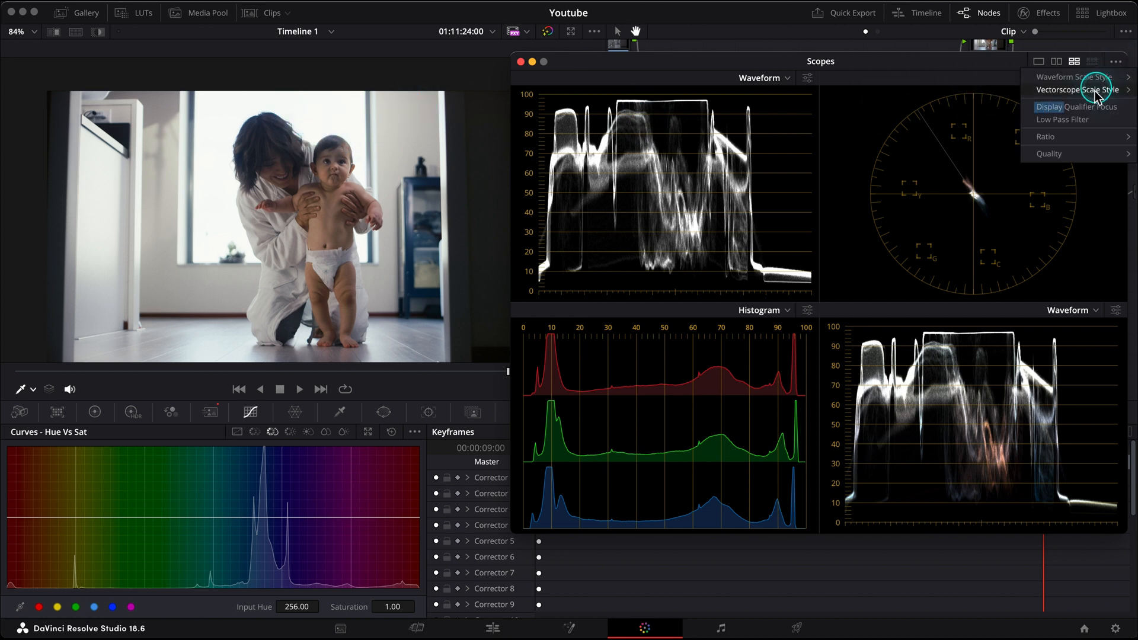
left_click(1077, 90)
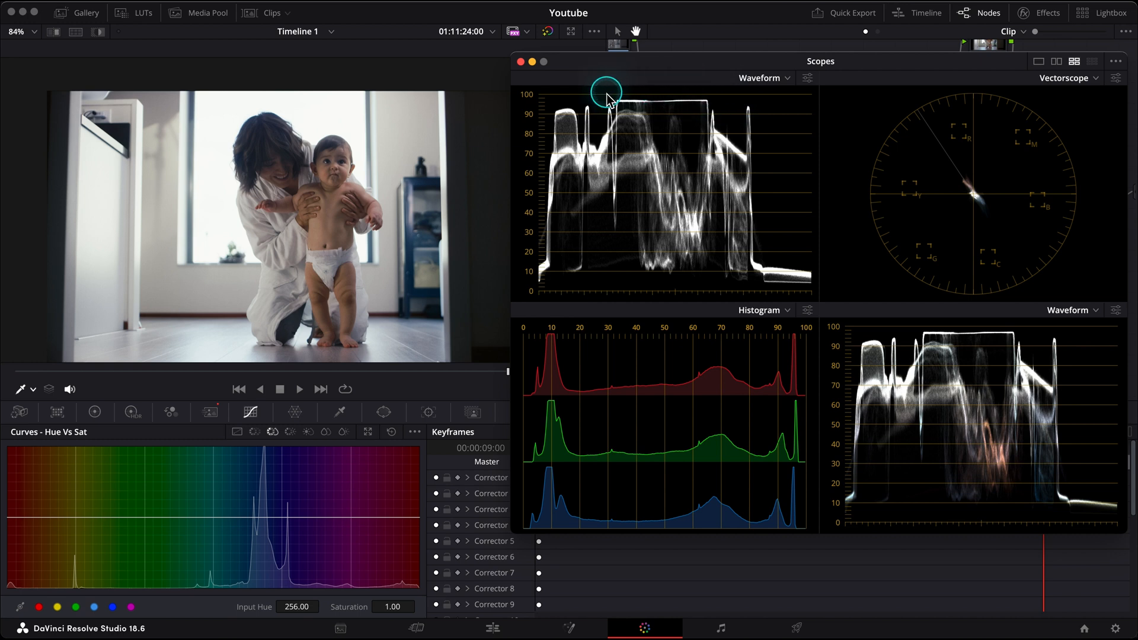
mouse_move(770, 118)
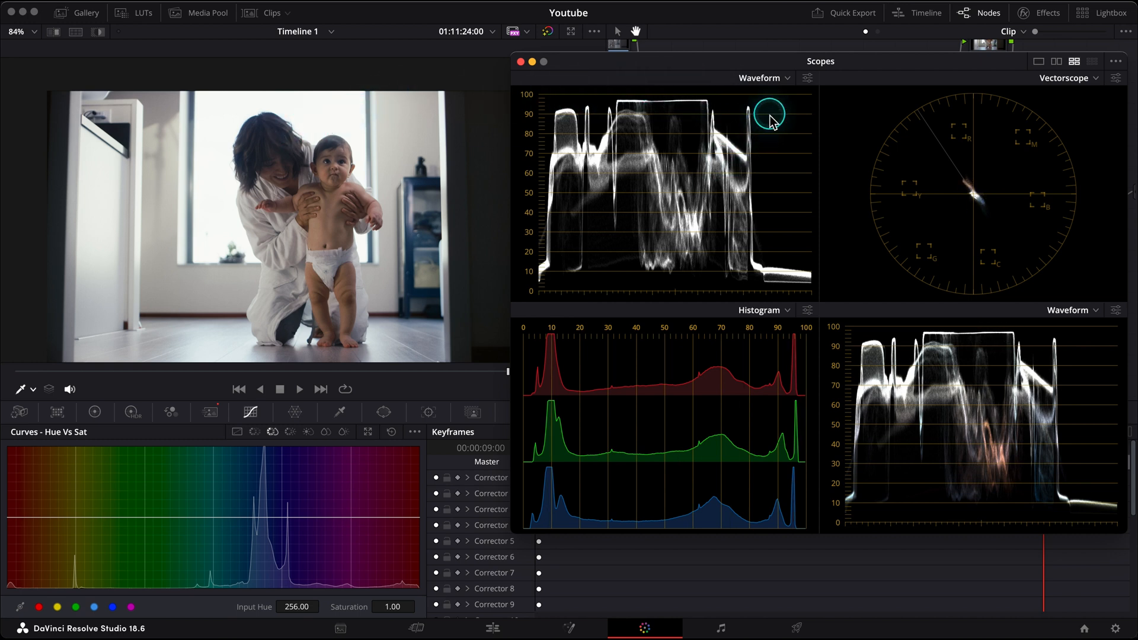
Turn on Colorize in the upper waveform scope's display settings
left_click(807, 77)
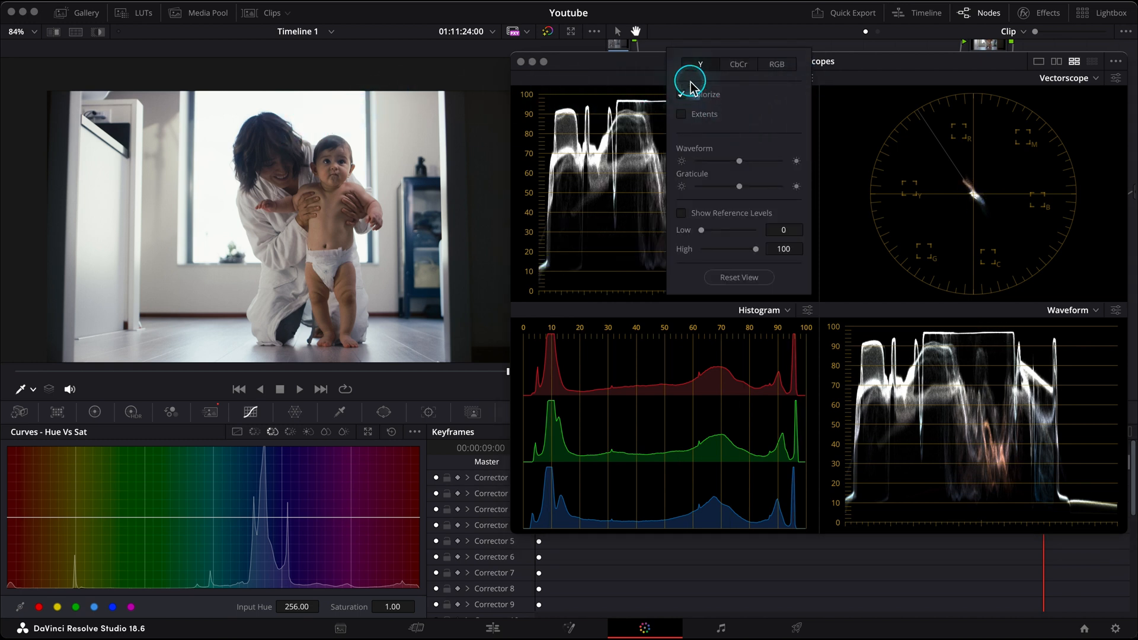
left_click(775, 64)
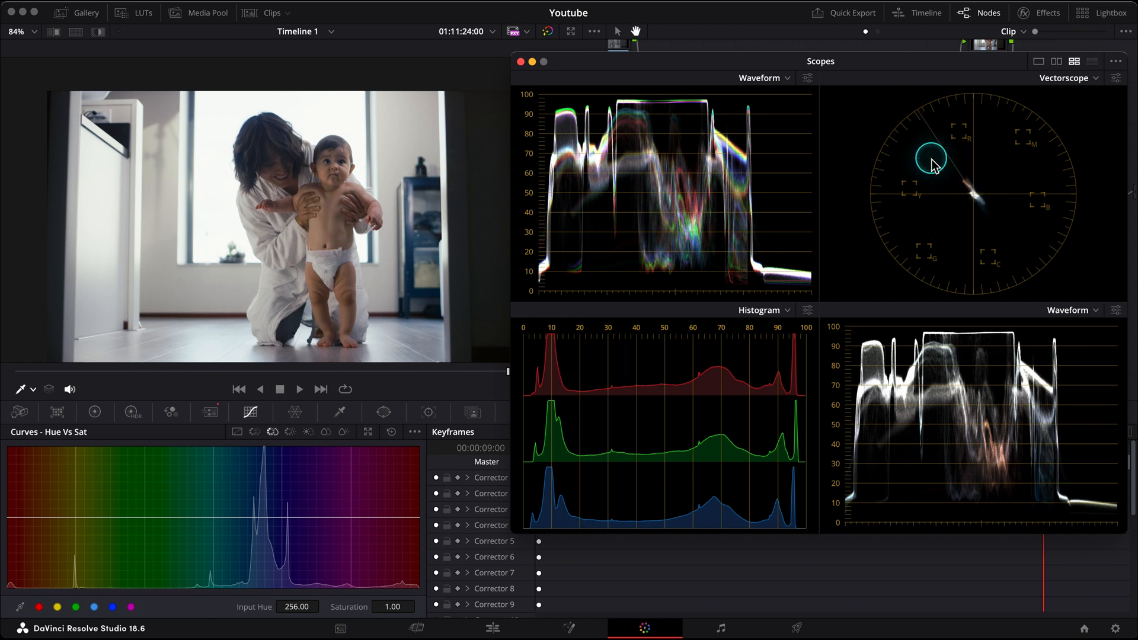
left_click(1115, 77)
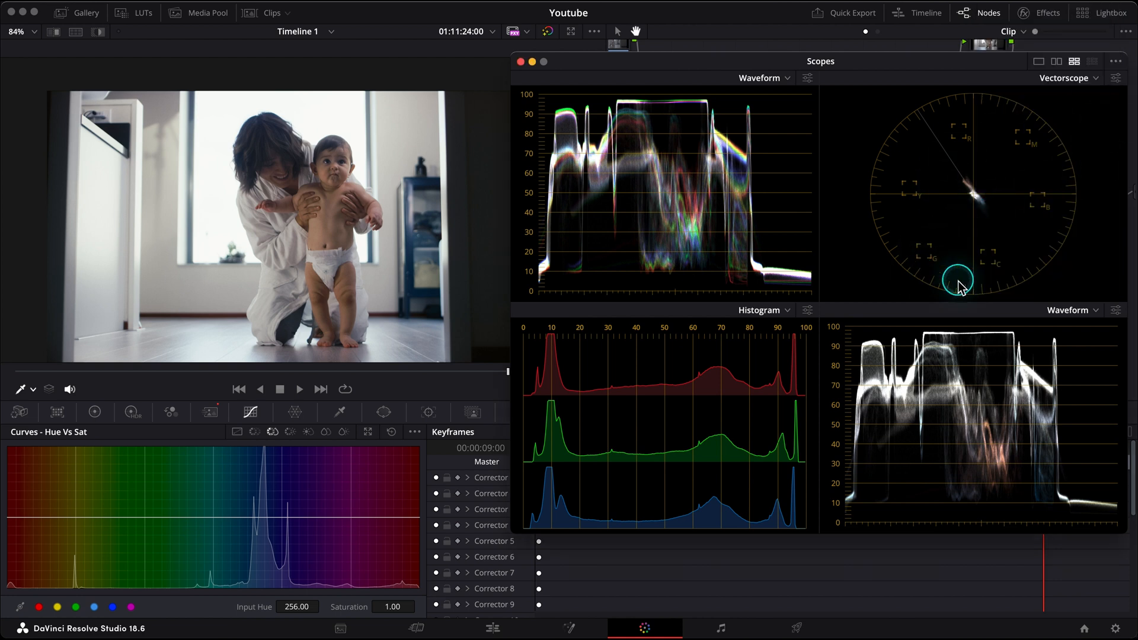
mouse_move(609, 428)
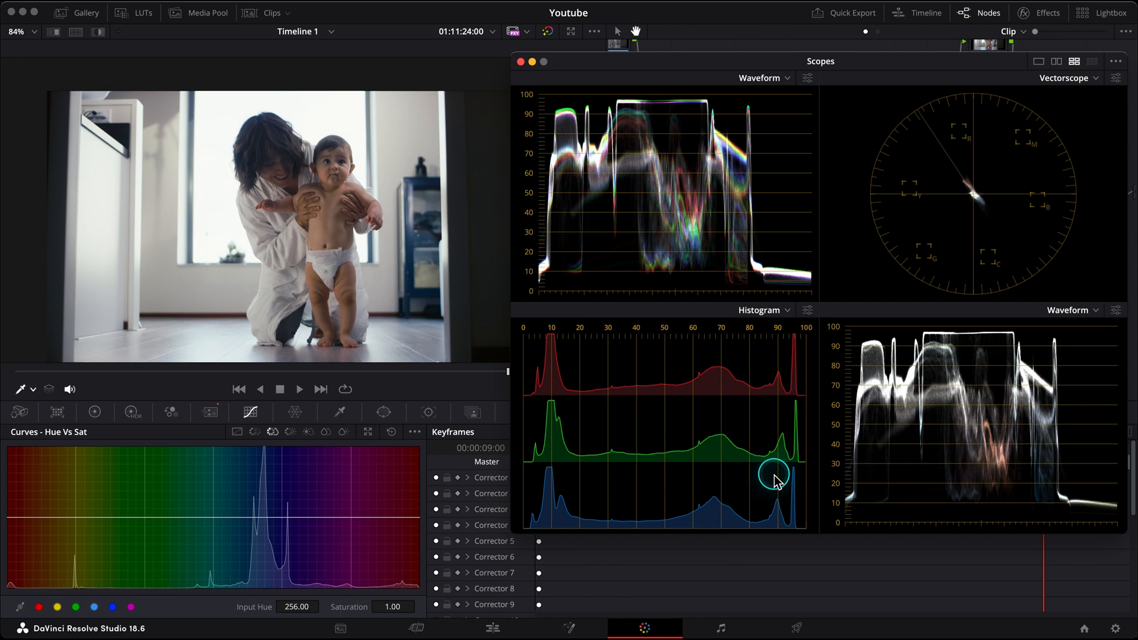
mouse_move(959, 405)
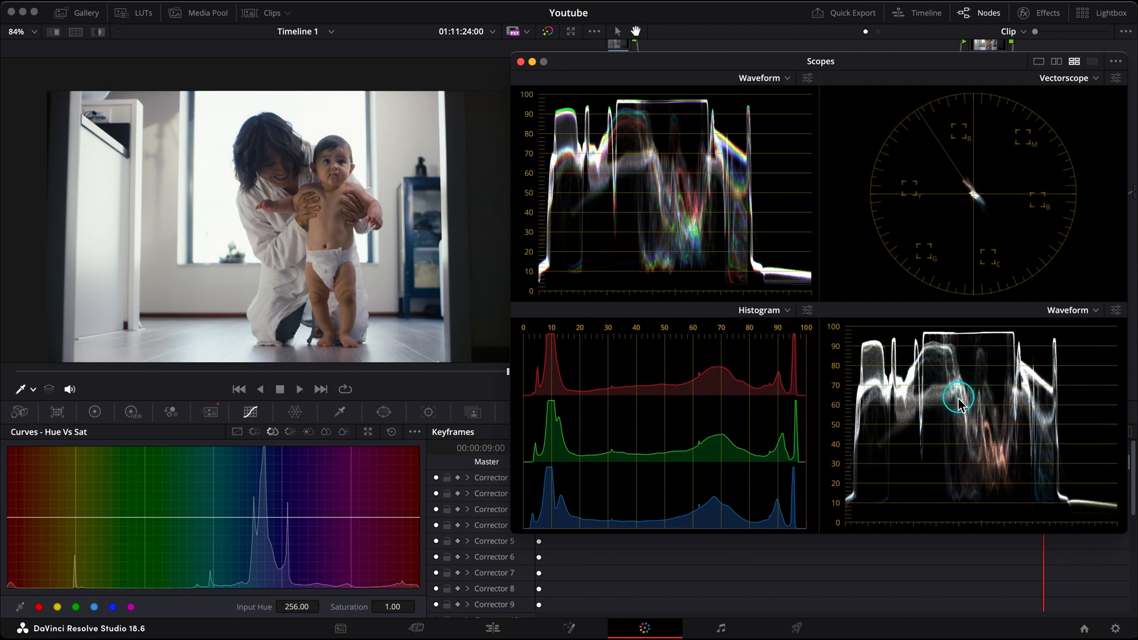
mouse_move(992, 382)
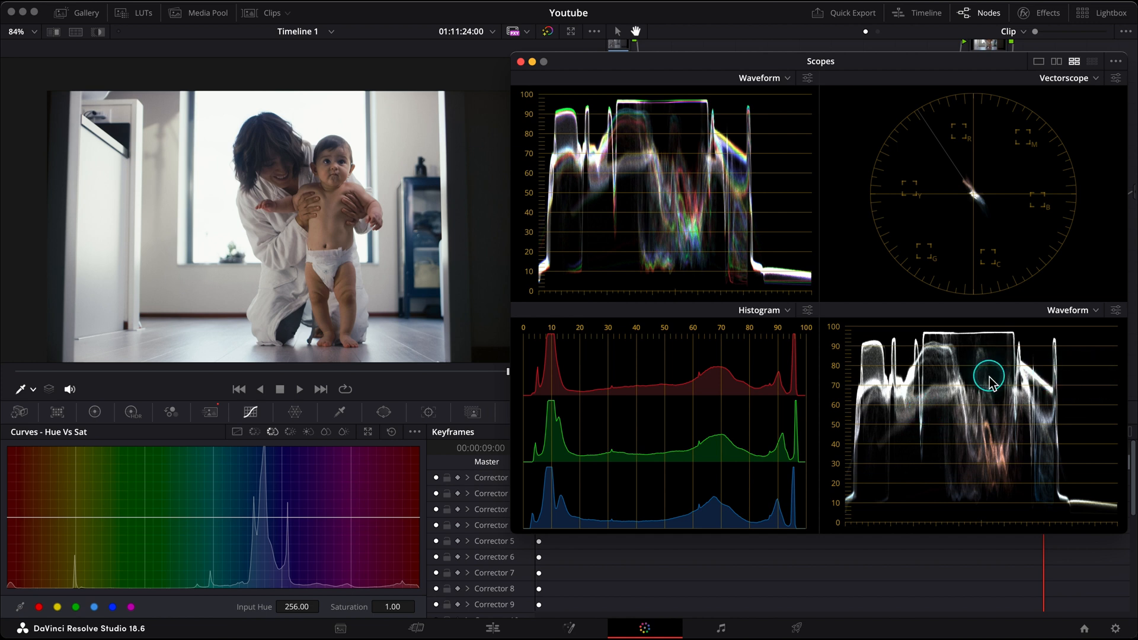
mouse_move(832, 371)
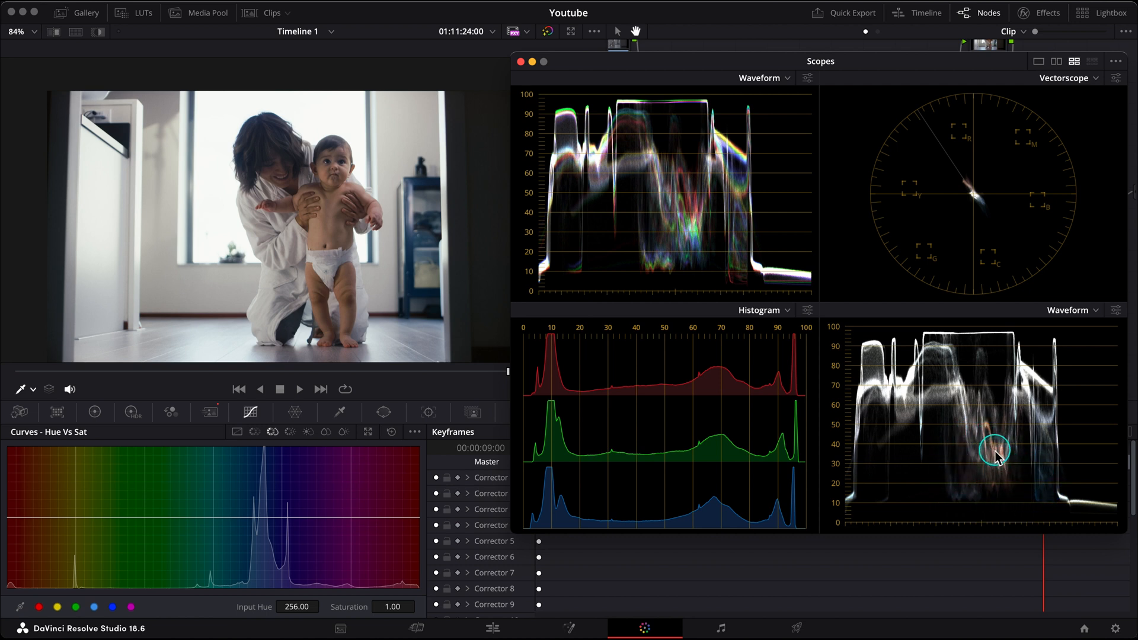
mouse_move(973, 391)
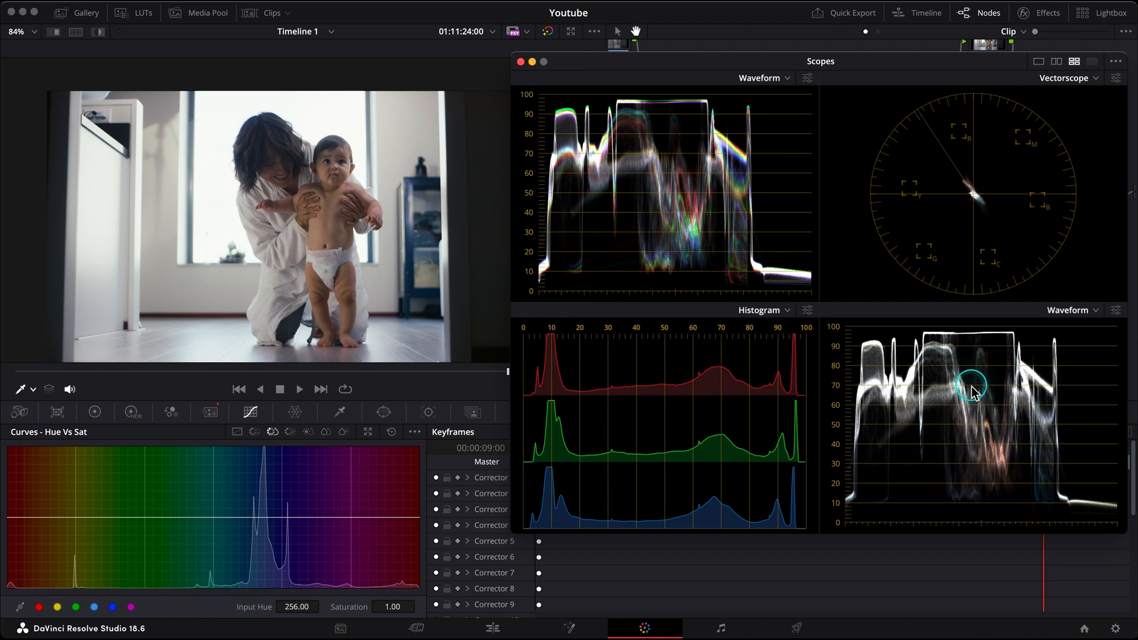